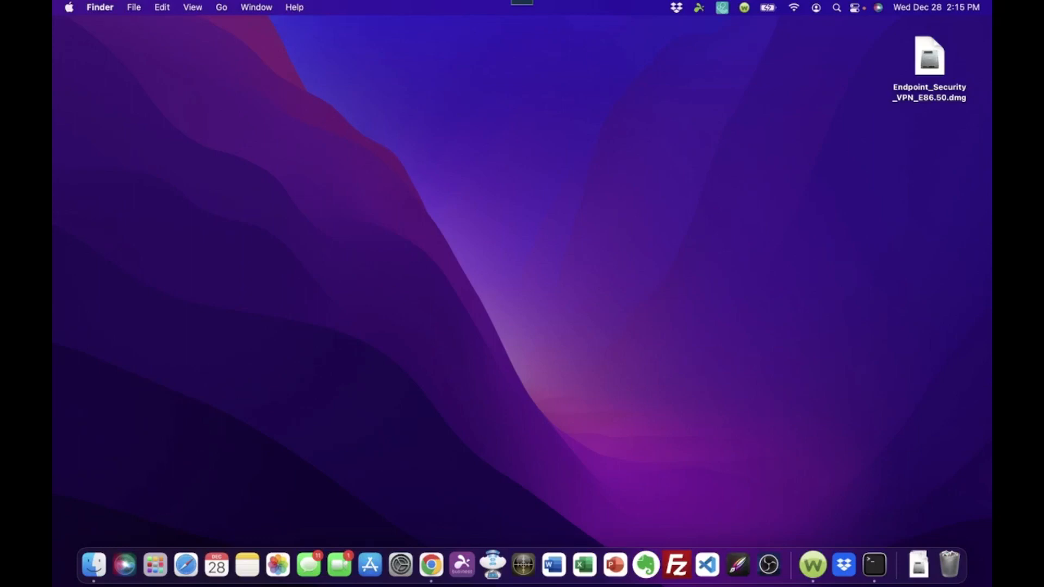
mouse_move(886, 77)
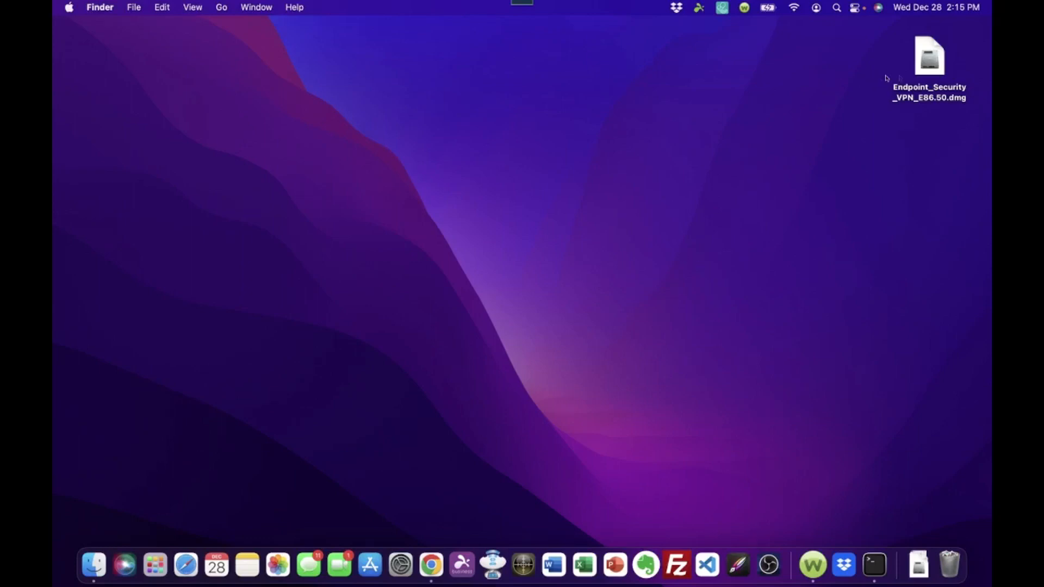
mouse_move(471, 133)
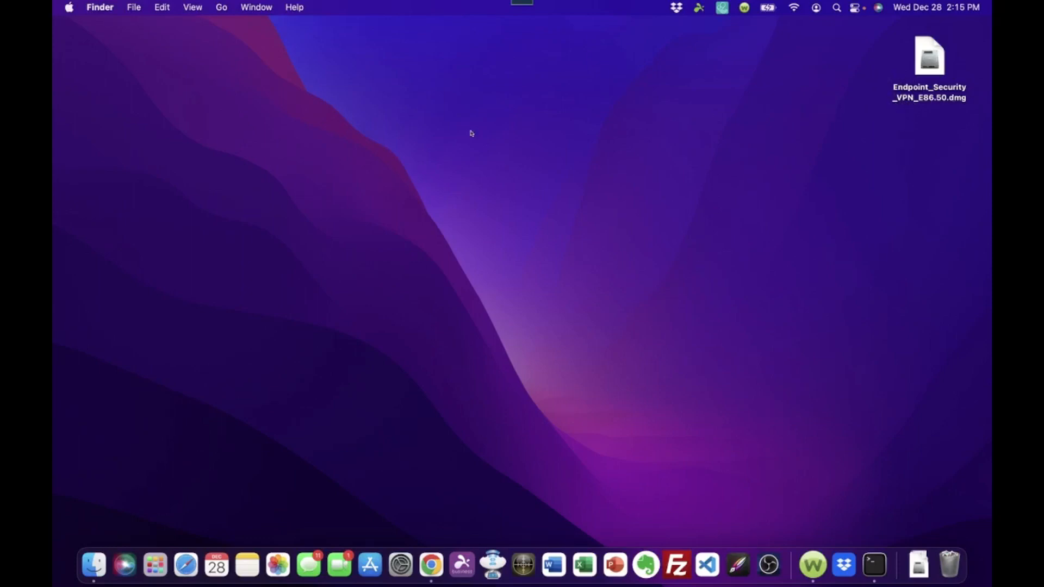
mouse_move(513, 150)
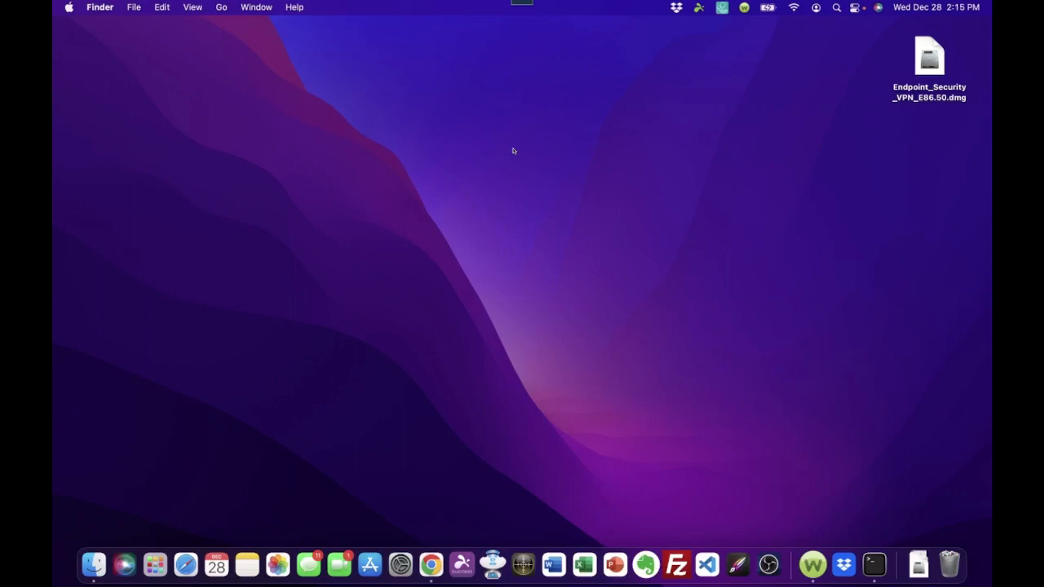
mouse_move(506, 127)
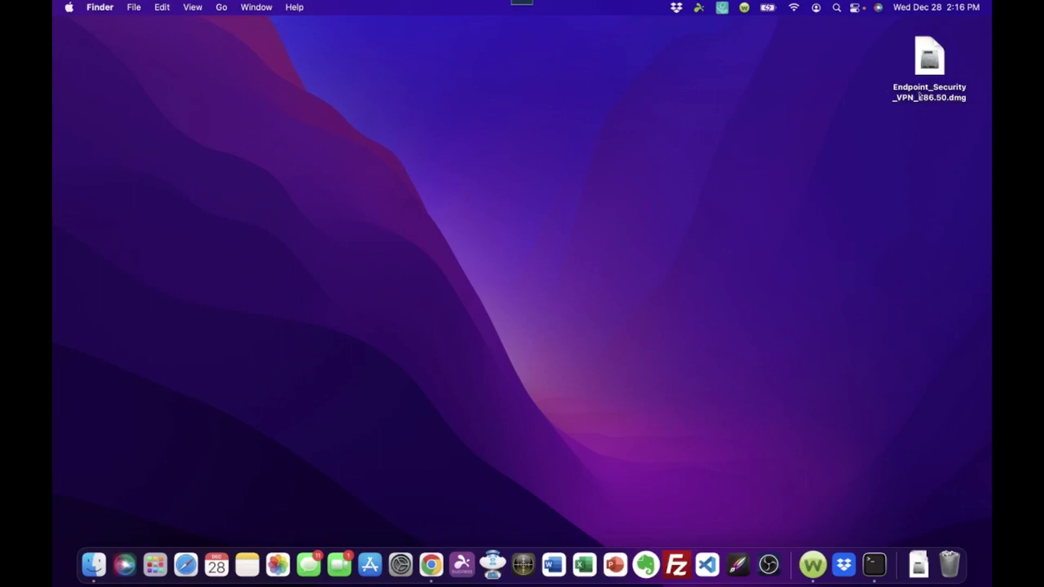
mouse_move(843, 63)
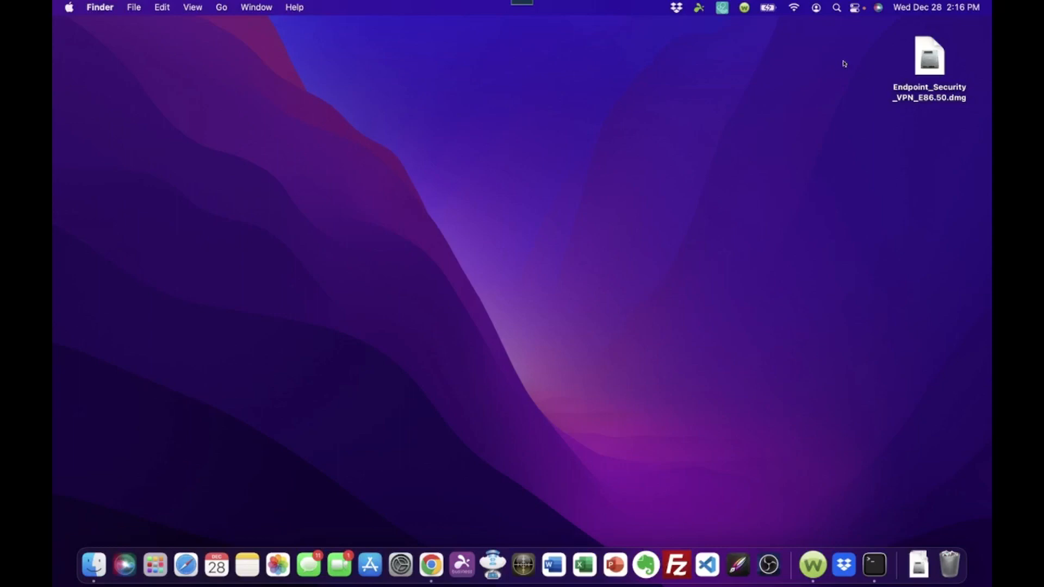
mouse_move(874, 55)
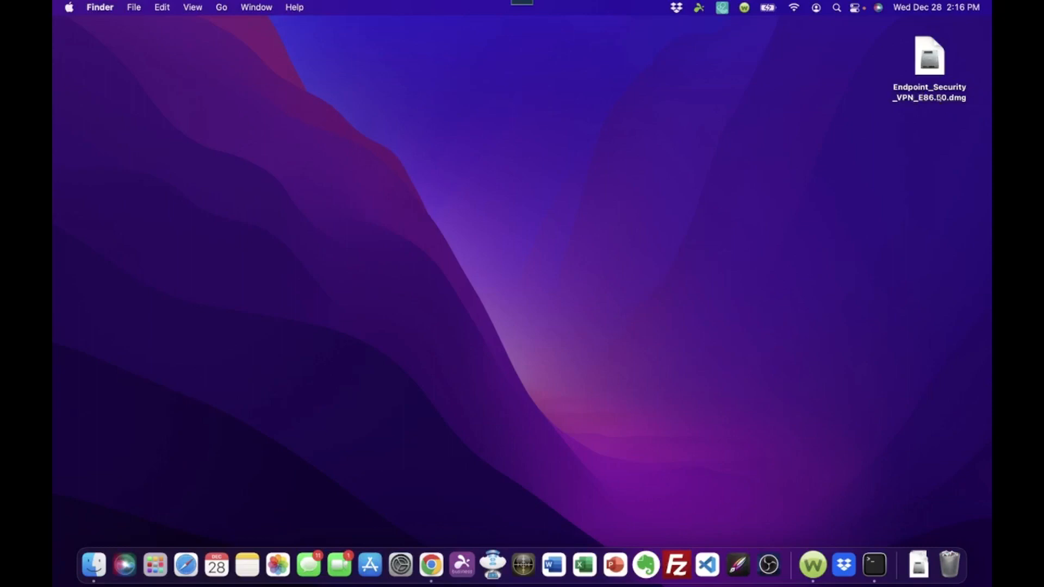
- Mount the Endpoint Security VPN disk image
click(928, 56)
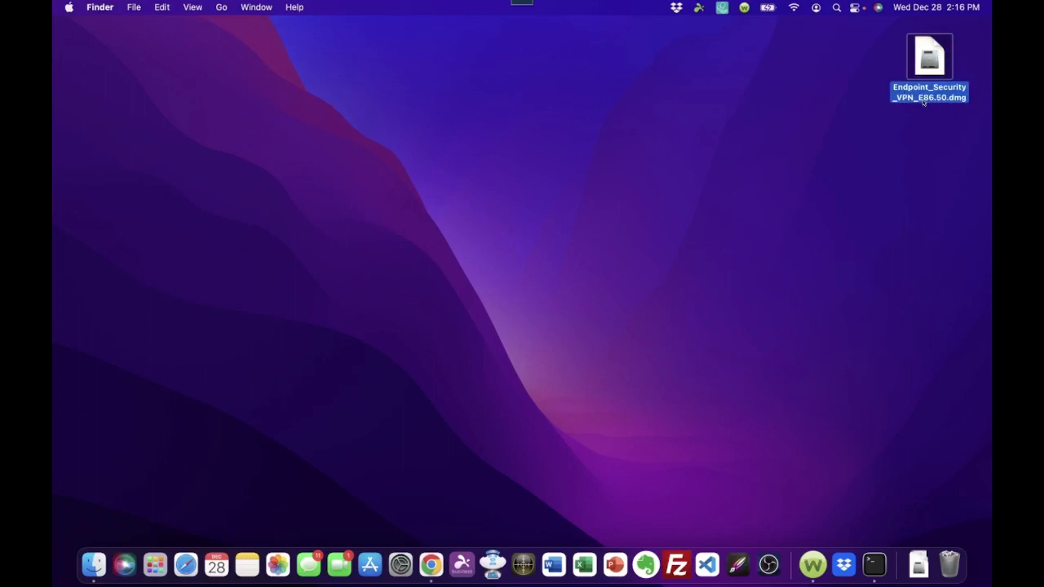
mouse_move(935, 104)
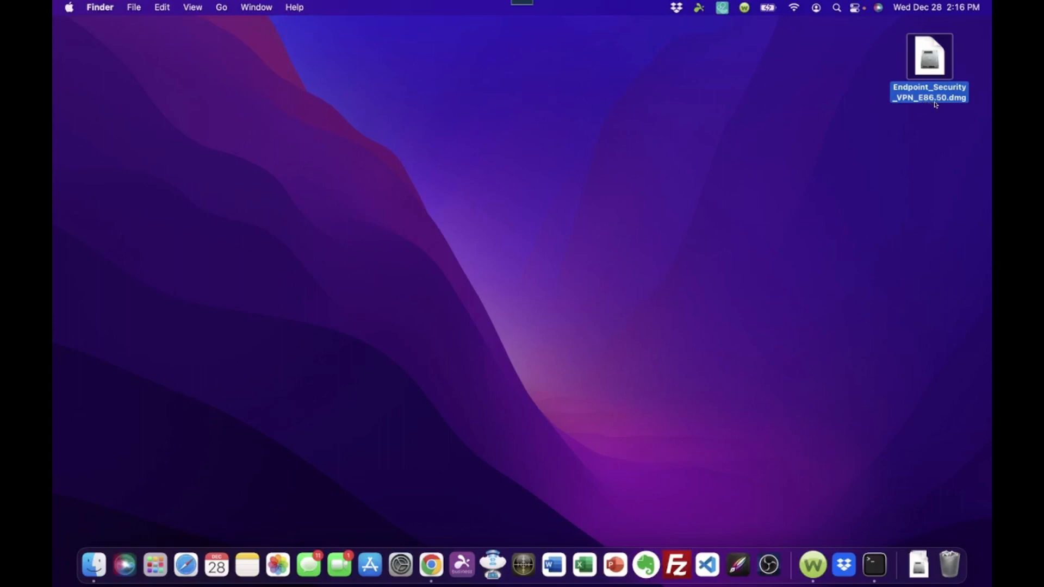
mouse_move(939, 104)
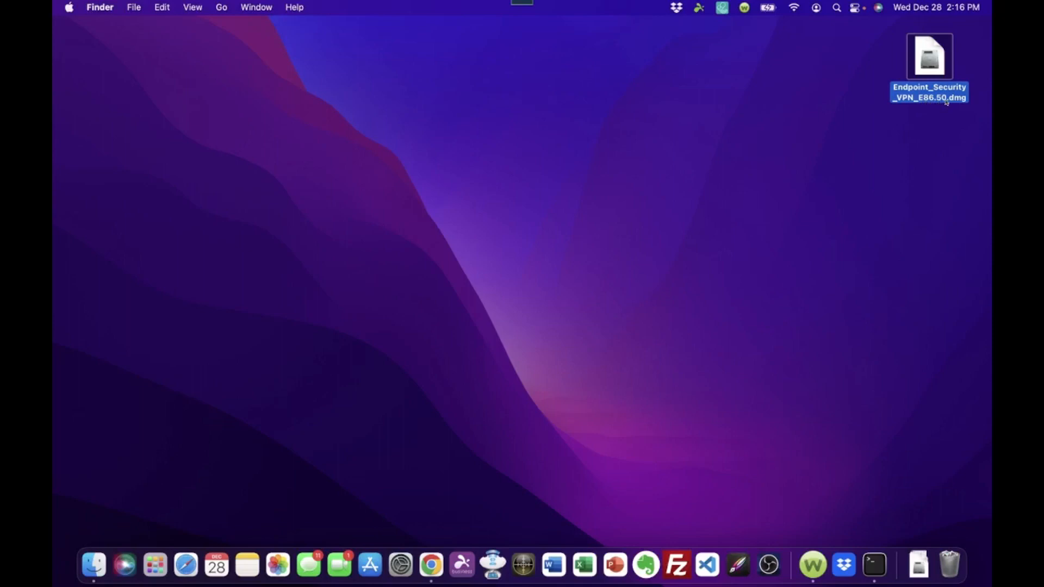
click(923, 126)
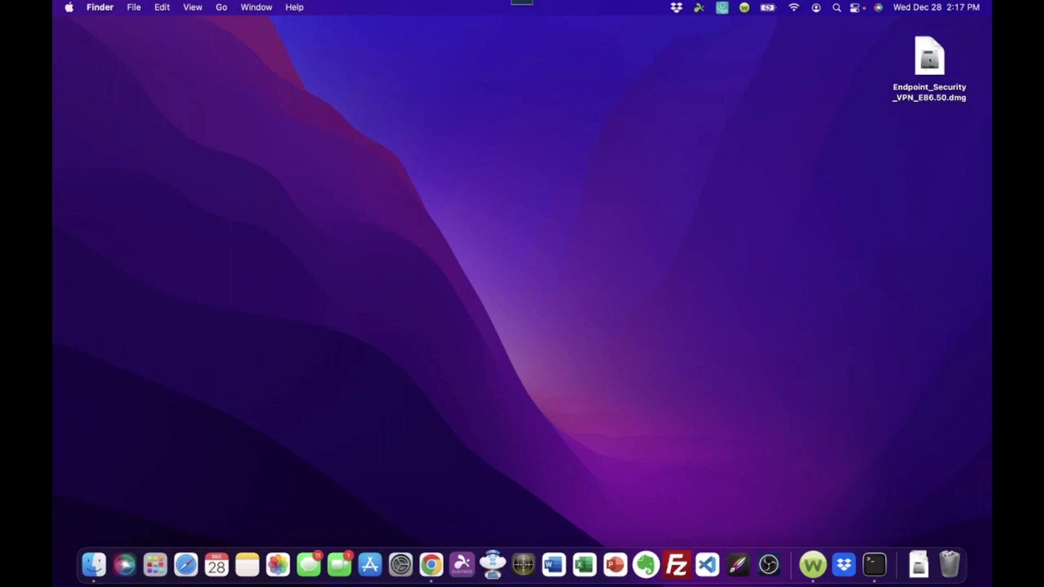
double_click(929, 57)
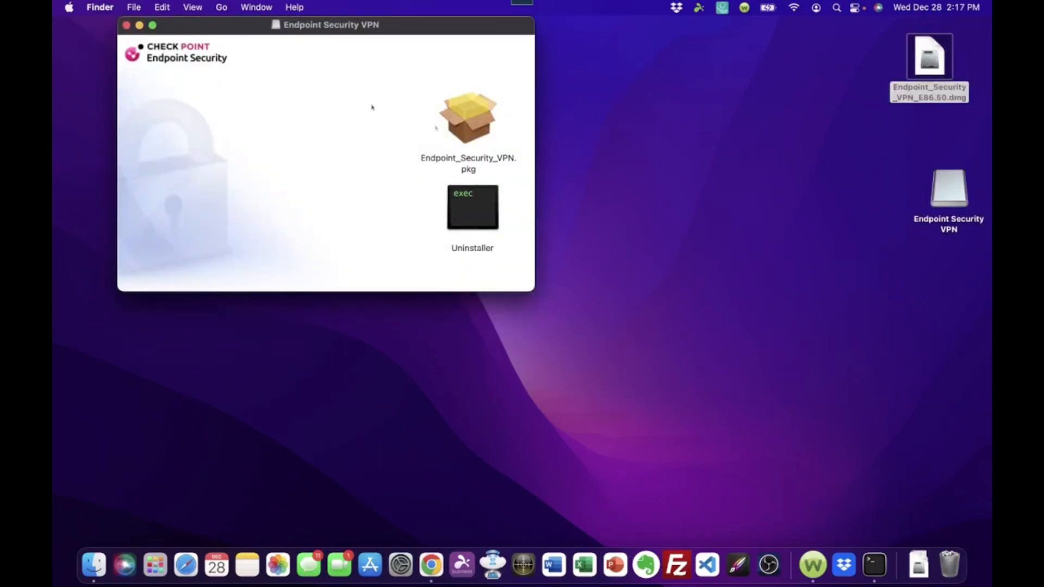
mouse_move(508, 165)
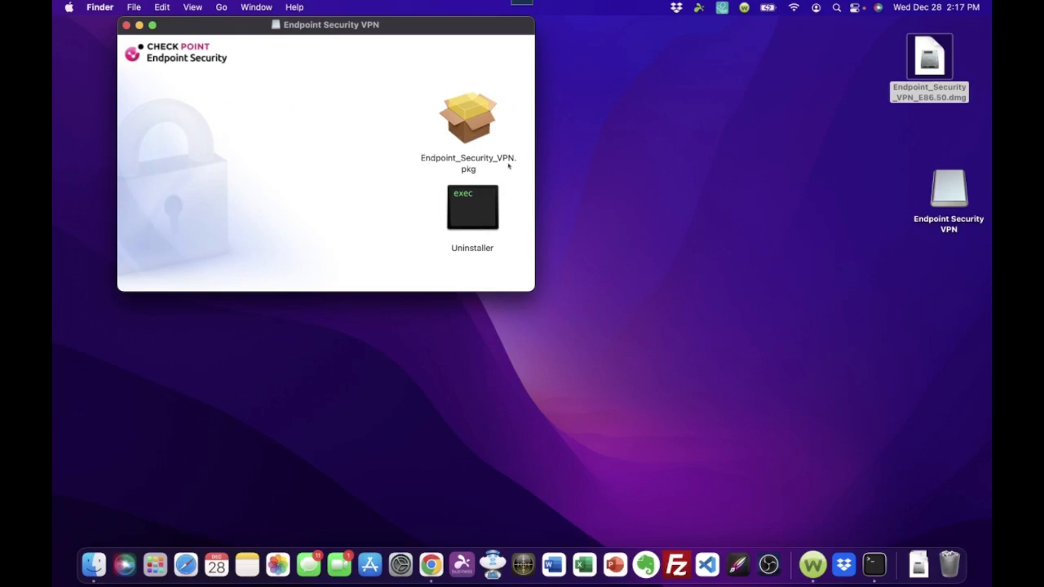
mouse_move(467, 175)
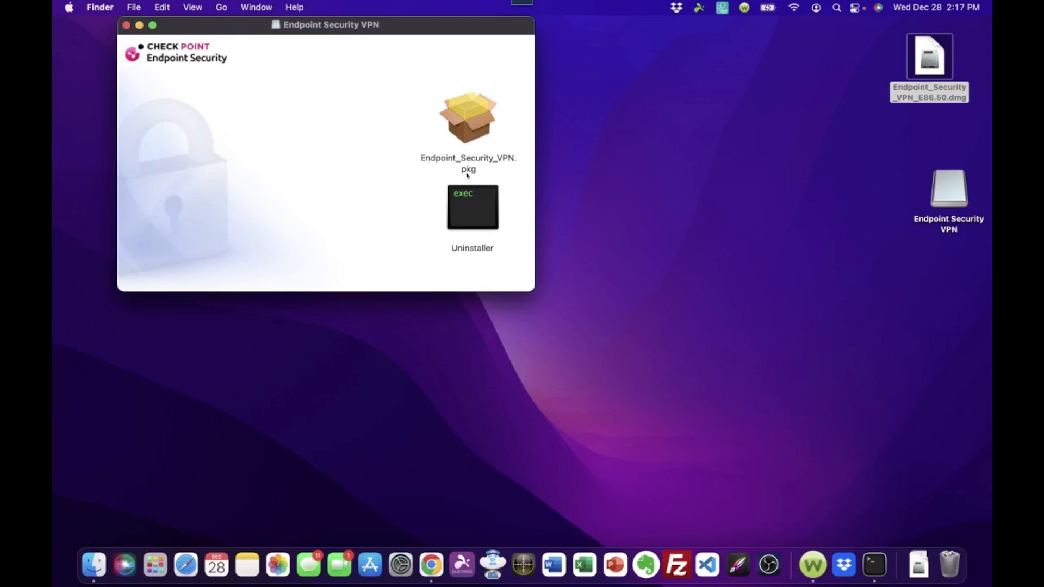
mouse_move(470, 115)
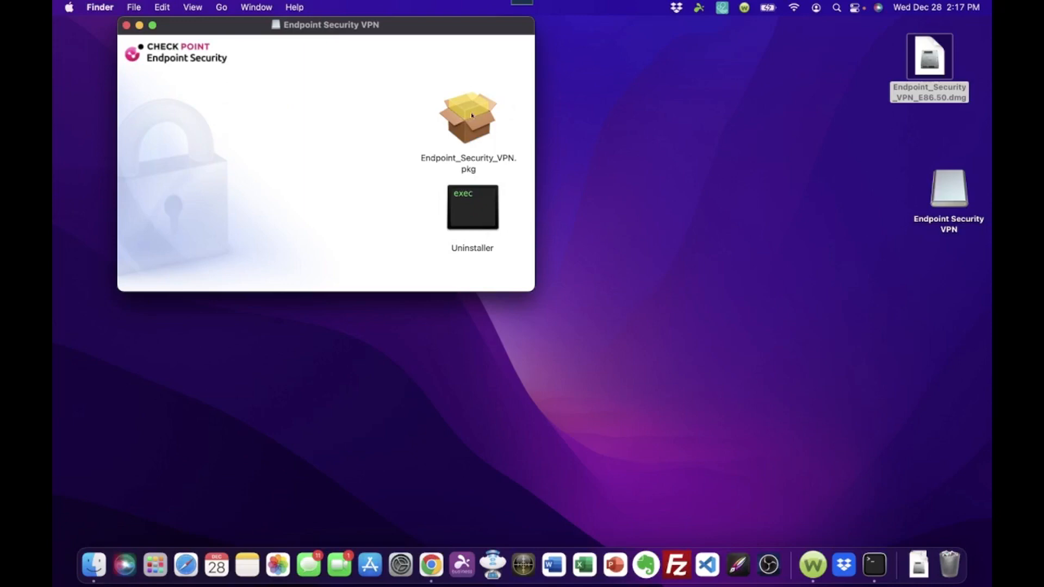
- Launch Endpoint_Security_VPN.pkg and allow its pre-install compatibility check
click(468, 118)
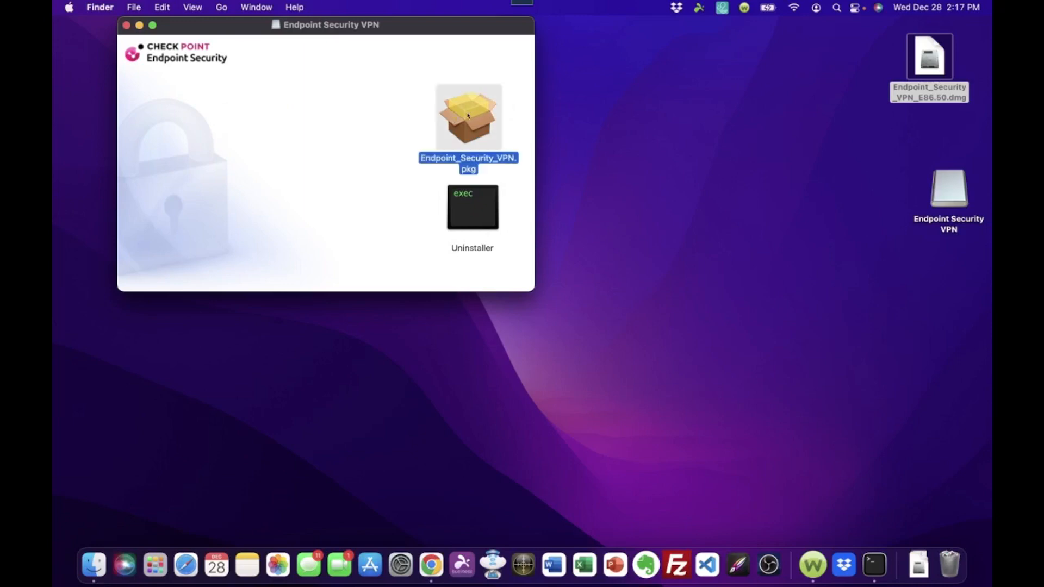
double_click(469, 116)
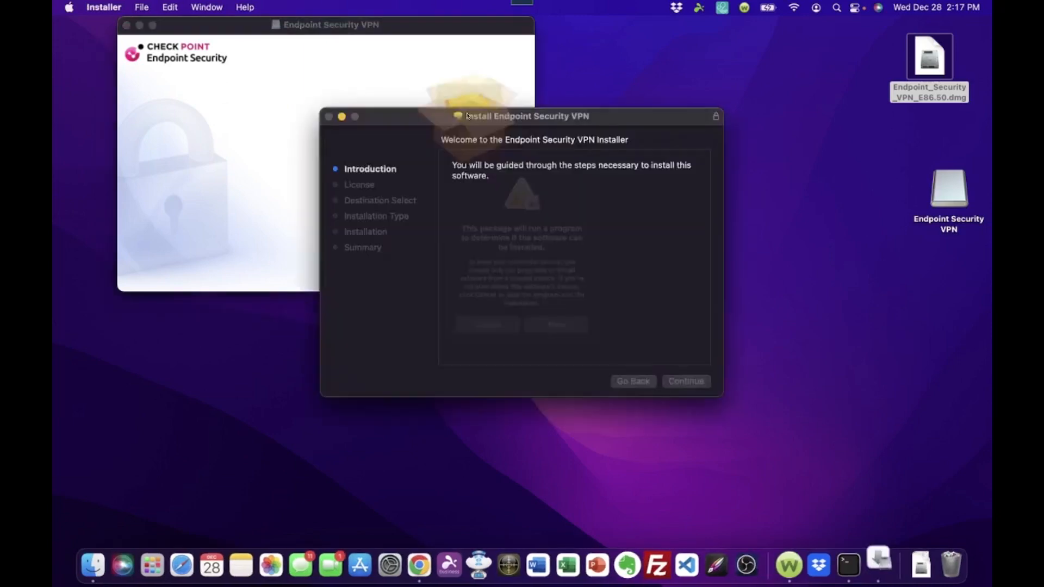
click(684, 381)
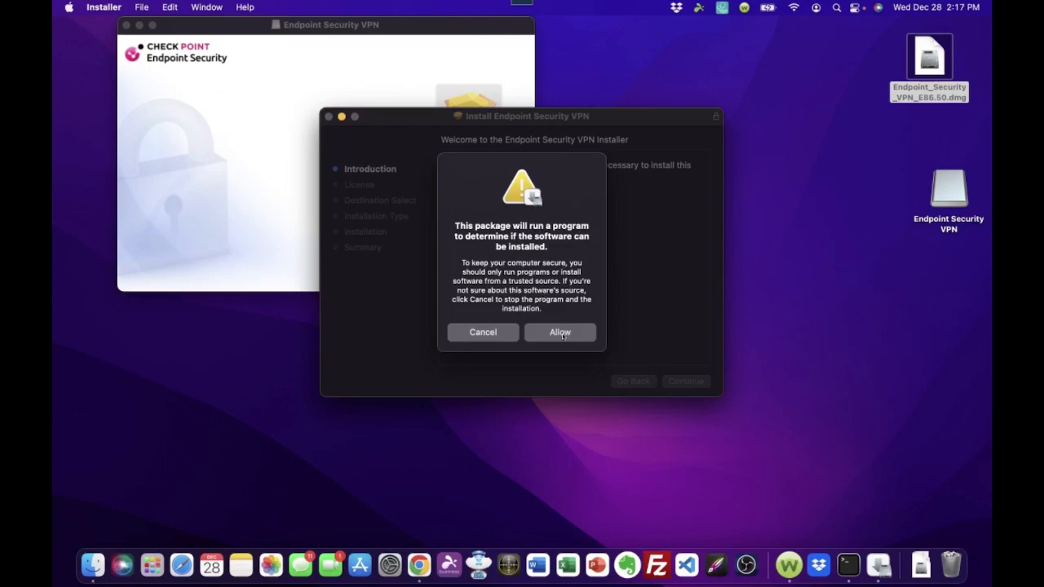
click(558, 331)
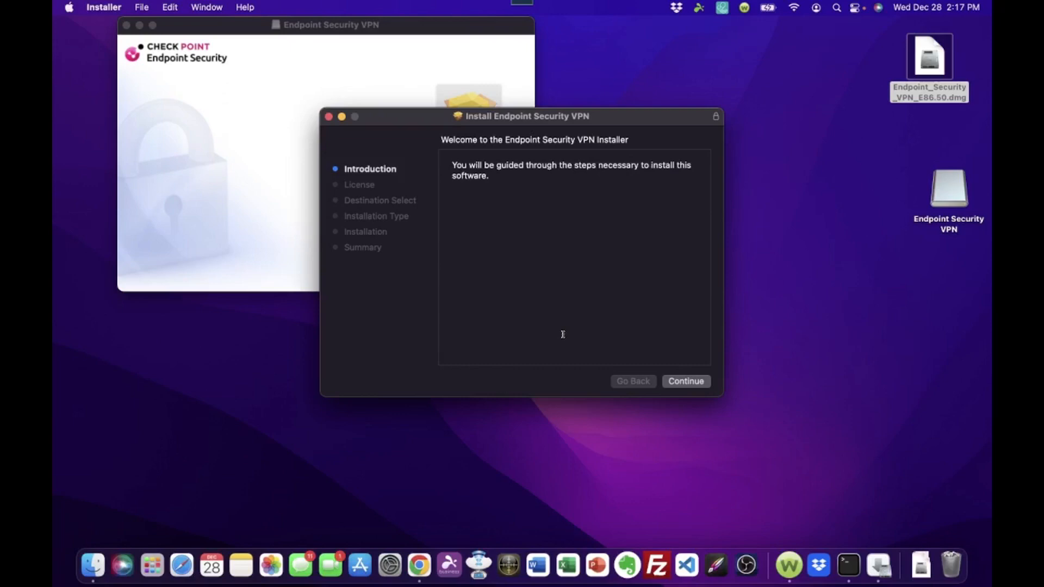
mouse_move(685, 345)
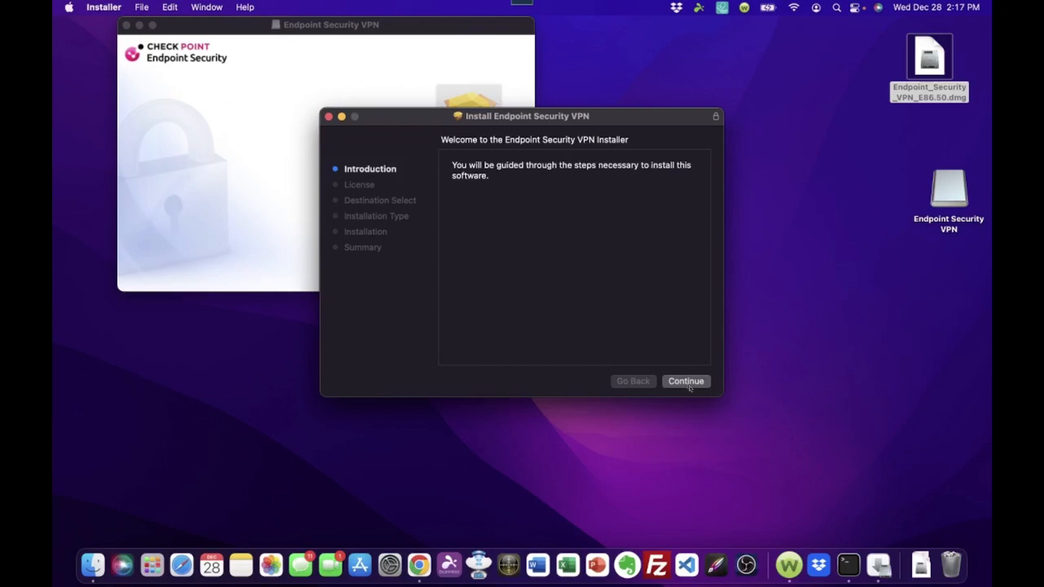
- Accept the license and choose only Remote Access VPN, skipping Firewall
click(685, 380)
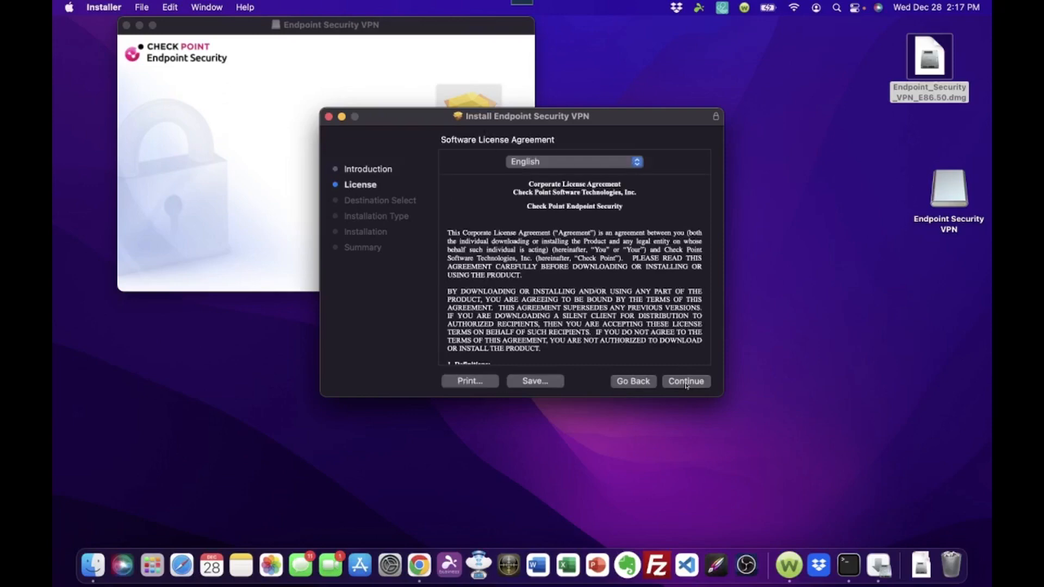
mouse_move(616, 229)
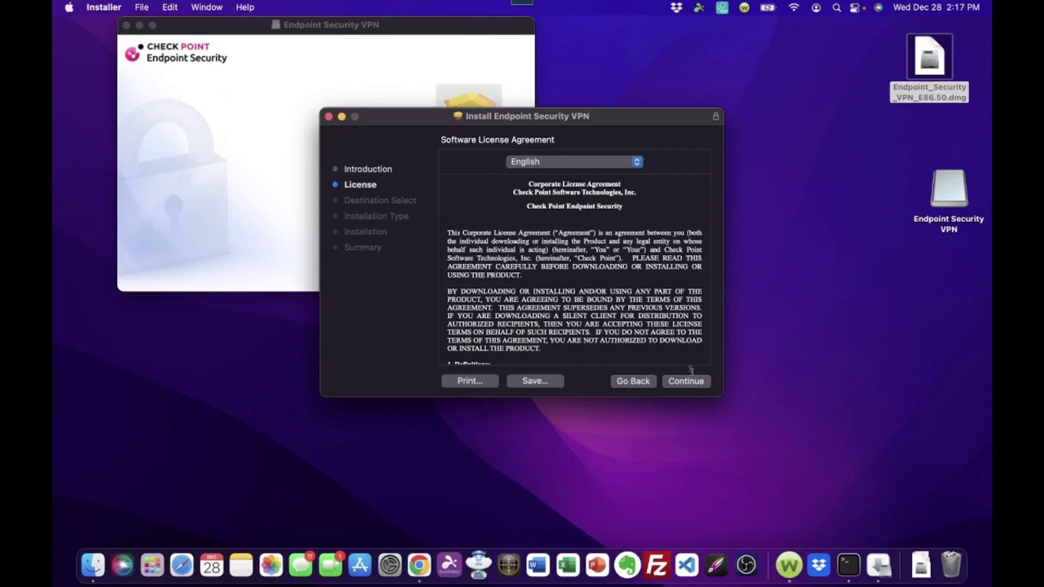
click(686, 381)
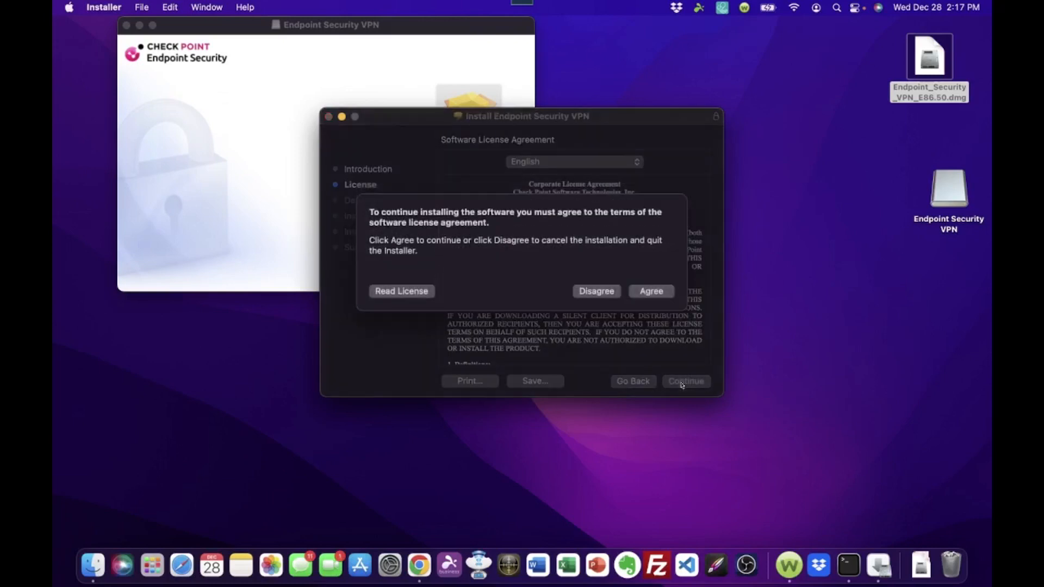
mouse_move(423, 244)
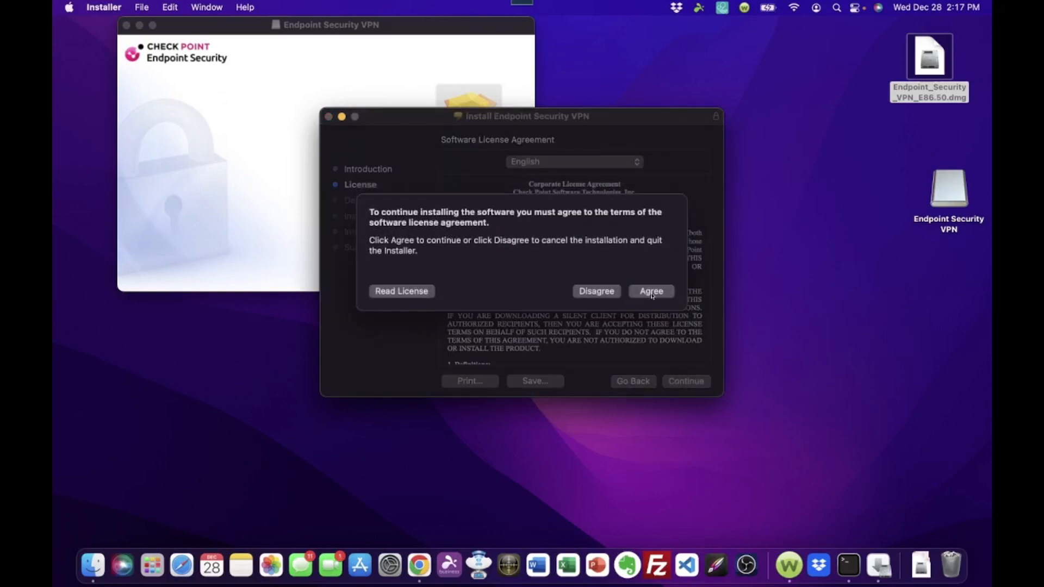
click(650, 291)
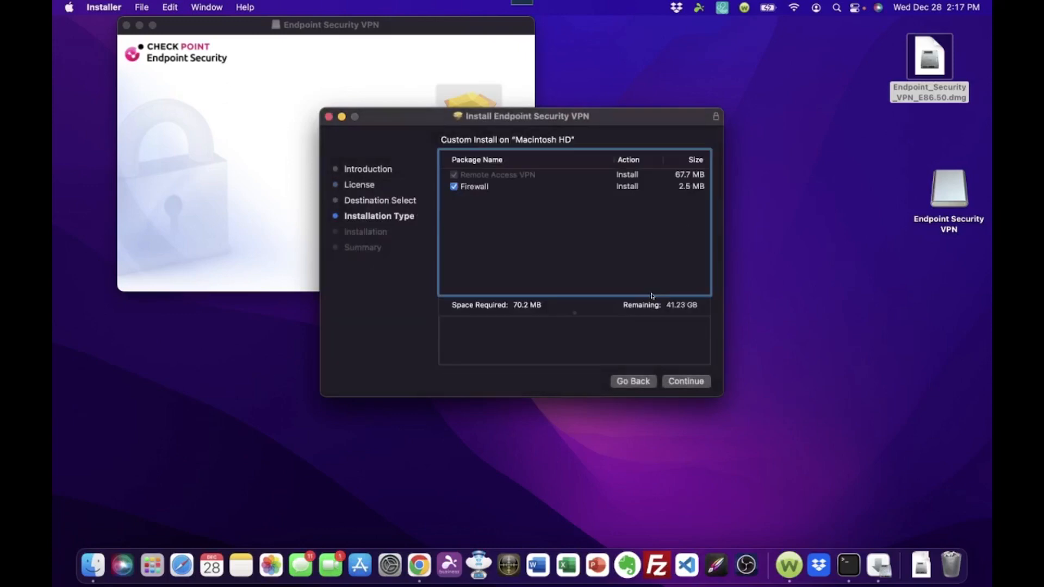
mouse_move(494, 247)
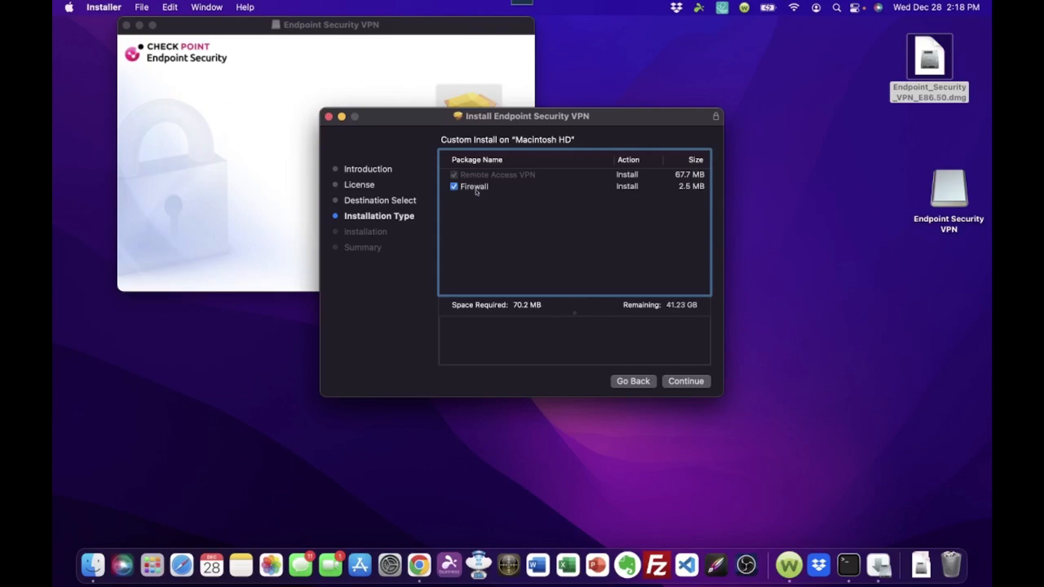
mouse_move(456, 190)
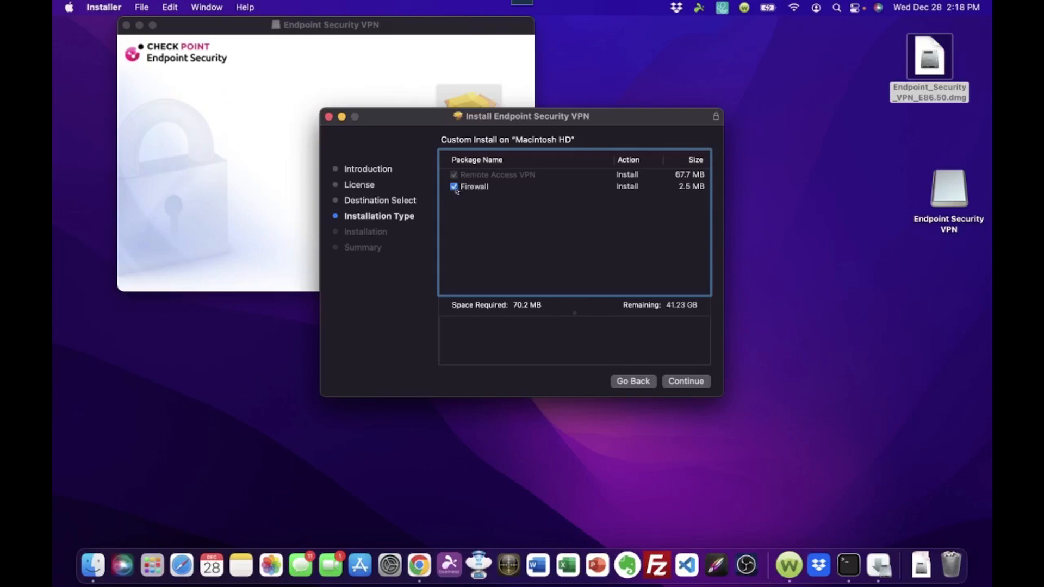
click(454, 186)
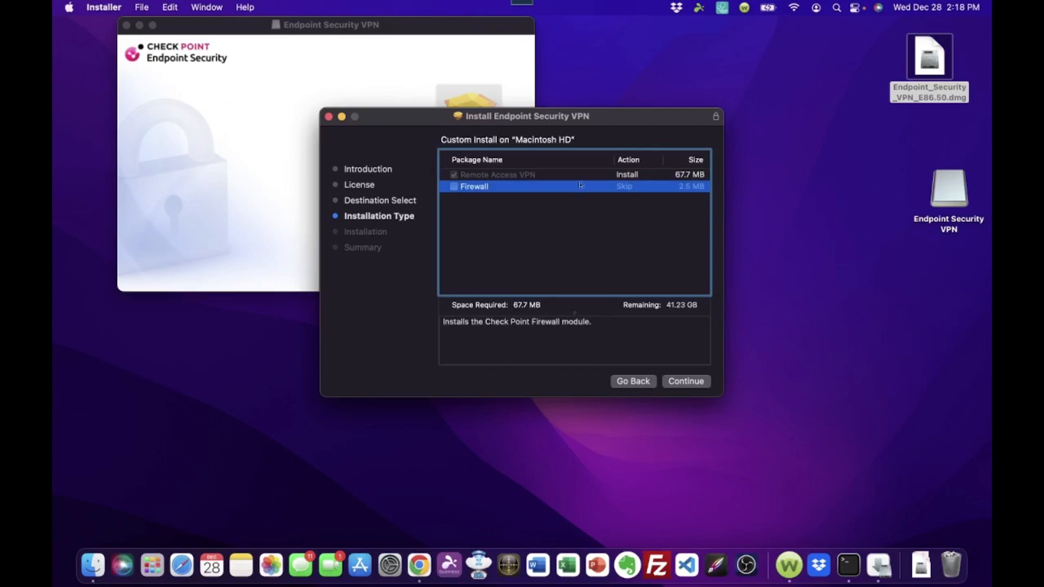
mouse_move(515, 195)
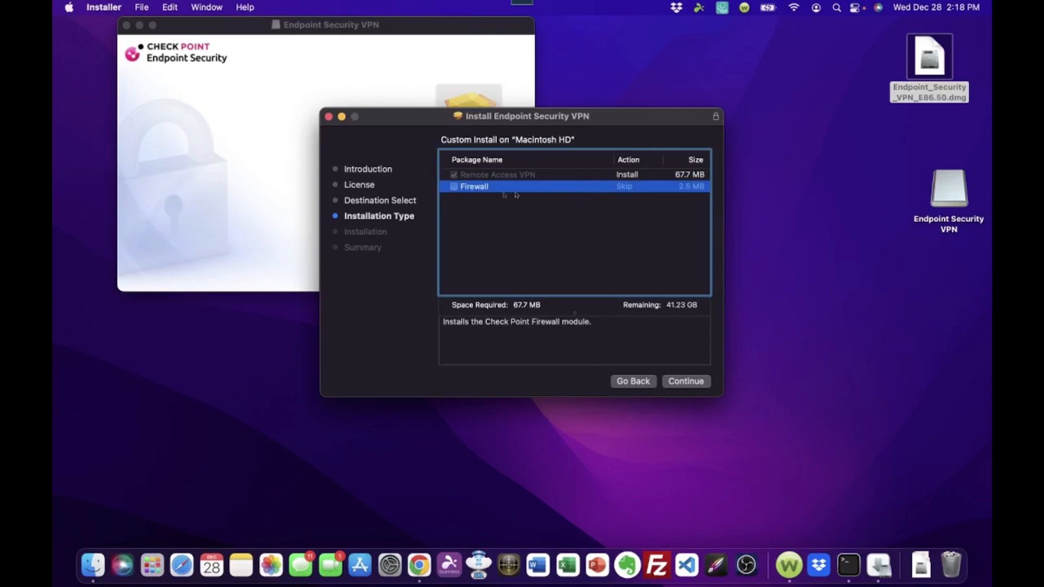
mouse_move(525, 176)
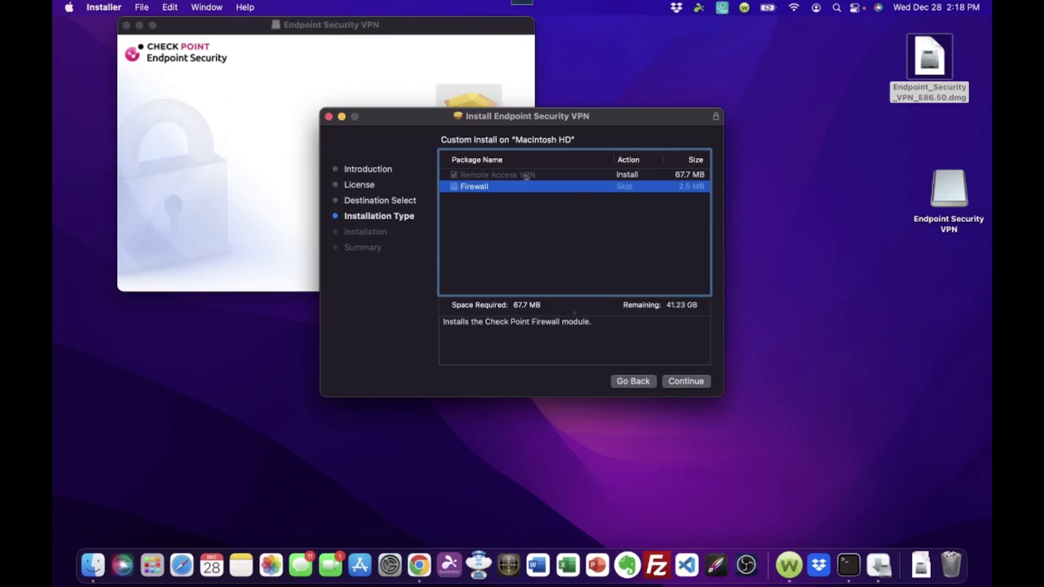
click(497, 174)
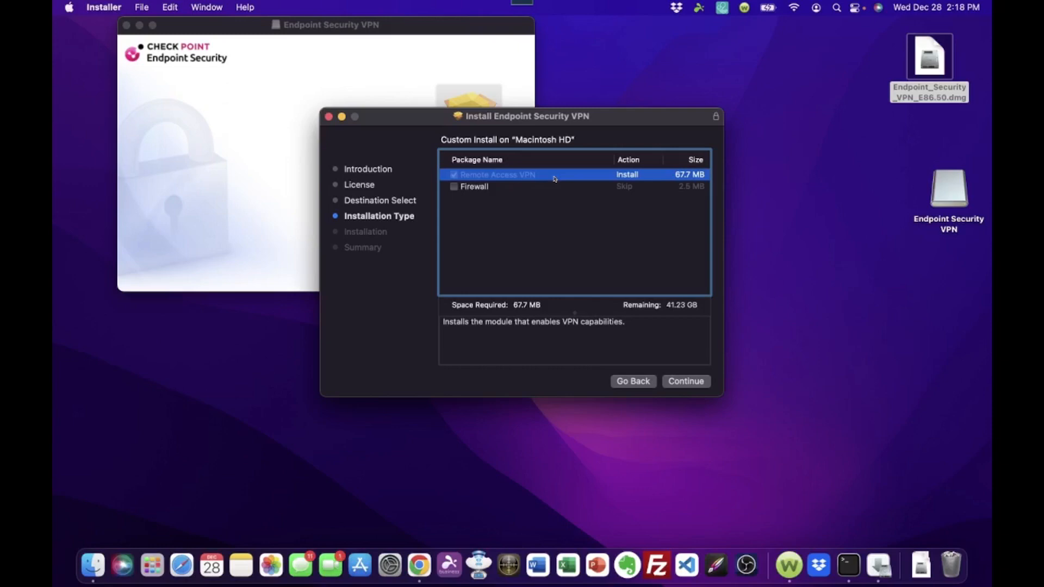
mouse_move(566, 217)
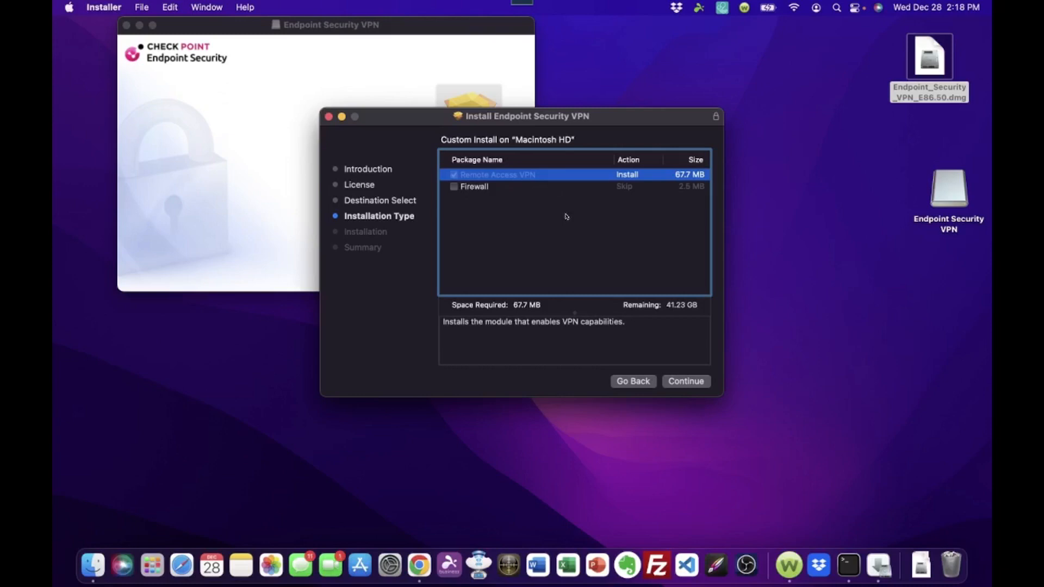
mouse_move(478, 181)
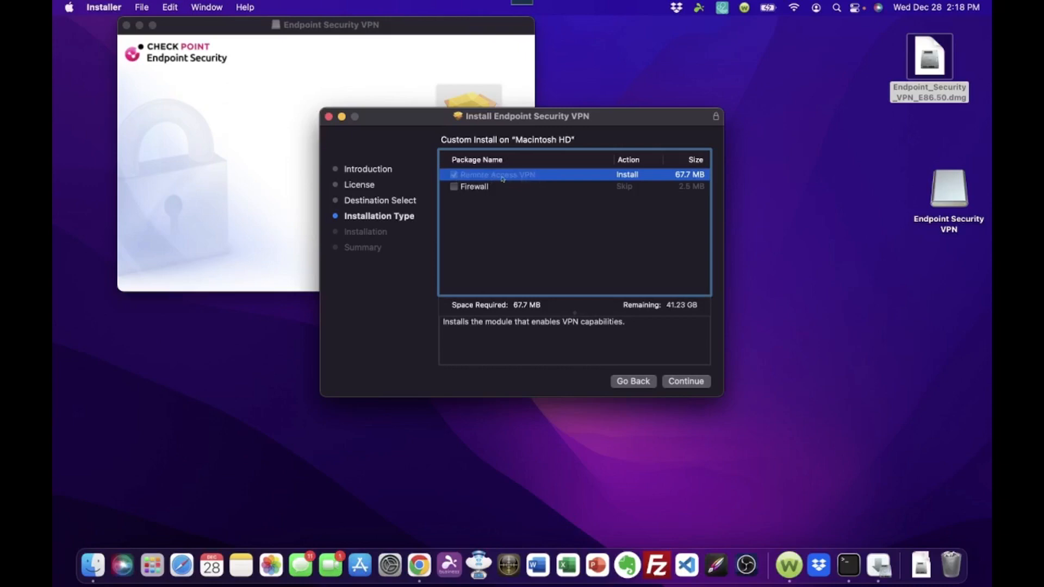
mouse_move(555, 230)
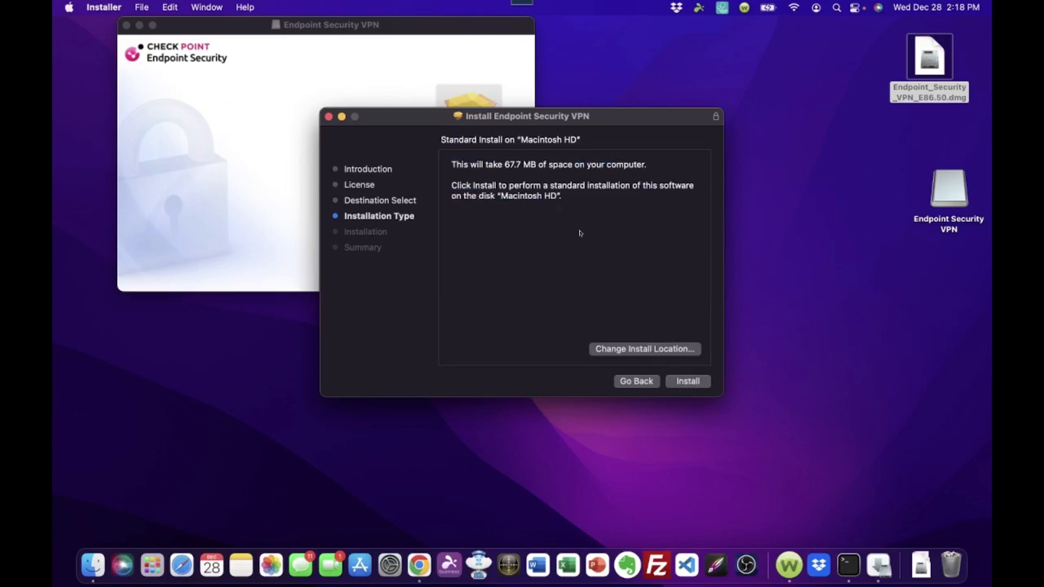
mouse_move(688, 384)
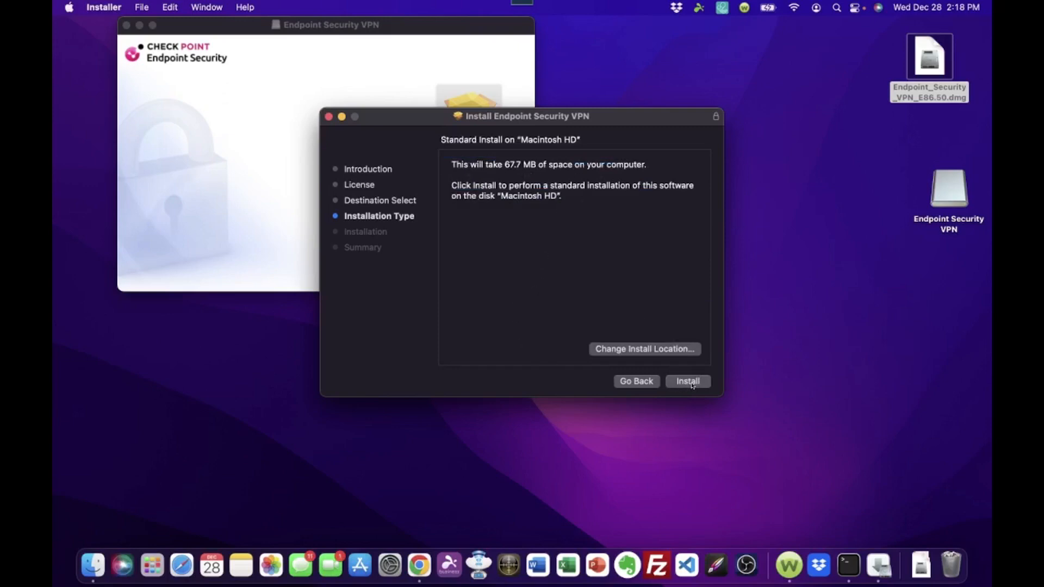
- Install Endpoint Security VPN on Macintosh HD, authorizing with the admin password
click(687, 381)
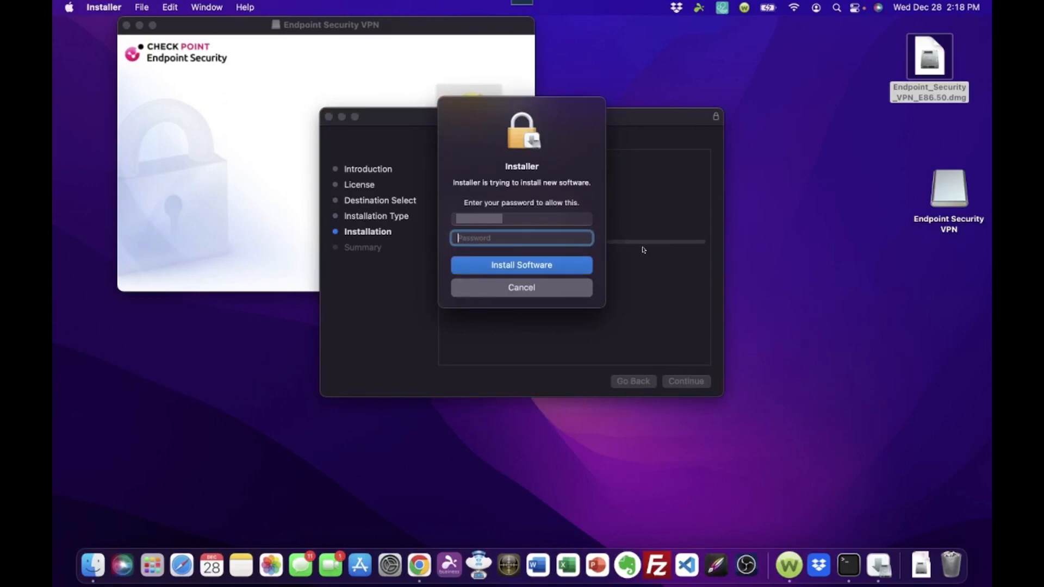
text(password)
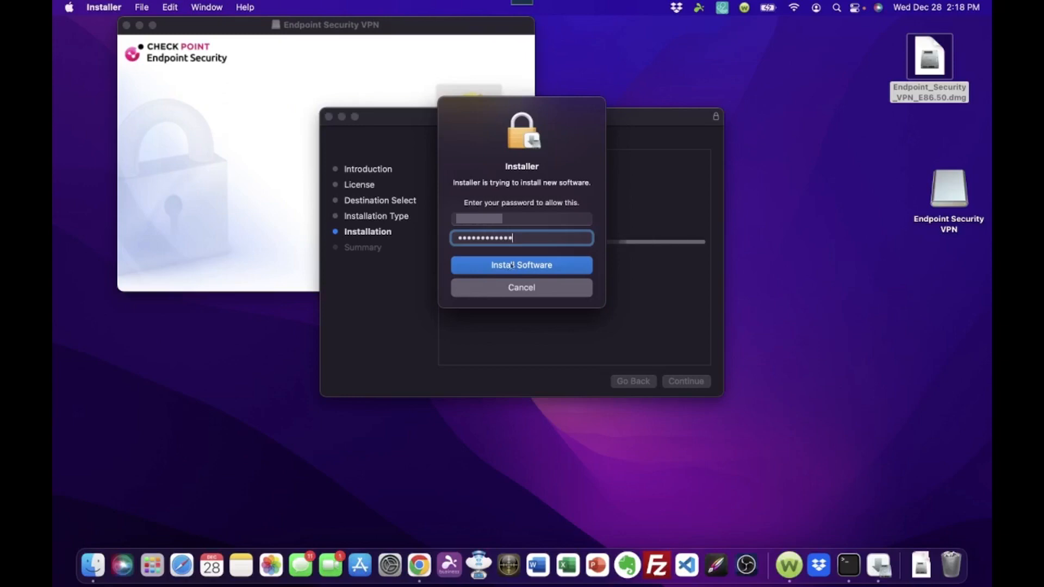
click(522, 264)
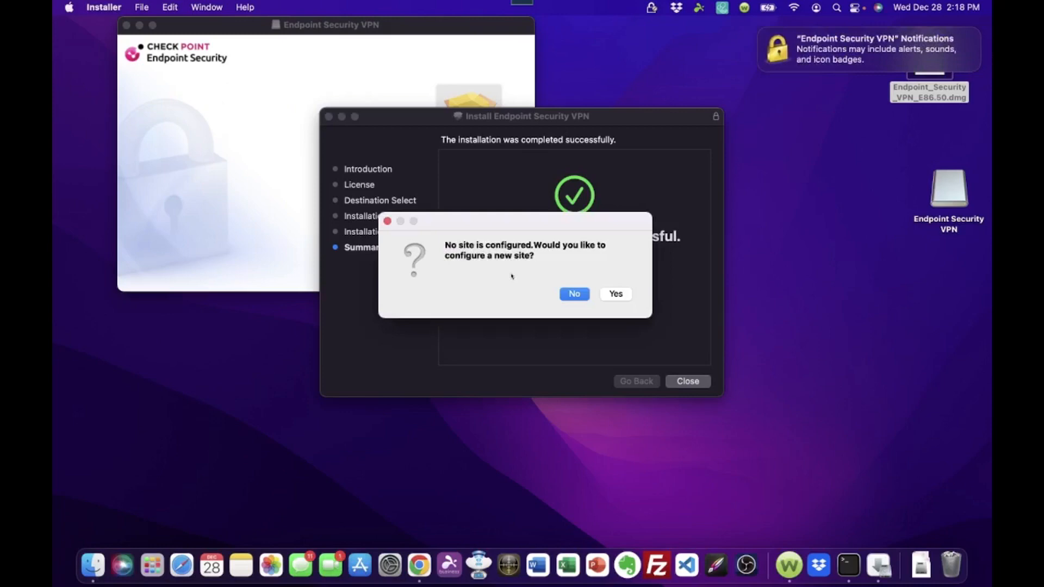
mouse_move(459, 238)
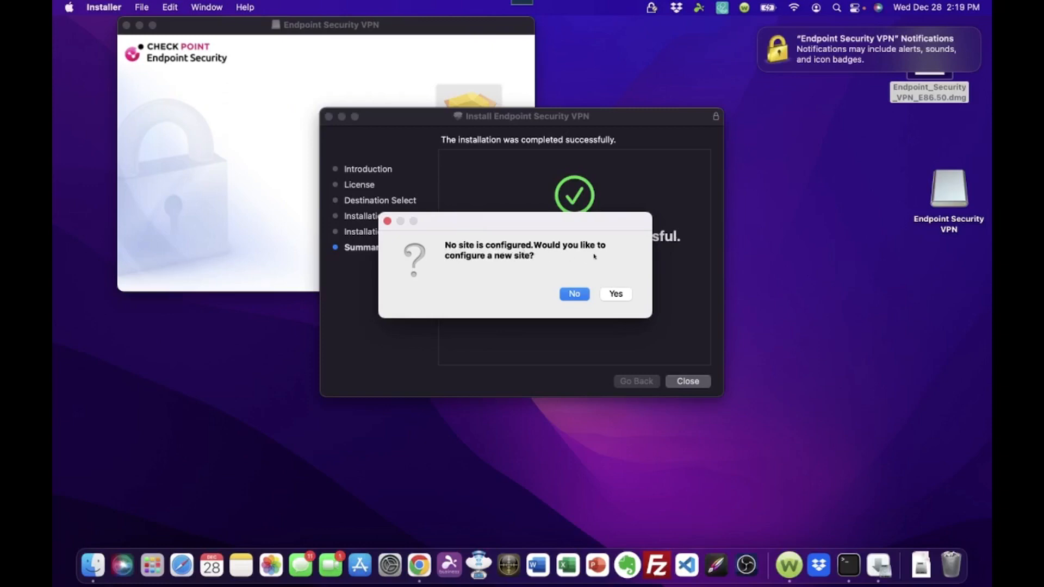
mouse_move(540, 264)
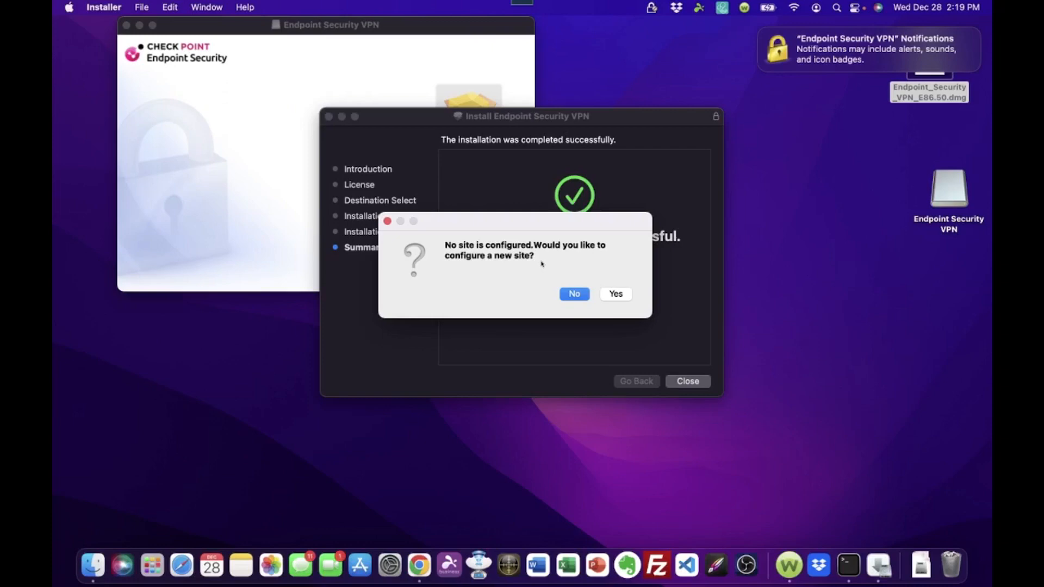
mouse_move(477, 265)
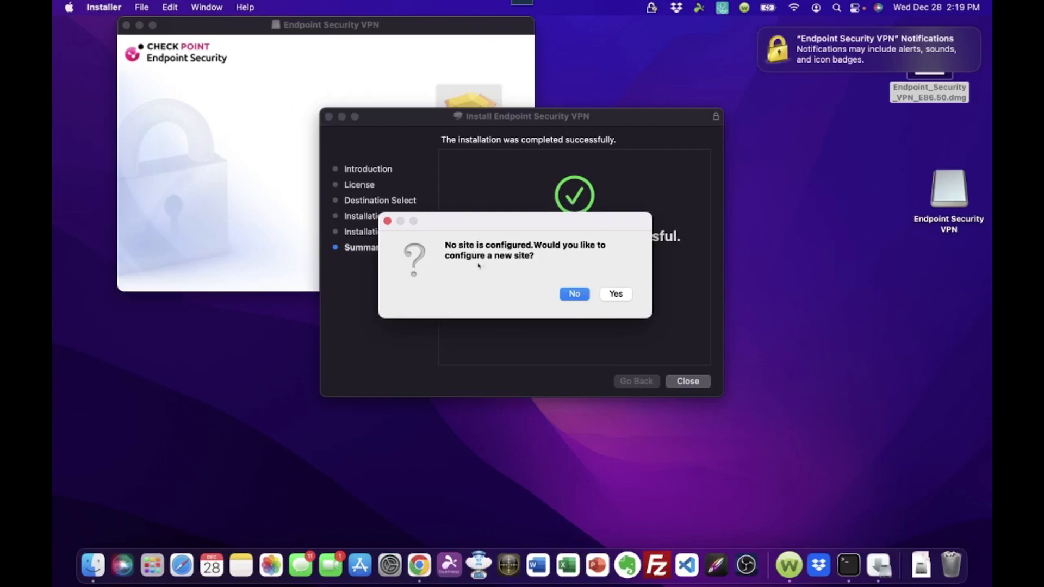
mouse_move(532, 263)
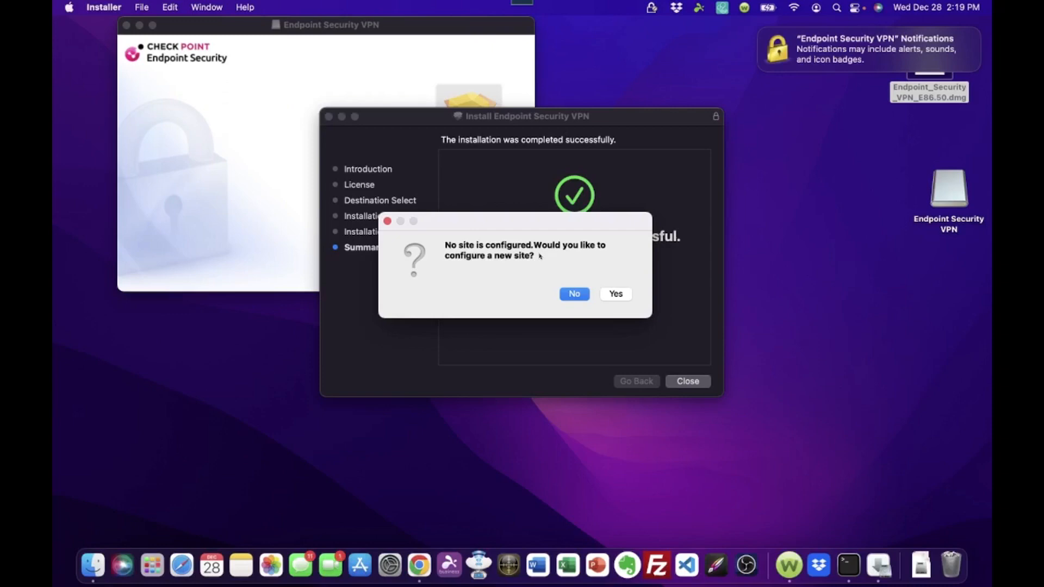
mouse_move(496, 270)
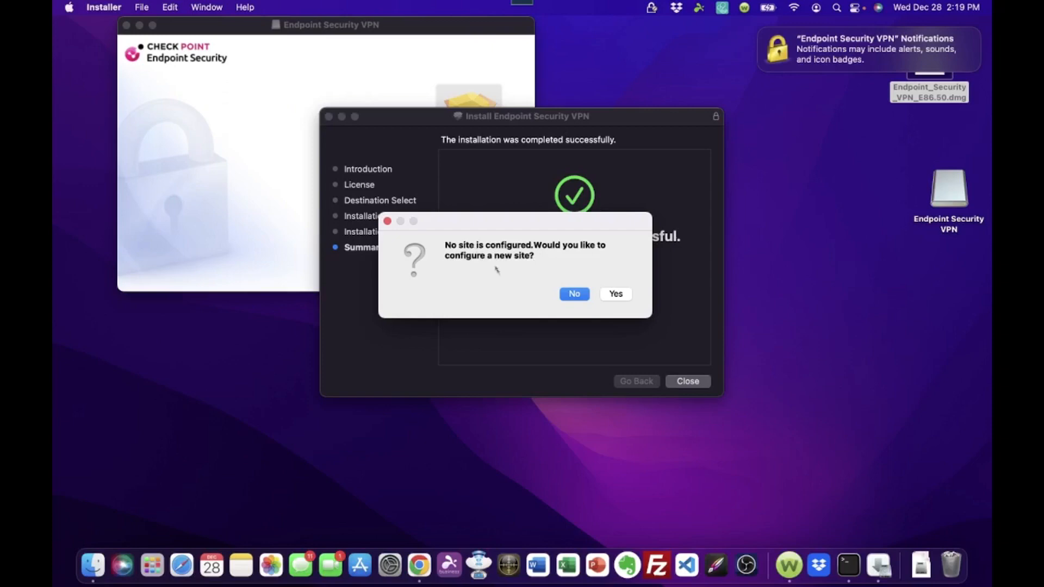
mouse_move(496, 270)
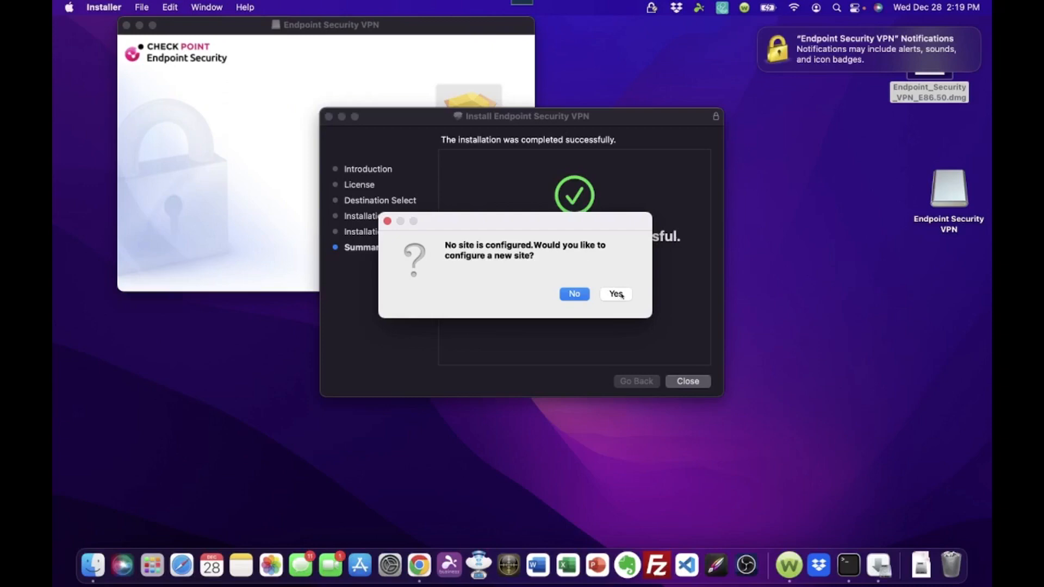
- Agree to configure a new site and enter the server address in Site Wizard
click(614, 293)
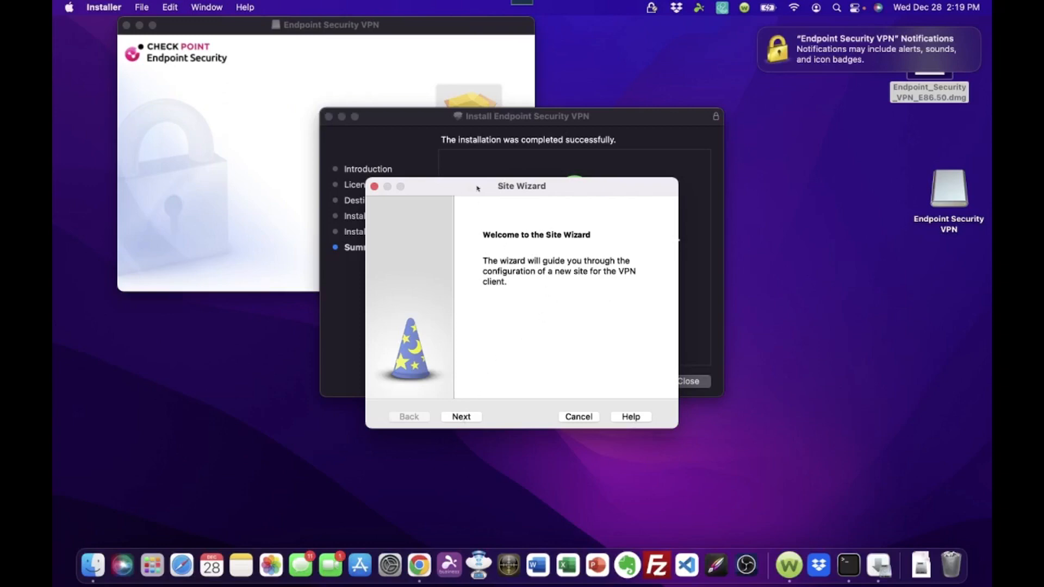
mouse_move(511, 299)
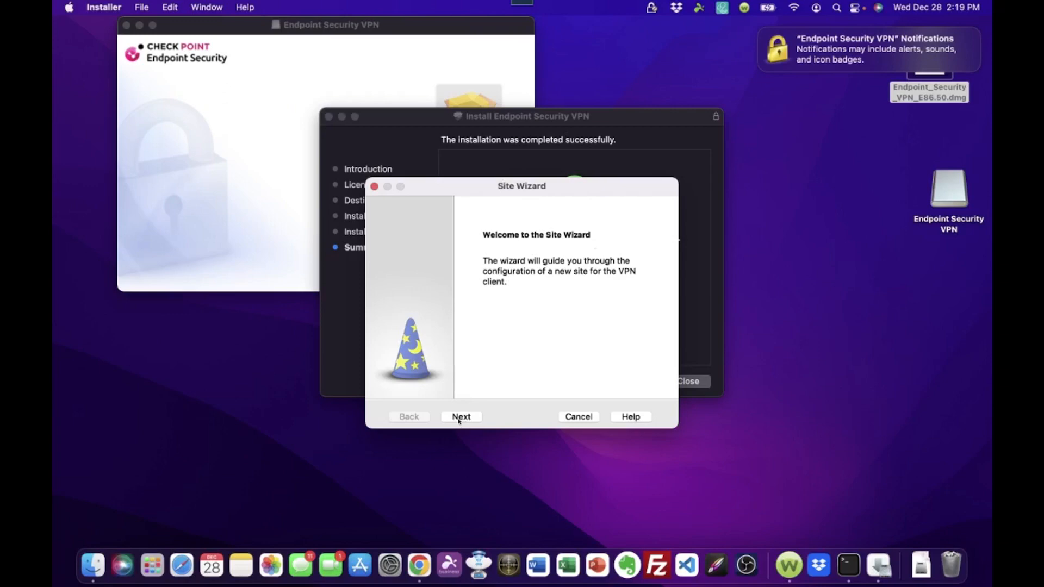
click(460, 416)
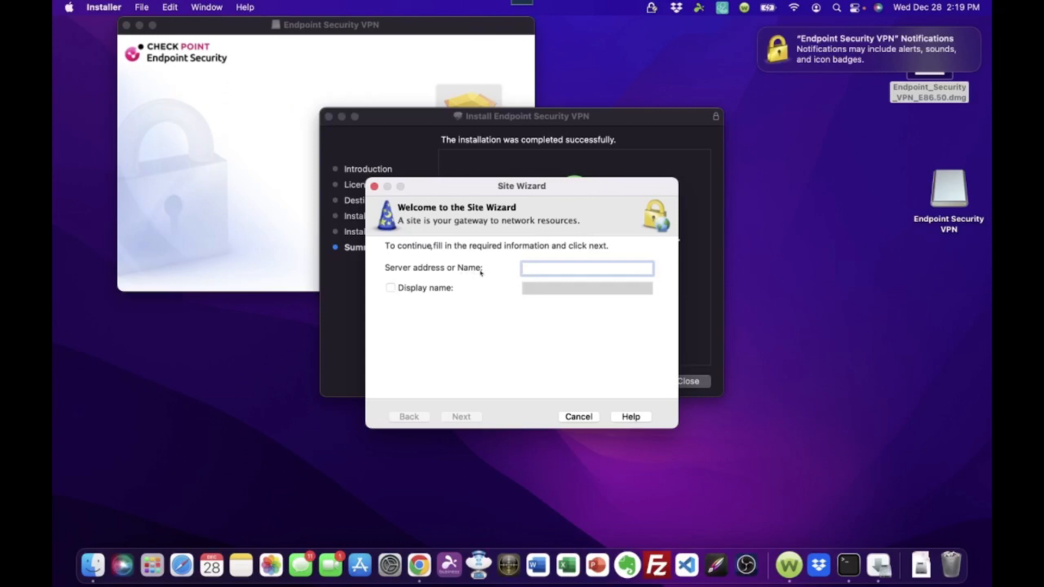
click(586, 268)
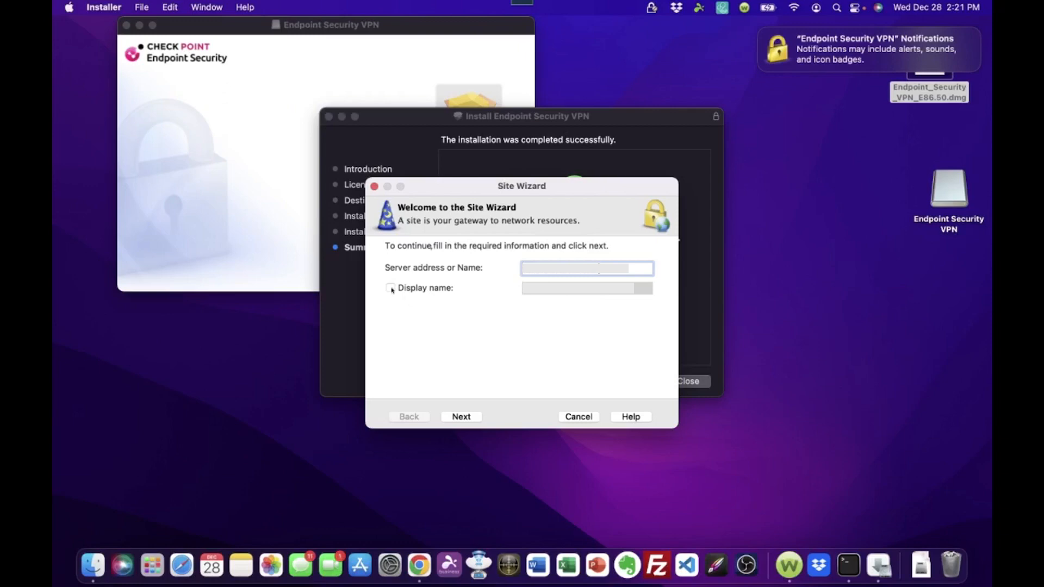
- Enable a custom display name and name the site 'My Office'
click(391, 288)
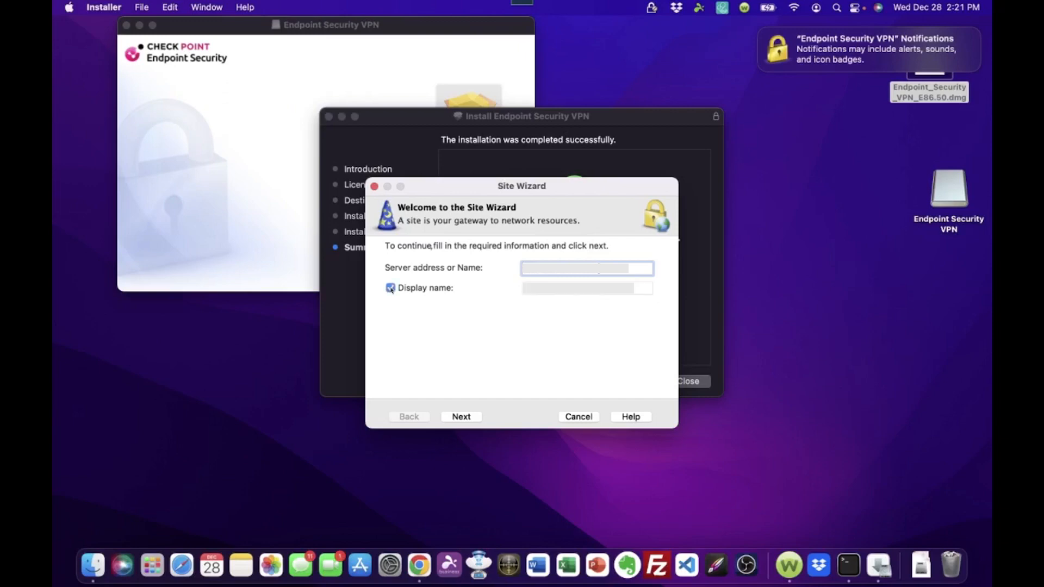
click(587, 288)
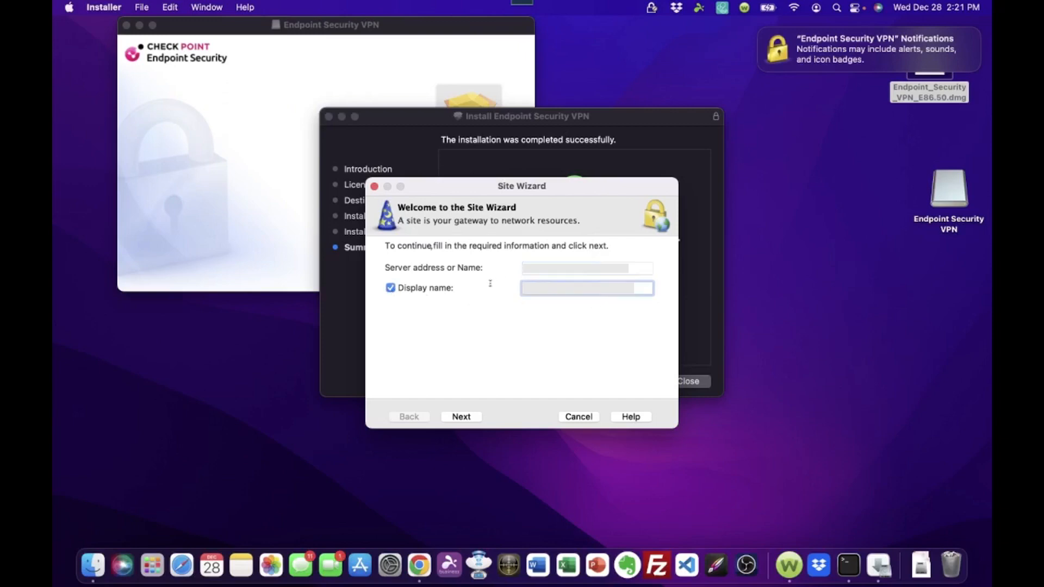
mouse_move(525, 334)
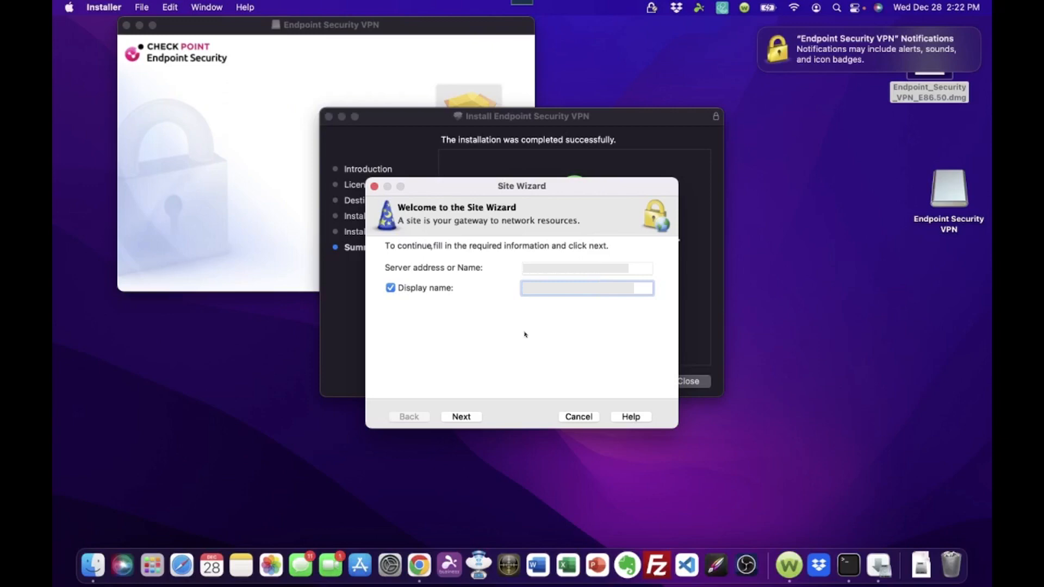
text(My)
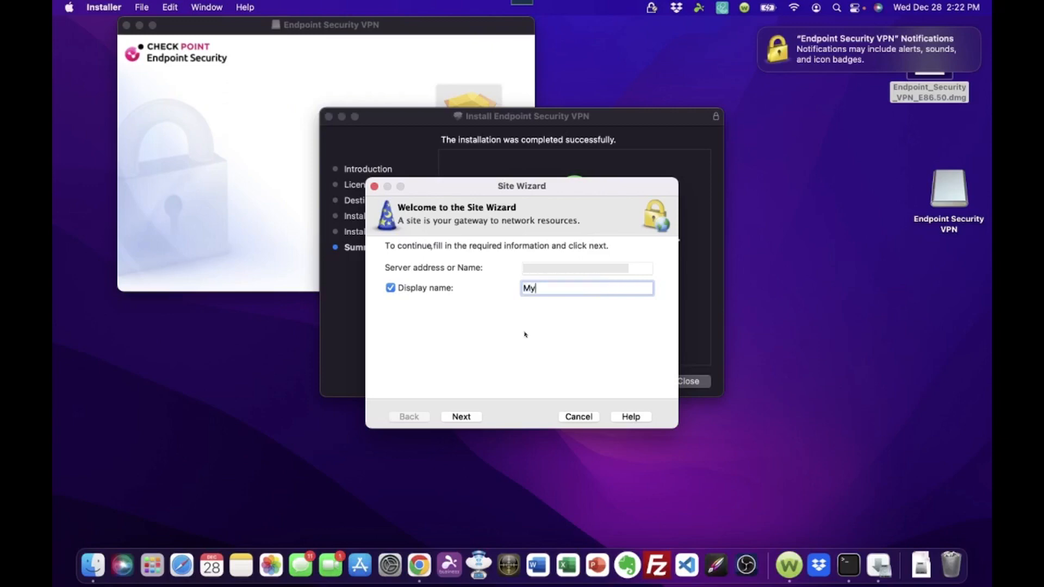
text(Office)
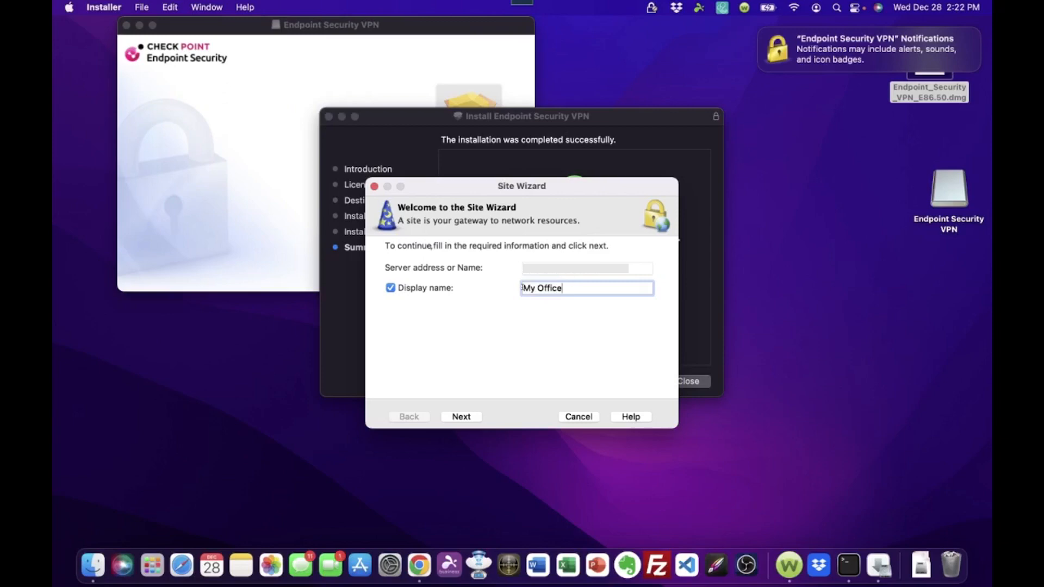
mouse_move(521, 352)
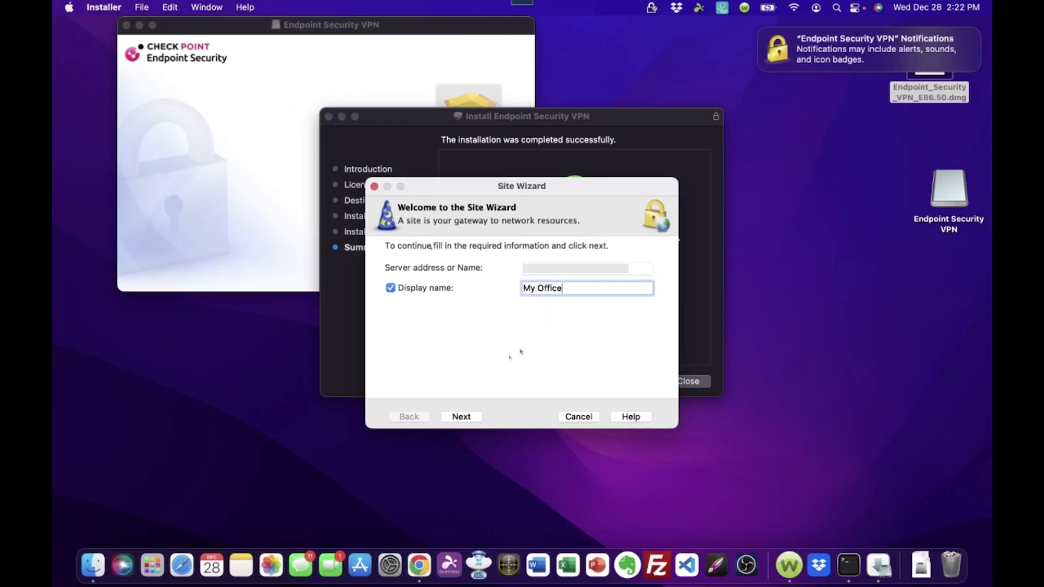
- Submit the site details and trust the untrusted site certificate
click(461, 416)
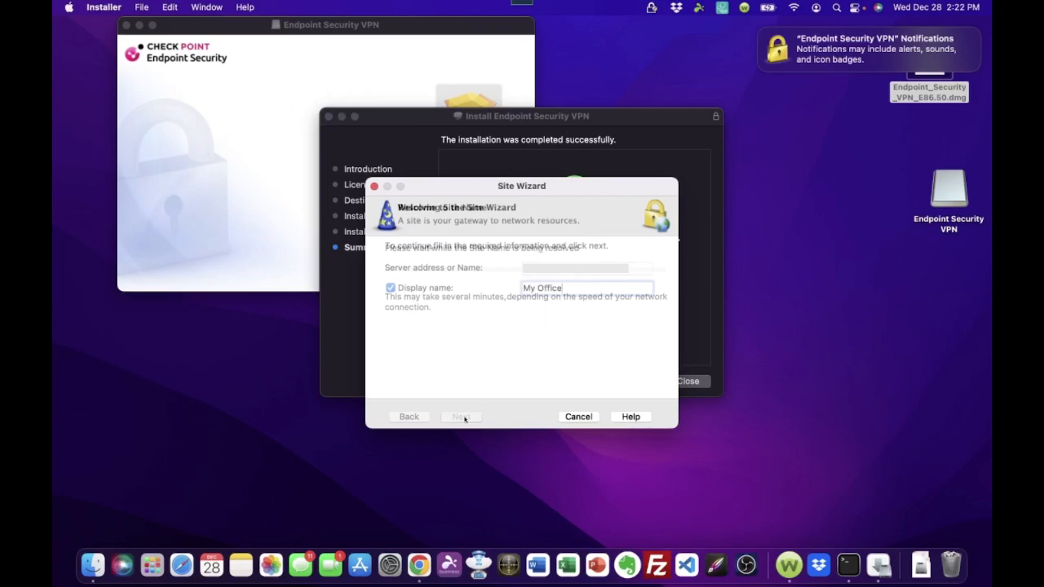
click(460, 416)
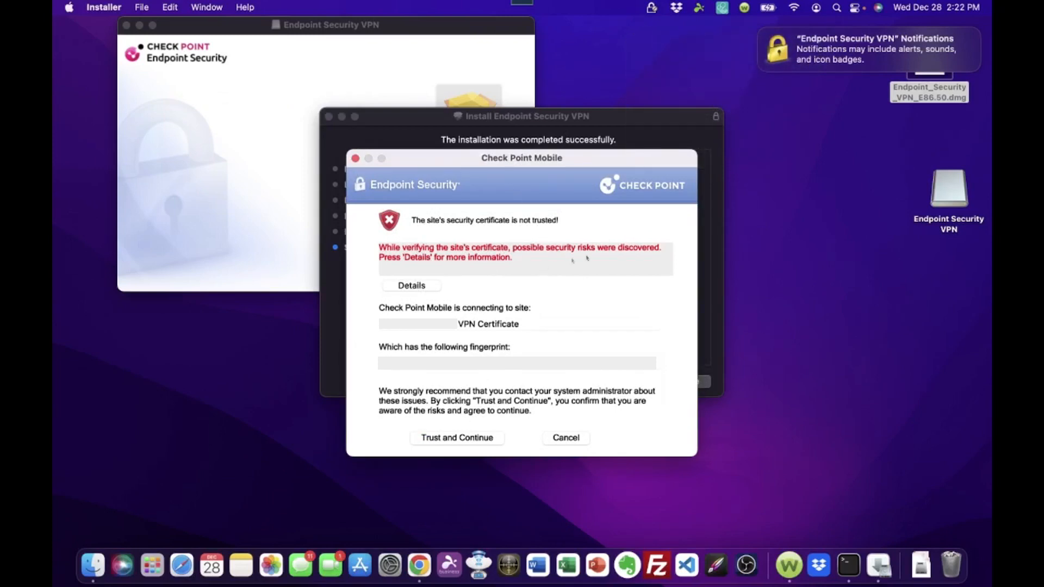
mouse_move(531, 264)
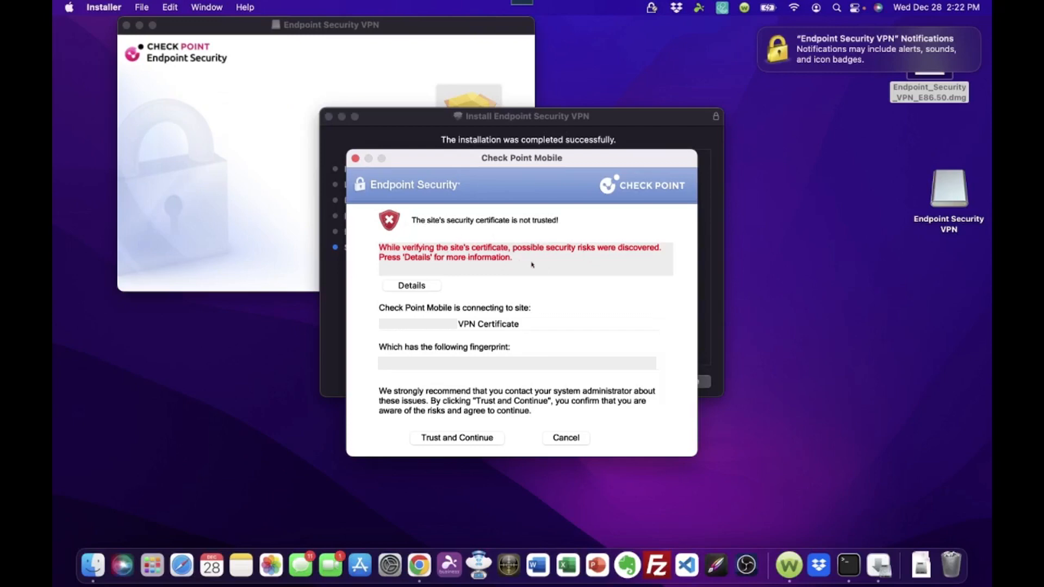
mouse_move(523, 265)
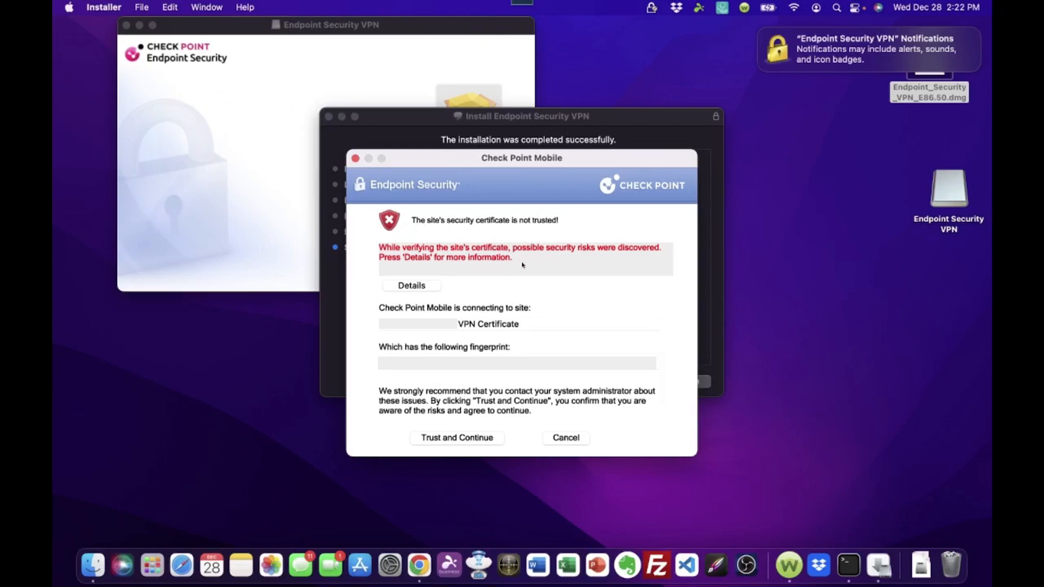
mouse_move(523, 329)
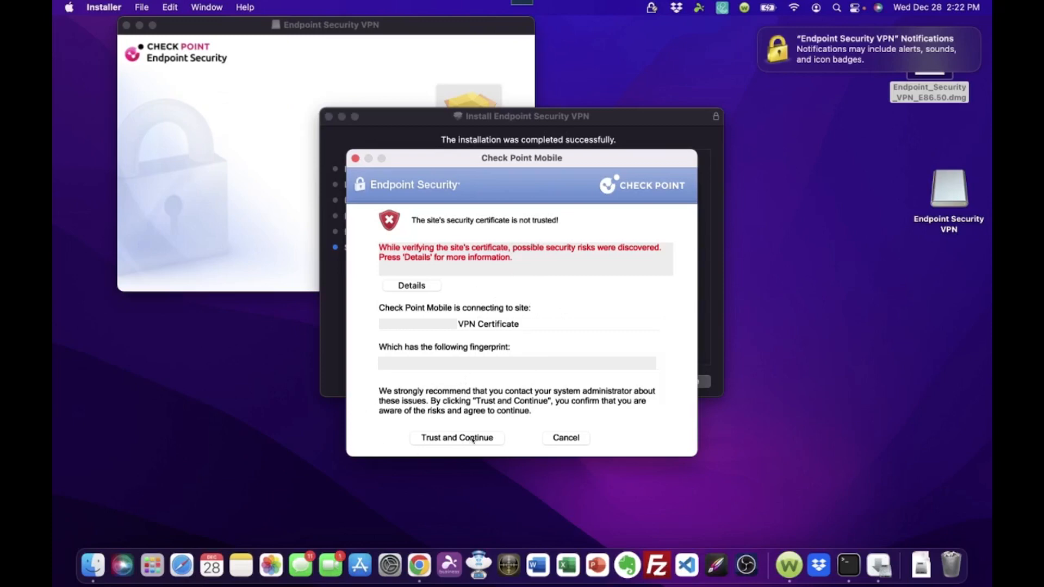
click(457, 437)
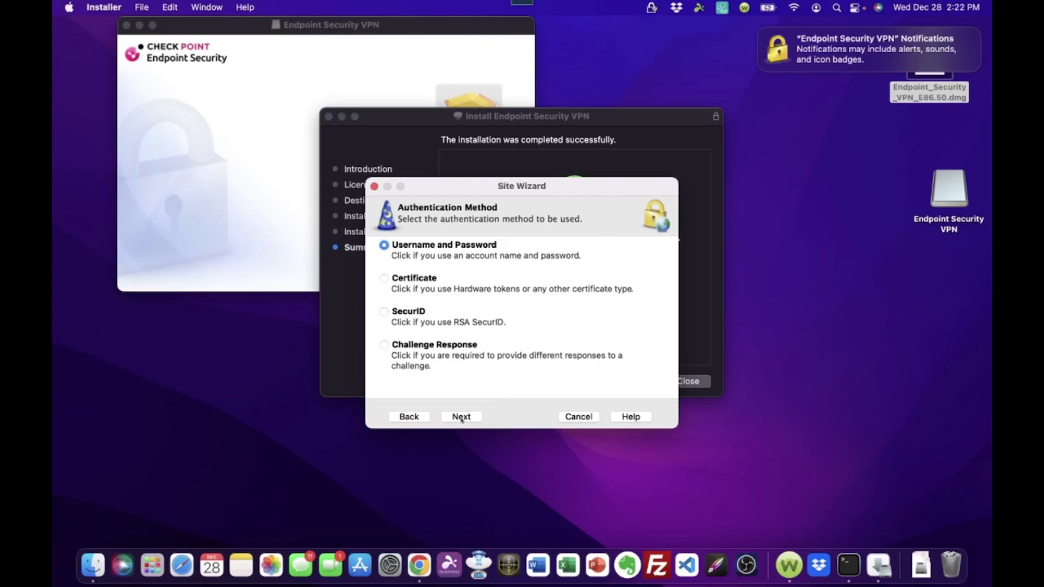
- Finish the site with Username and Password authentication and decline connecting now
click(461, 416)
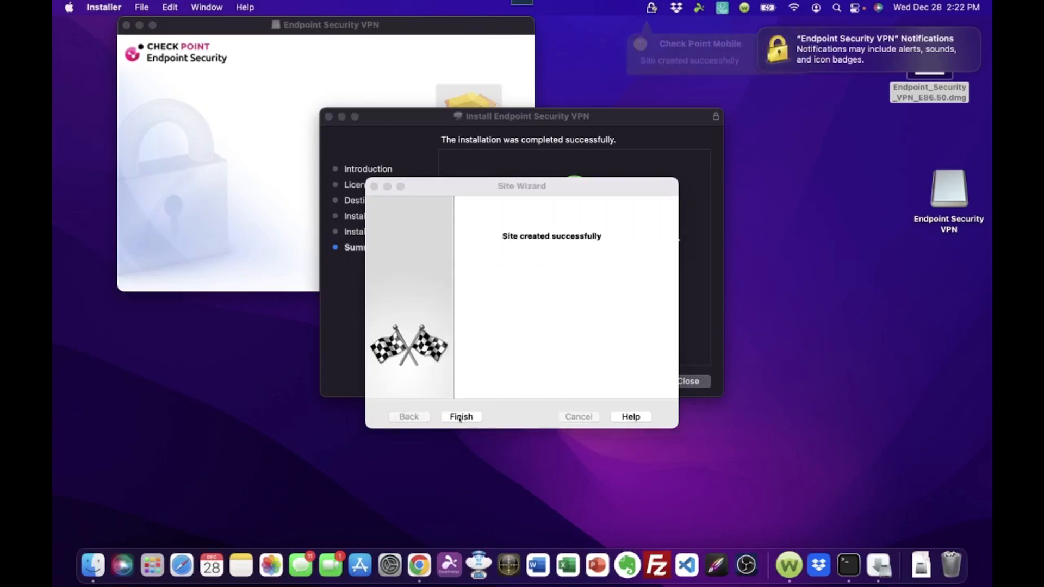
click(461, 416)
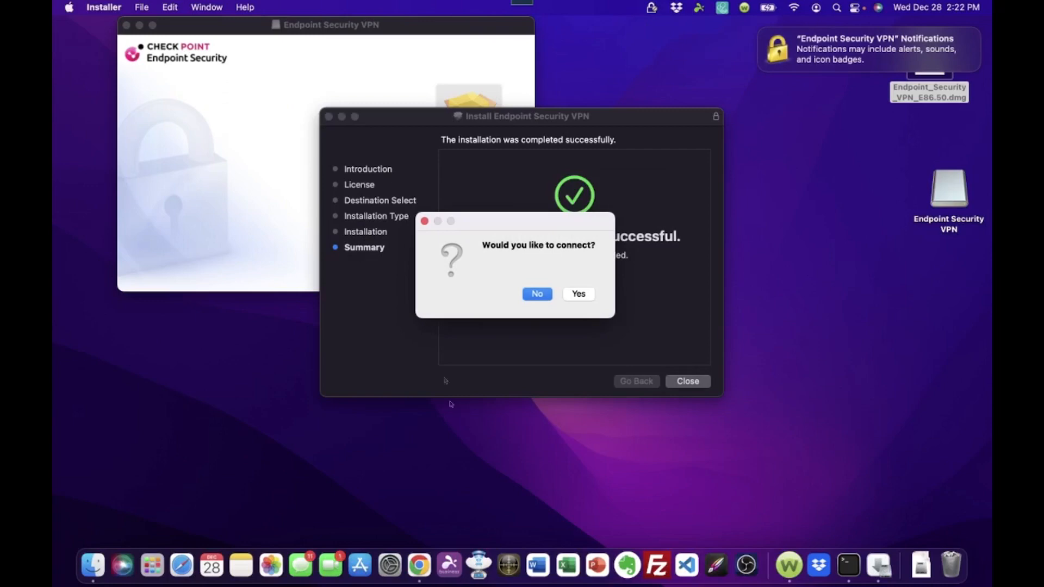
mouse_move(533, 254)
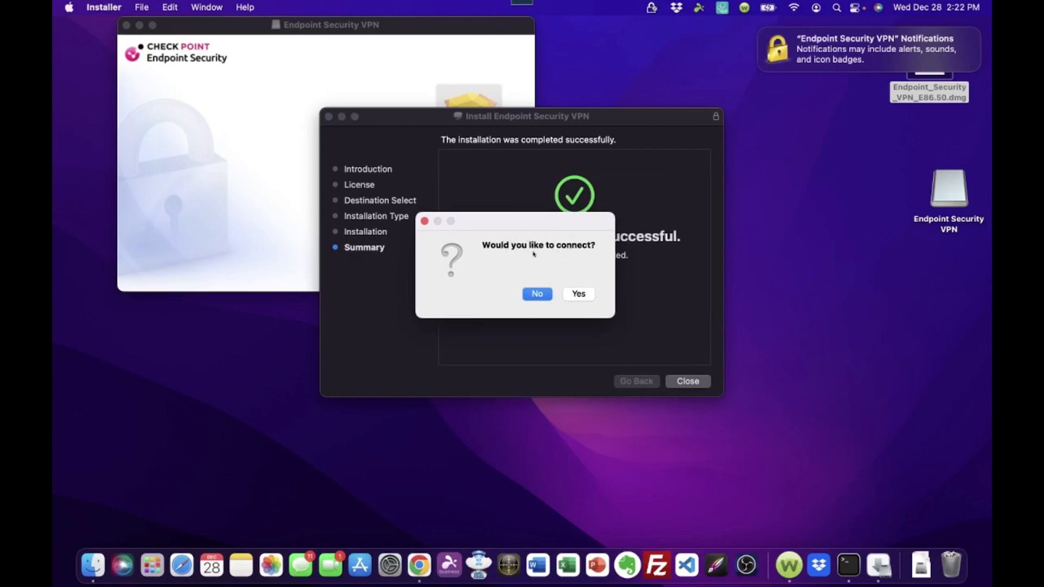
mouse_move(558, 254)
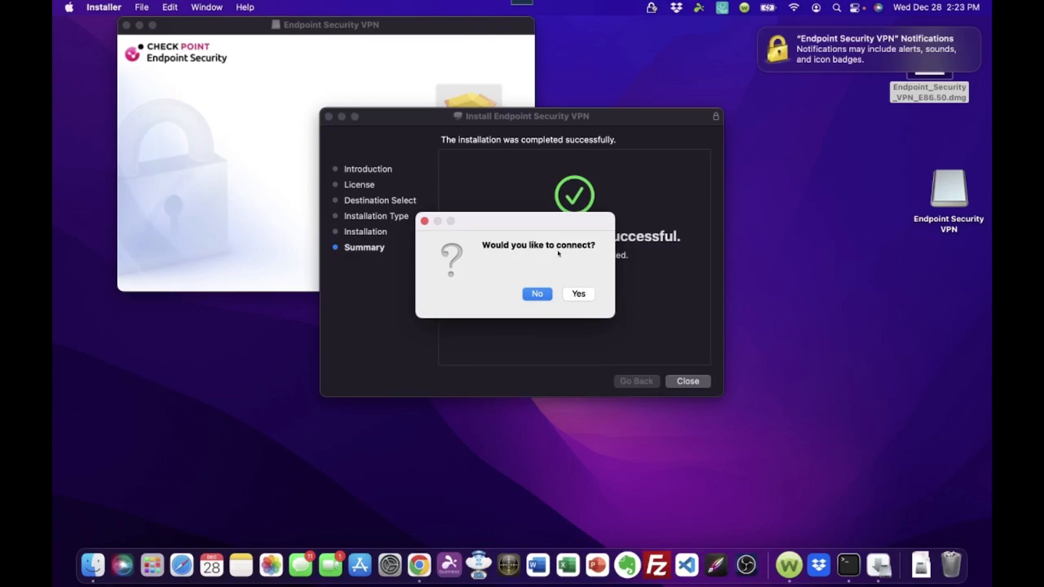
click(536, 293)
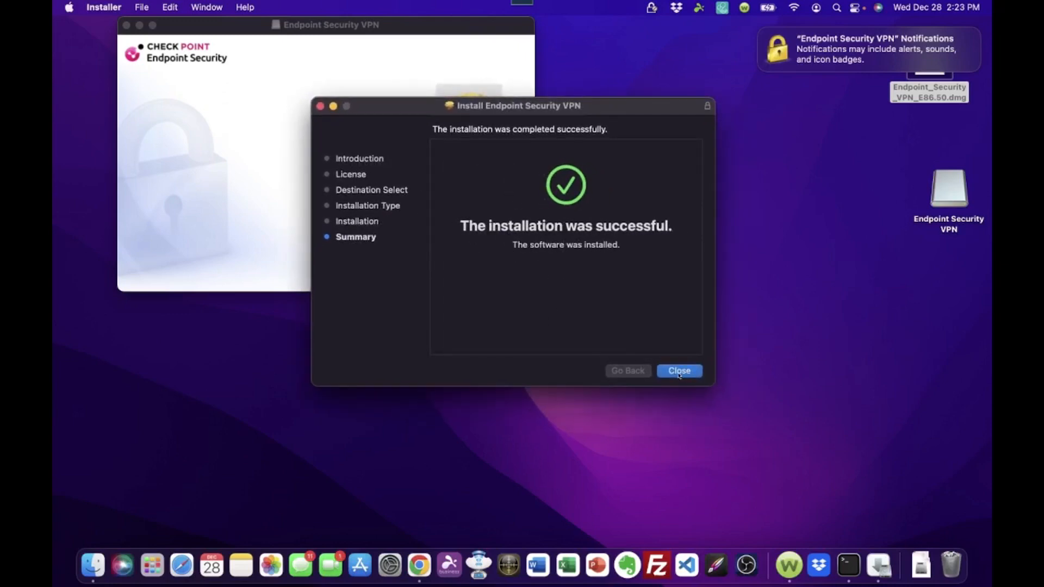
- Close Installer and open Endpoint Security VPN from the Applications folder
click(678, 371)
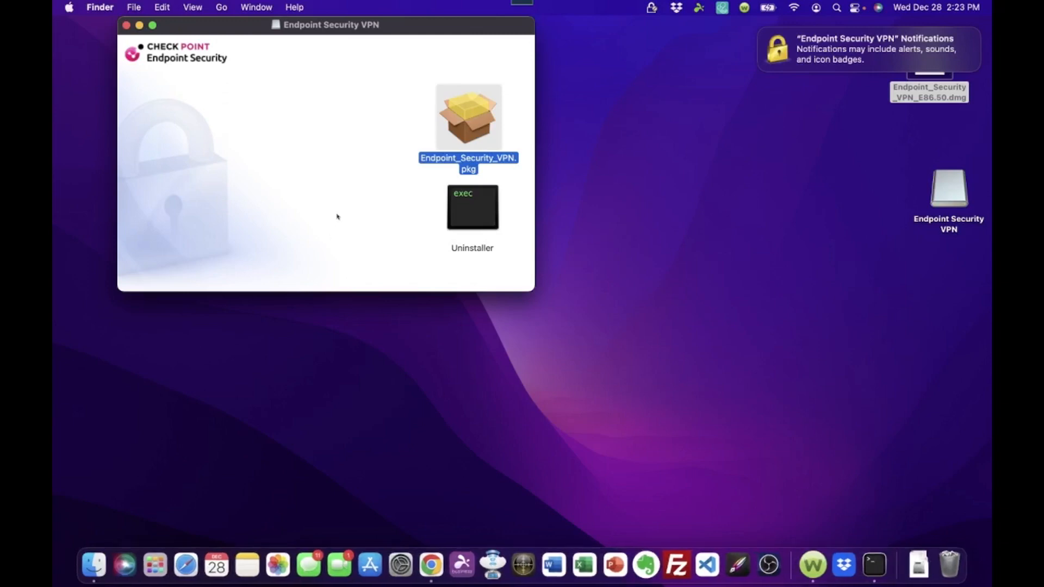
drag(325, 24, 340, 38)
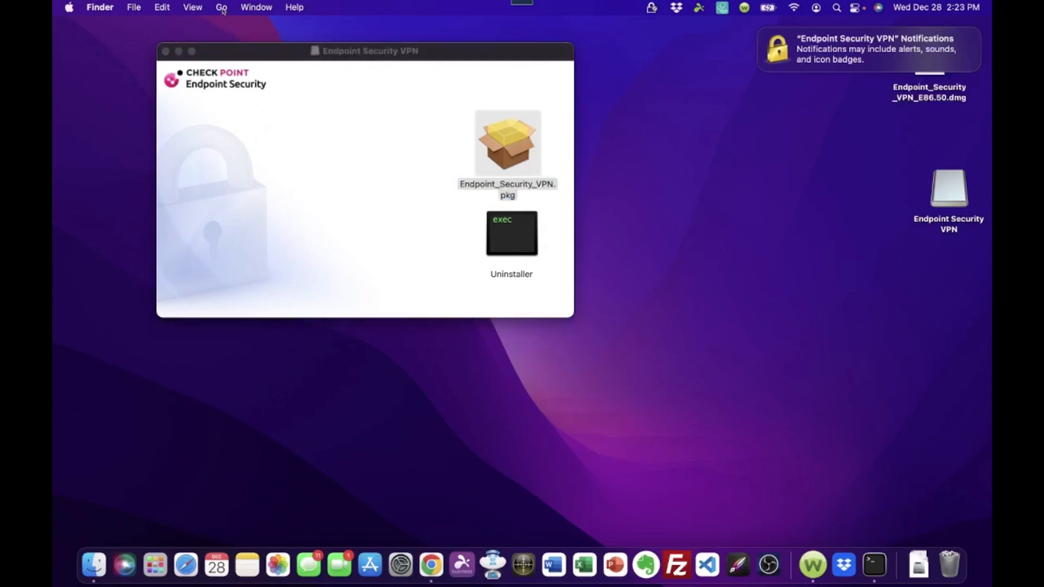
click(221, 7)
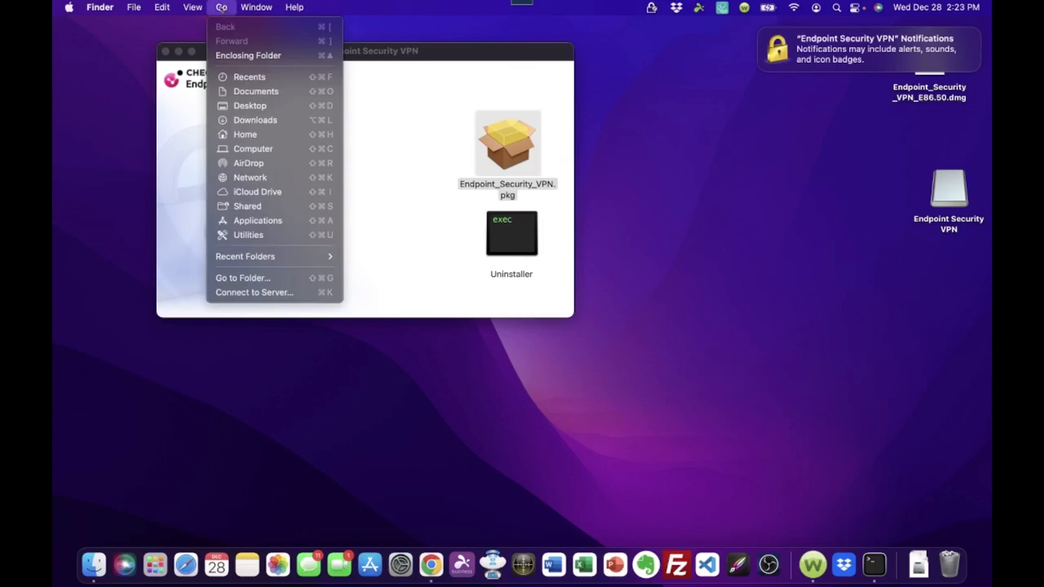
mouse_move(257, 220)
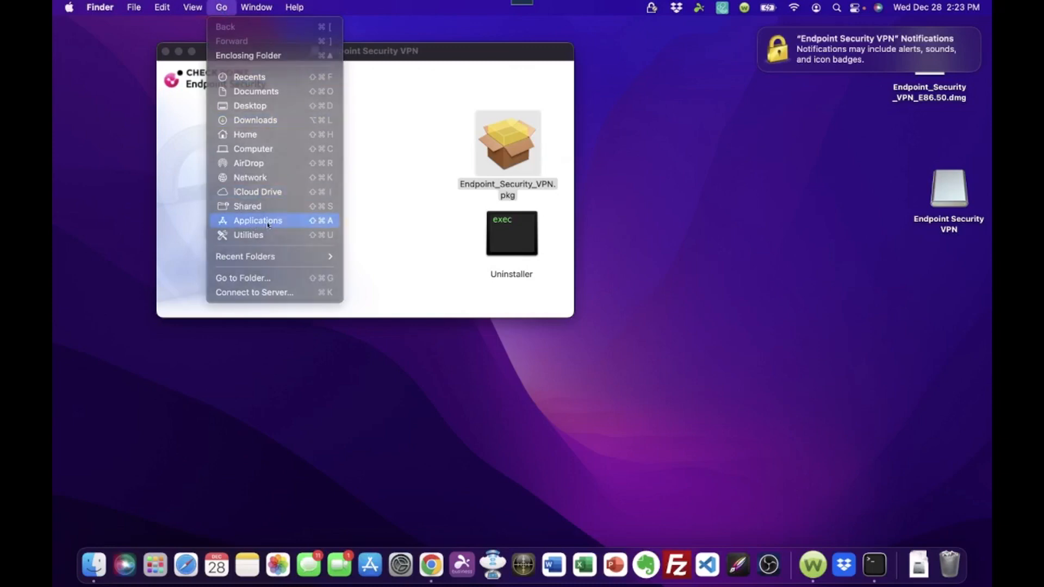
click(257, 220)
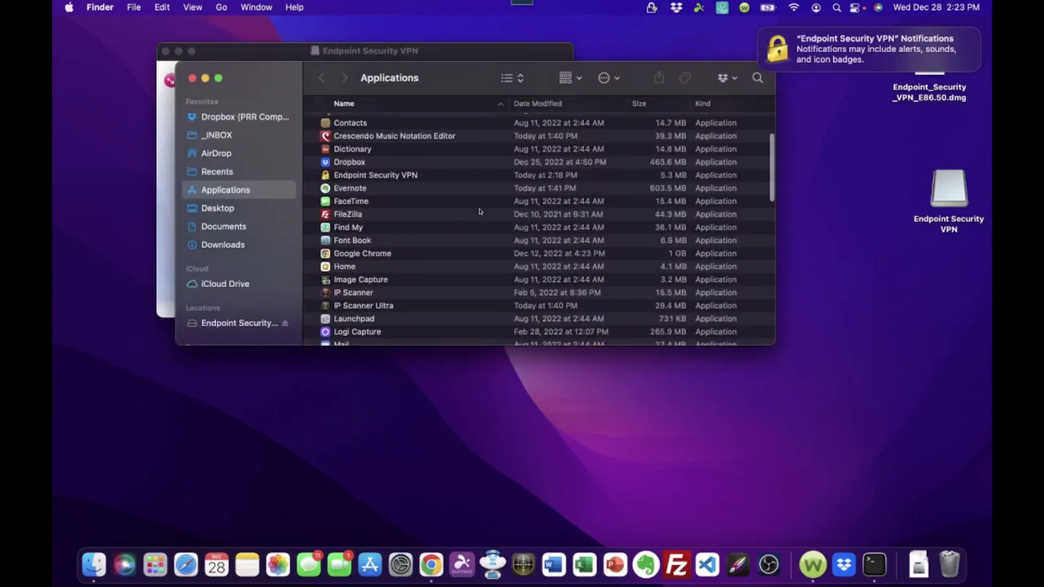
click(374, 175)
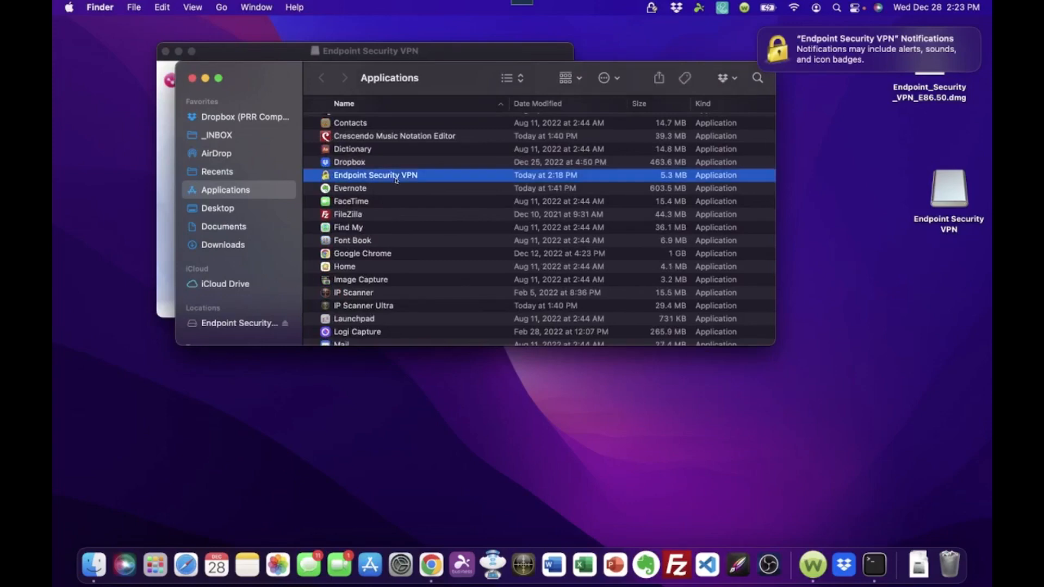
mouse_move(913, 531)
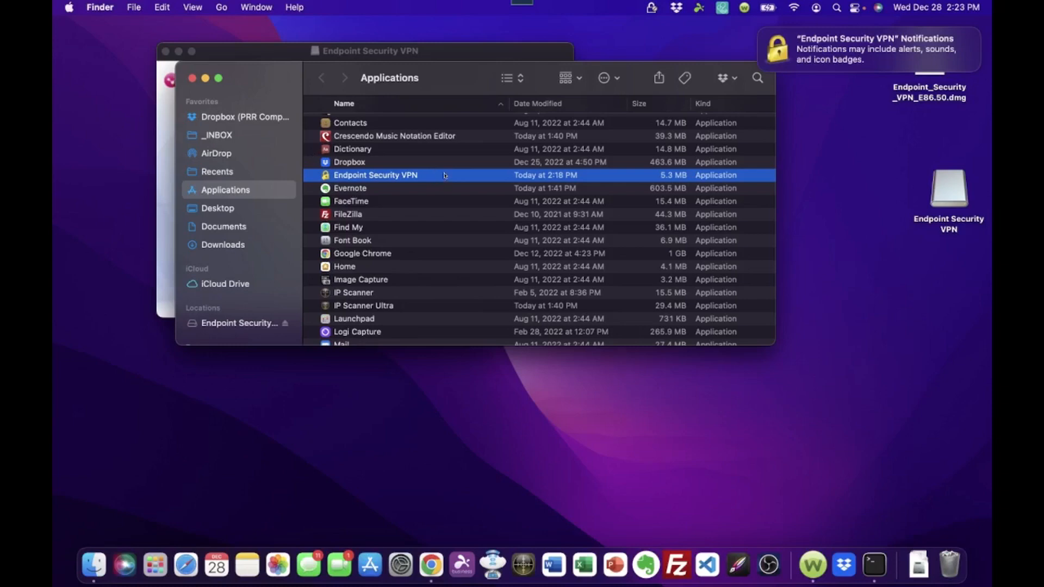
mouse_move(433, 180)
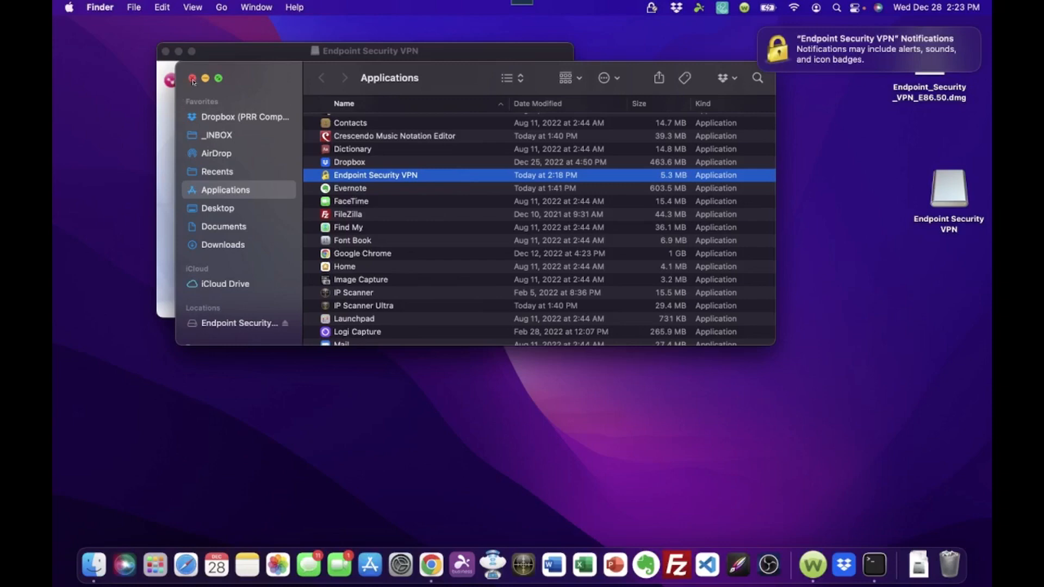
mouse_move(399, 178)
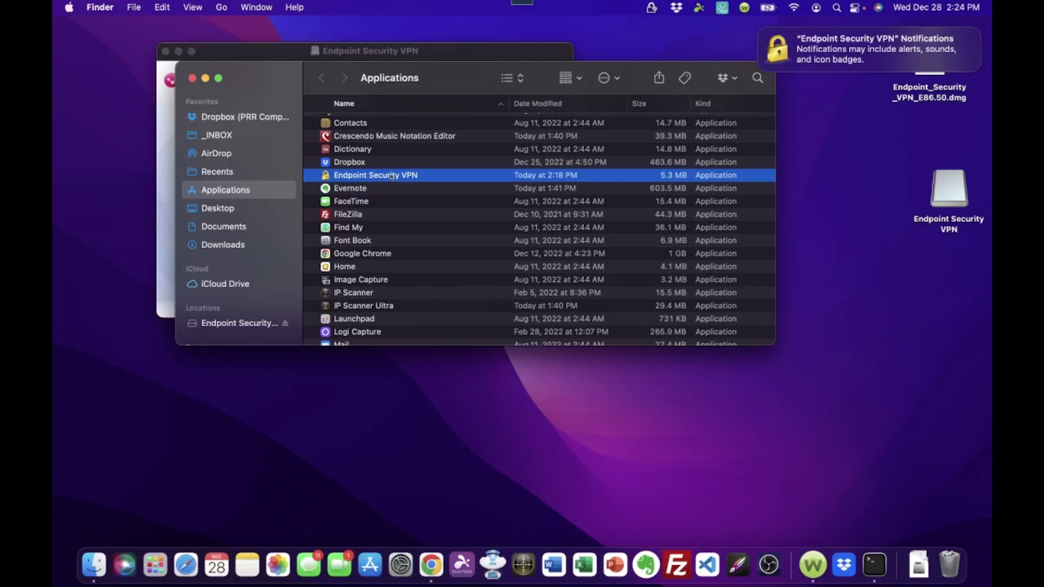
double_click(376, 174)
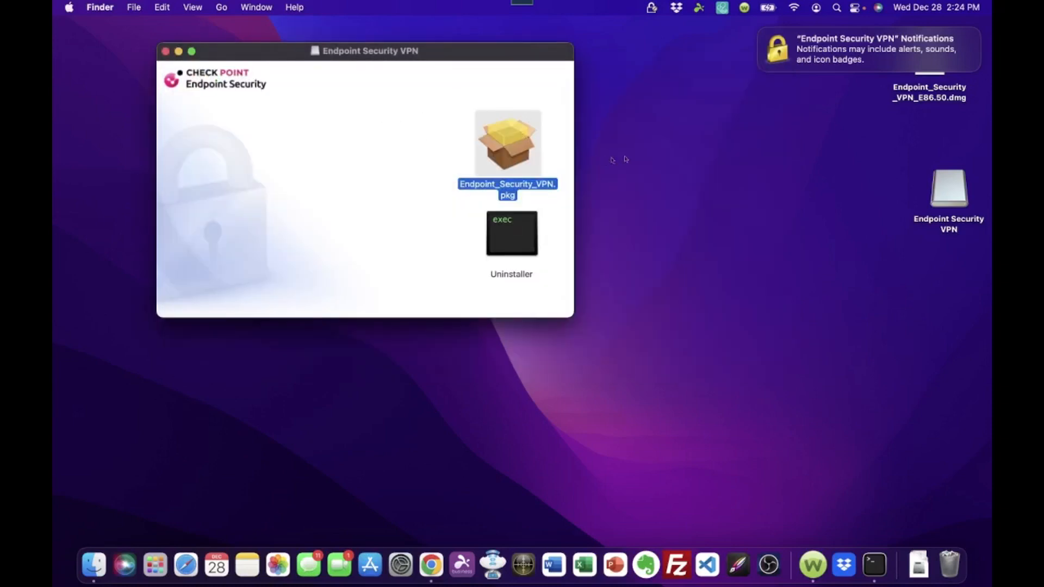
mouse_move(931, 95)
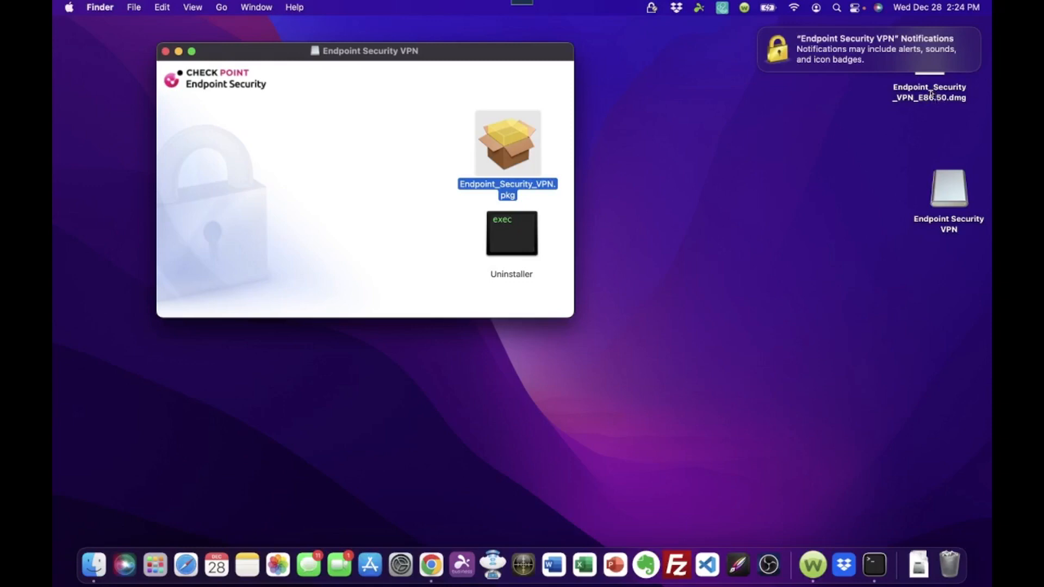
- Dismiss the notification alert and close the Endpoint Security VPN disk image window
click(929, 92)
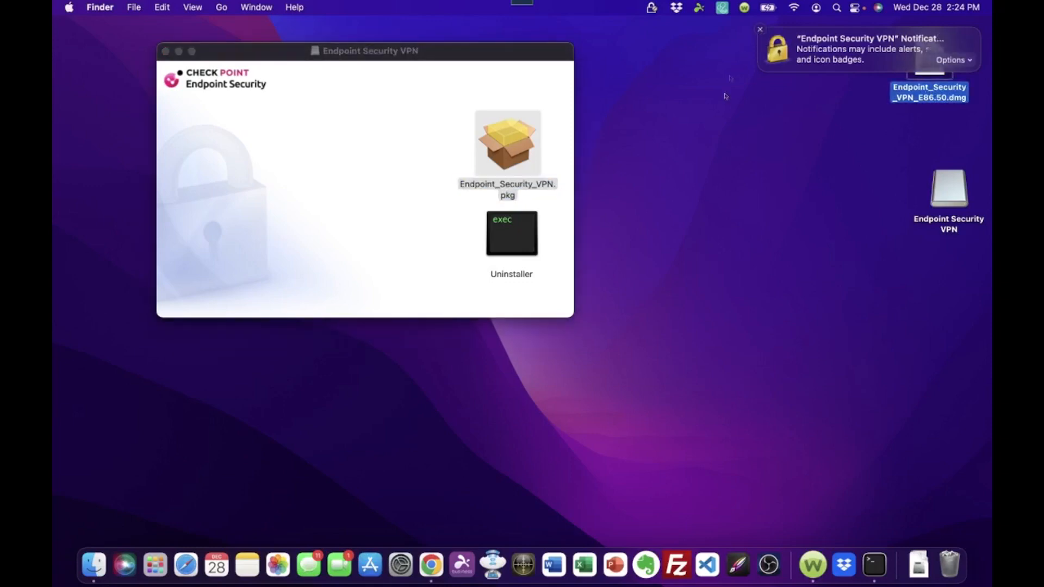
click(759, 29)
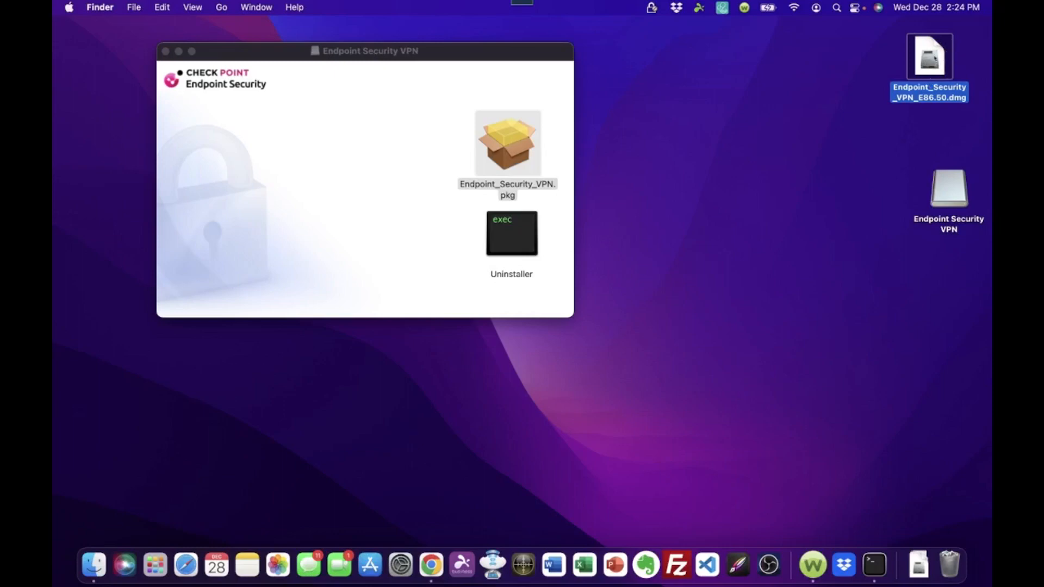
mouse_move(364, 52)
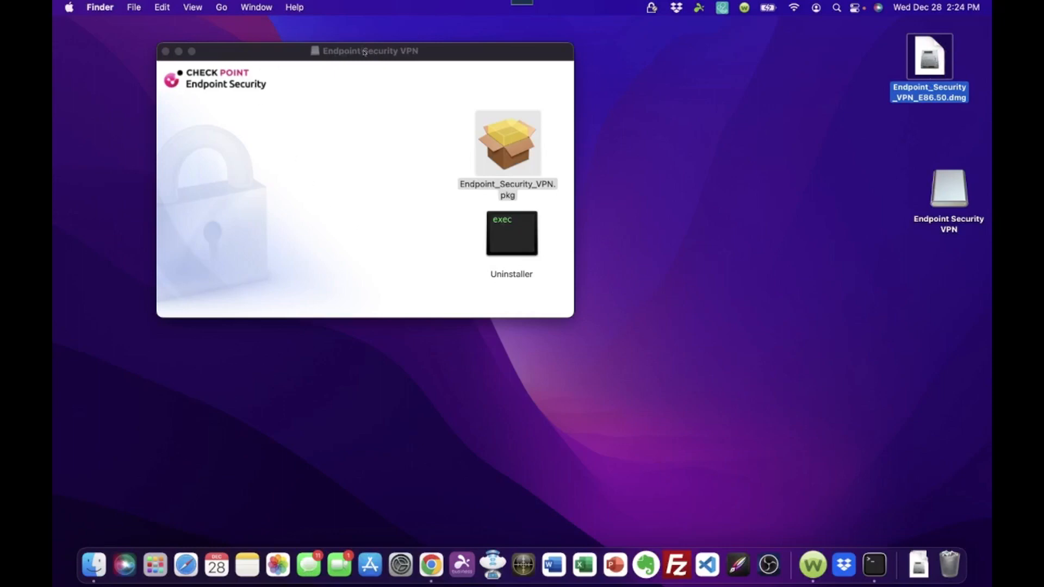
mouse_move(517, 240)
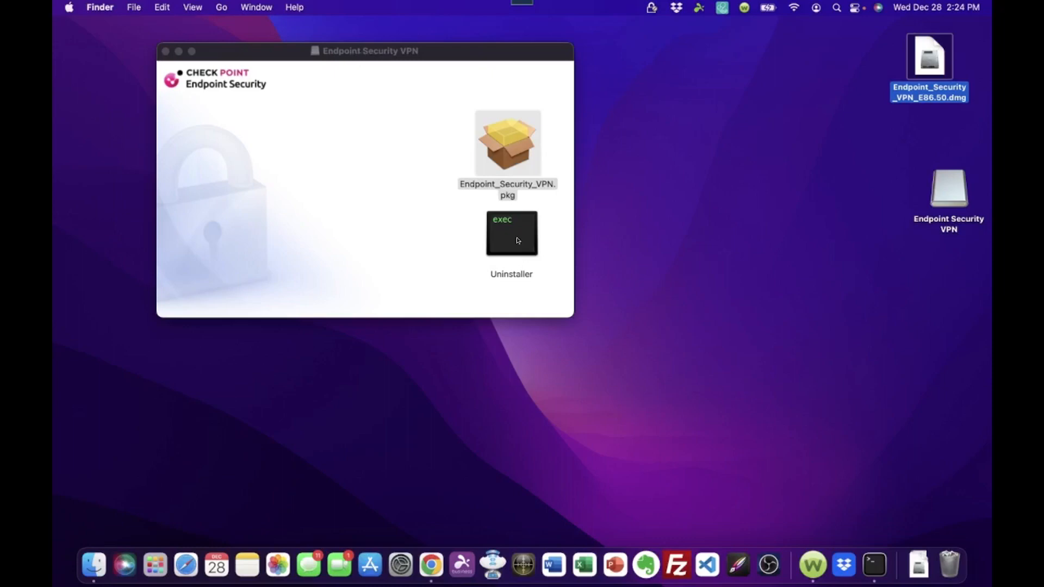
click(511, 234)
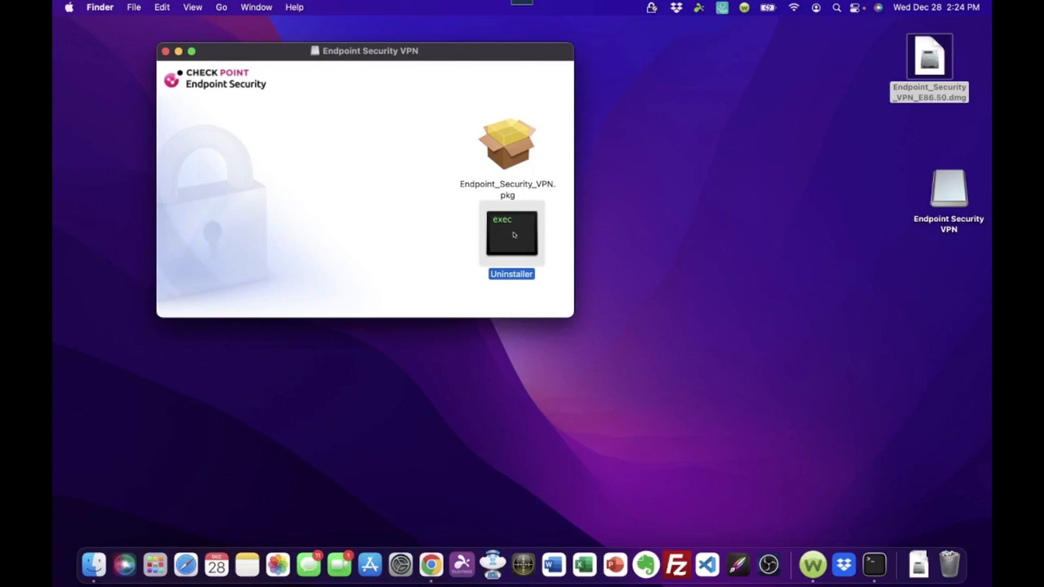
mouse_move(523, 238)
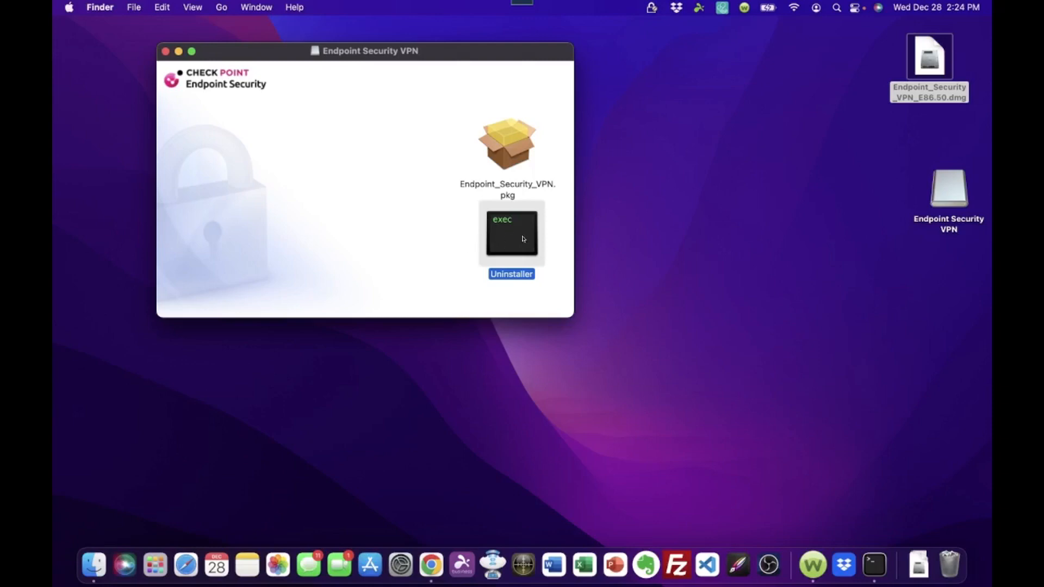
mouse_move(423, 234)
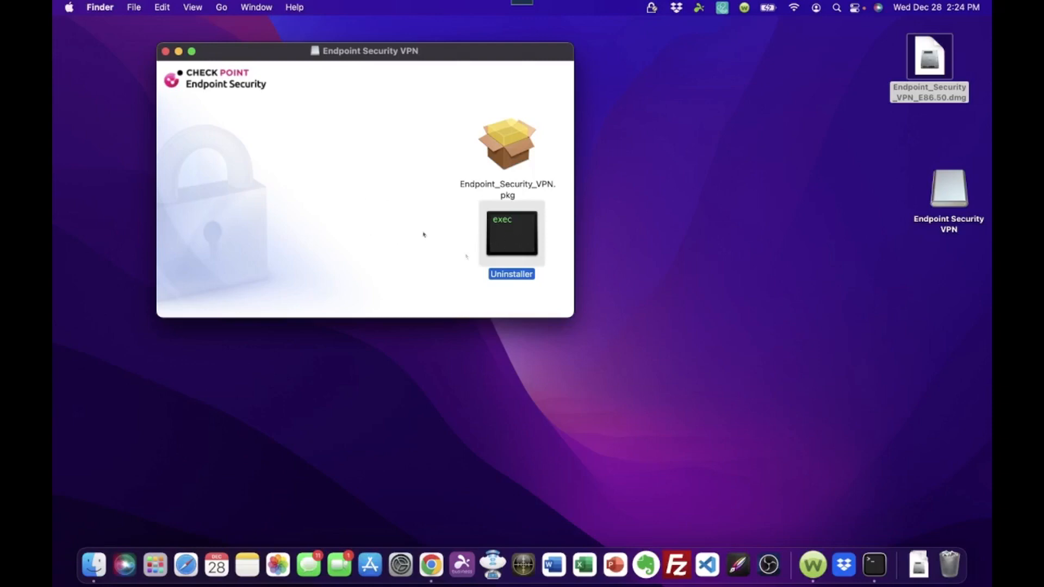
mouse_move(410, 247)
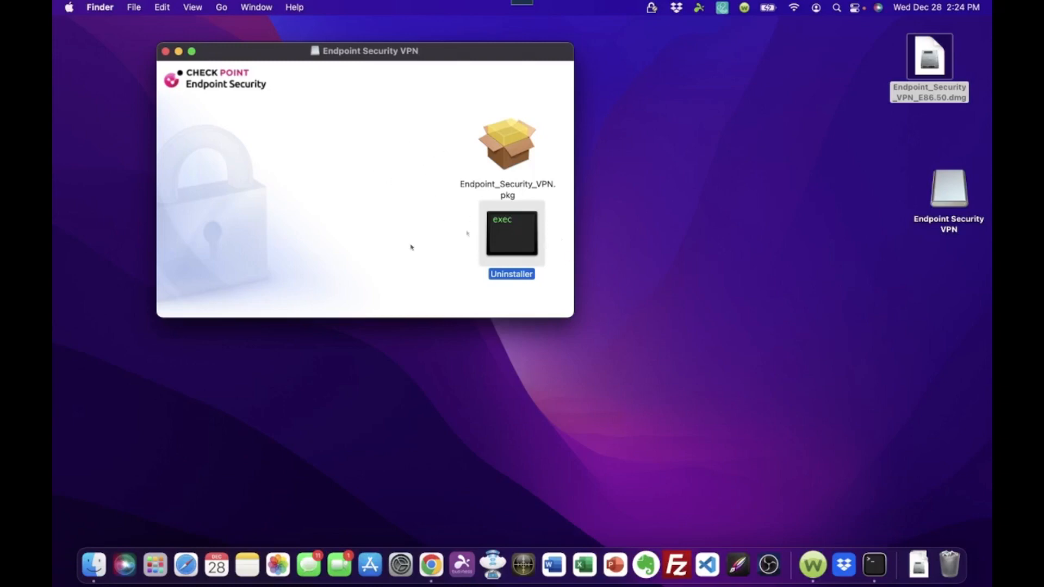
mouse_move(371, 160)
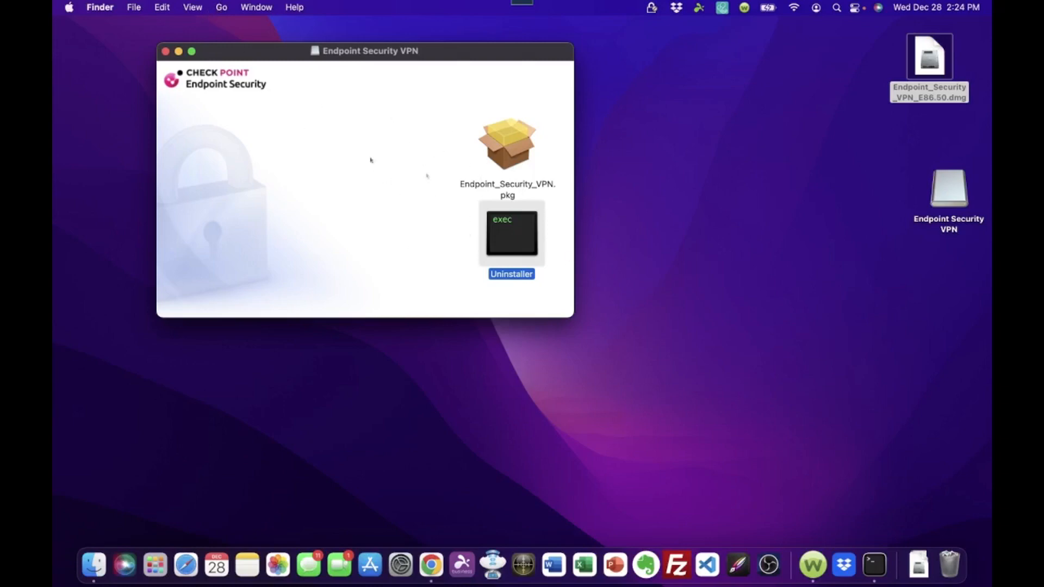
mouse_move(519, 241)
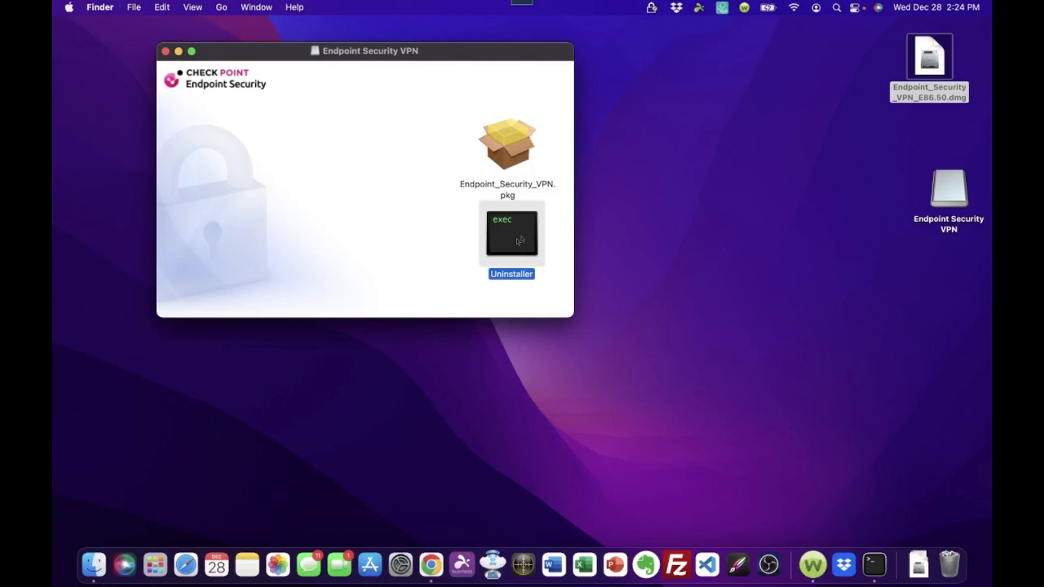
mouse_move(354, 188)
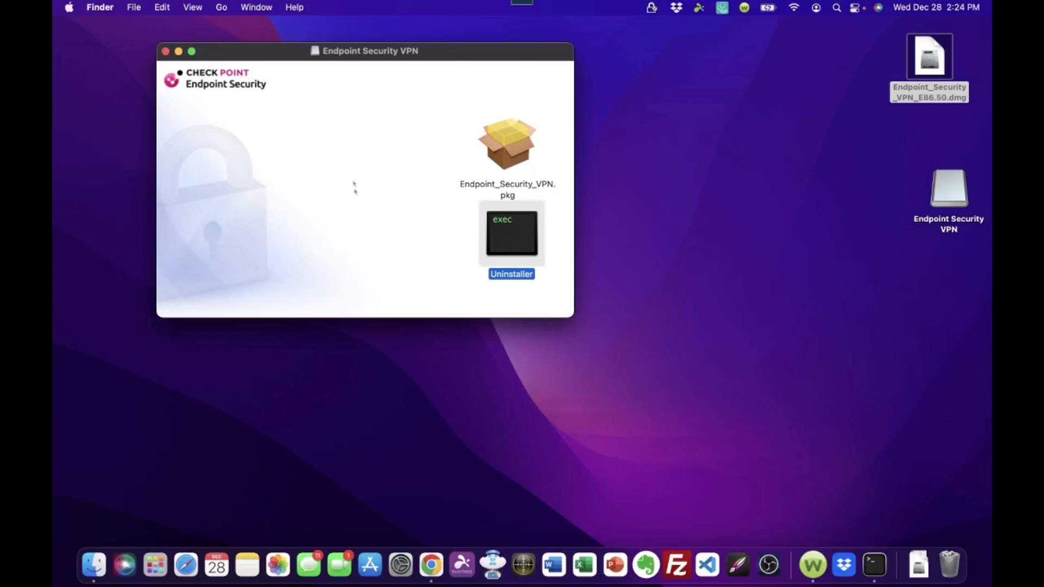
mouse_move(272, 56)
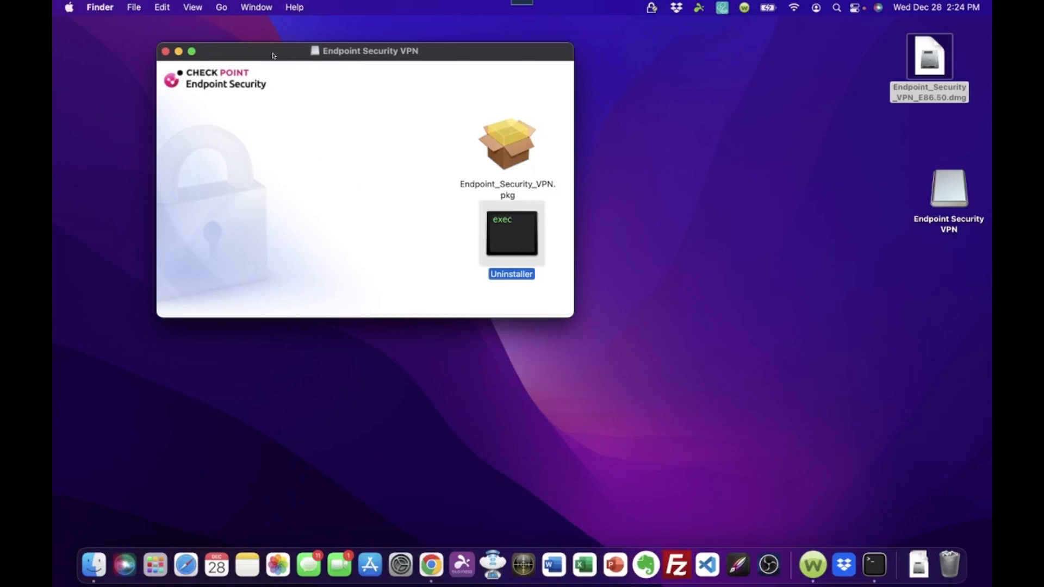
mouse_move(389, 145)
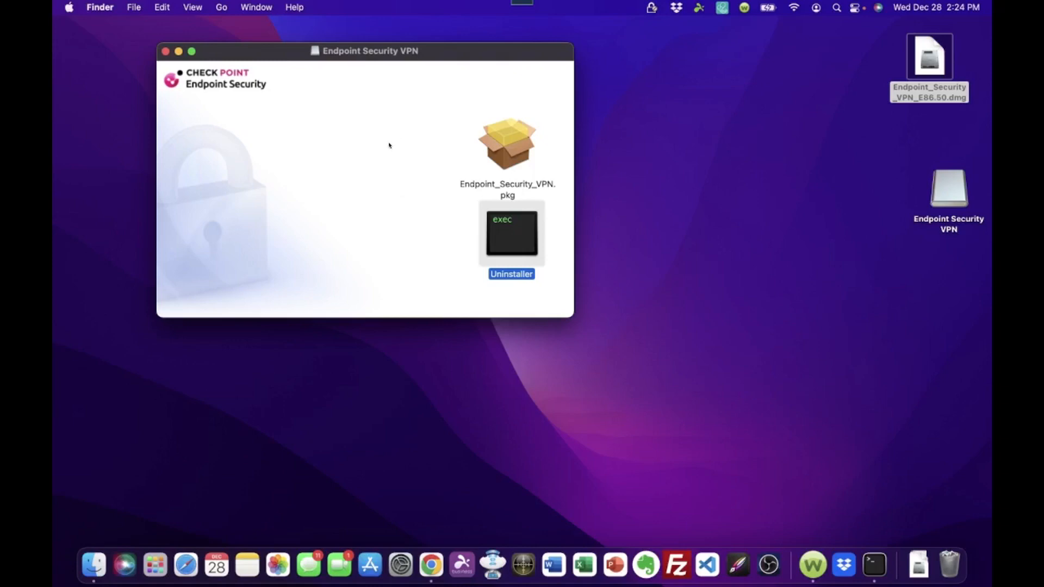
mouse_move(425, 147)
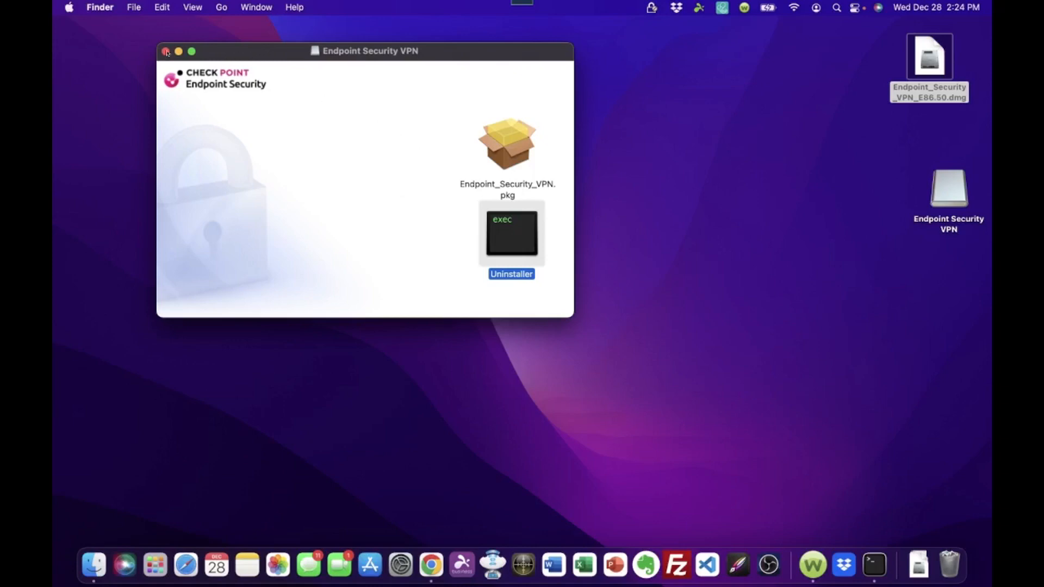
click(165, 51)
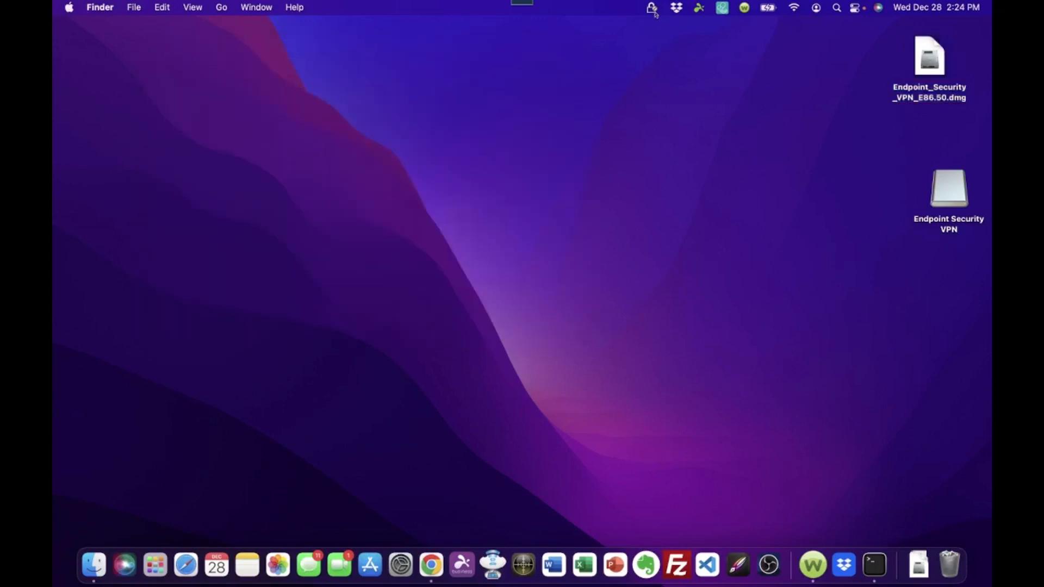
mouse_move(653, 12)
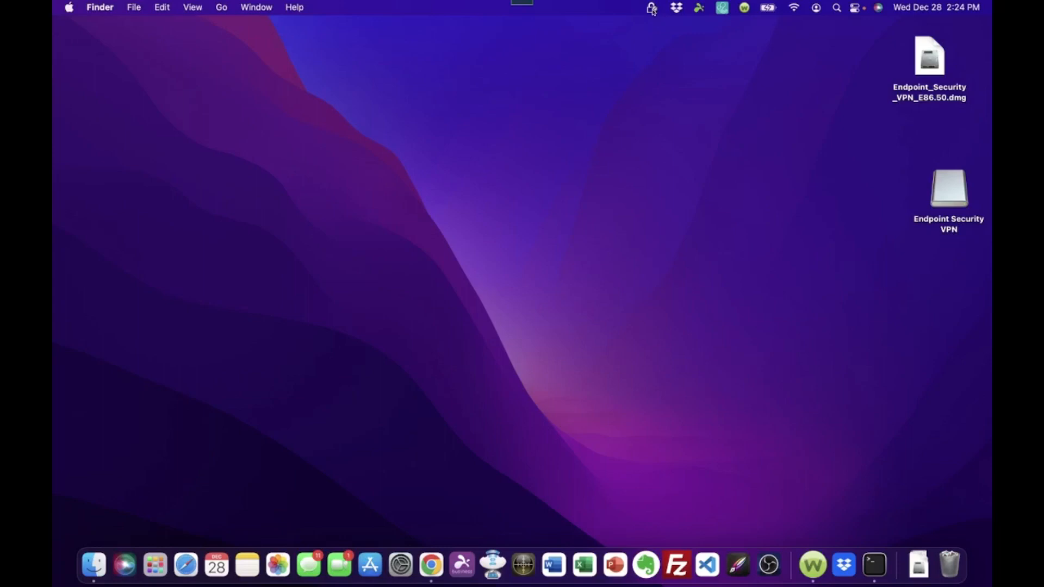
mouse_move(651, 7)
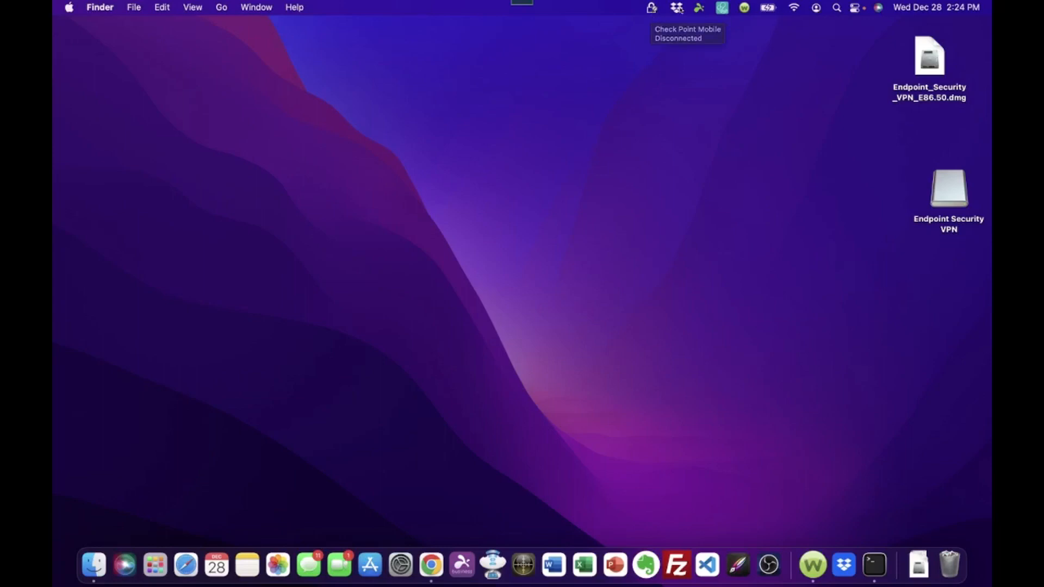
- Choose Connect from the Check Point menu bar icon
click(651, 7)
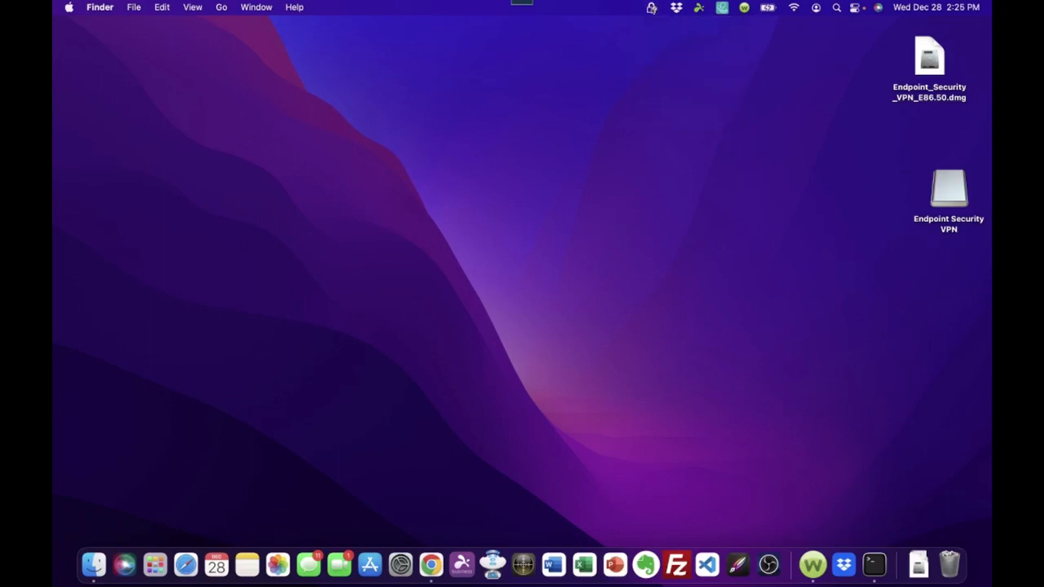
mouse_move(655, 12)
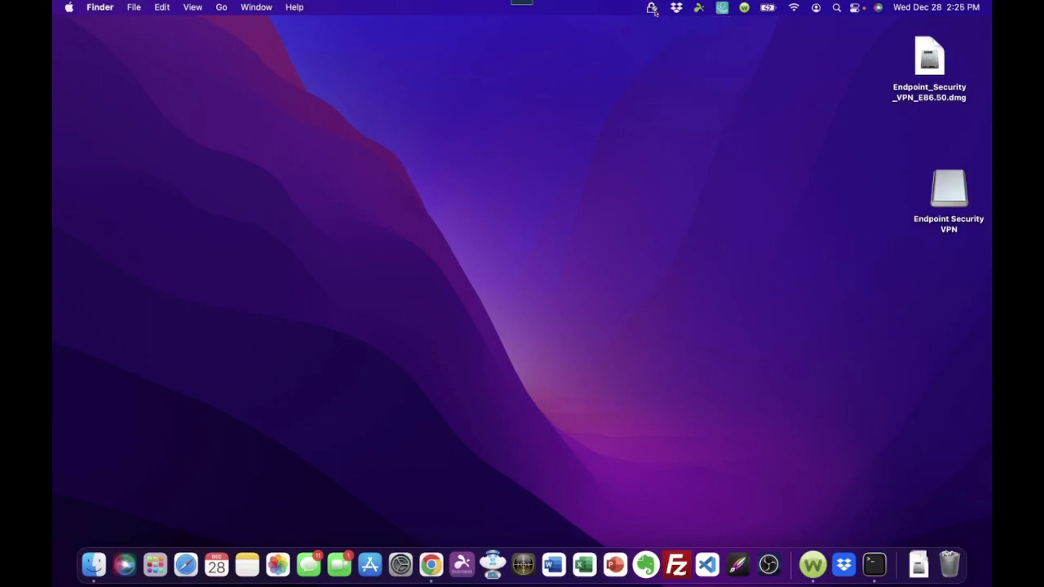
mouse_move(651, 7)
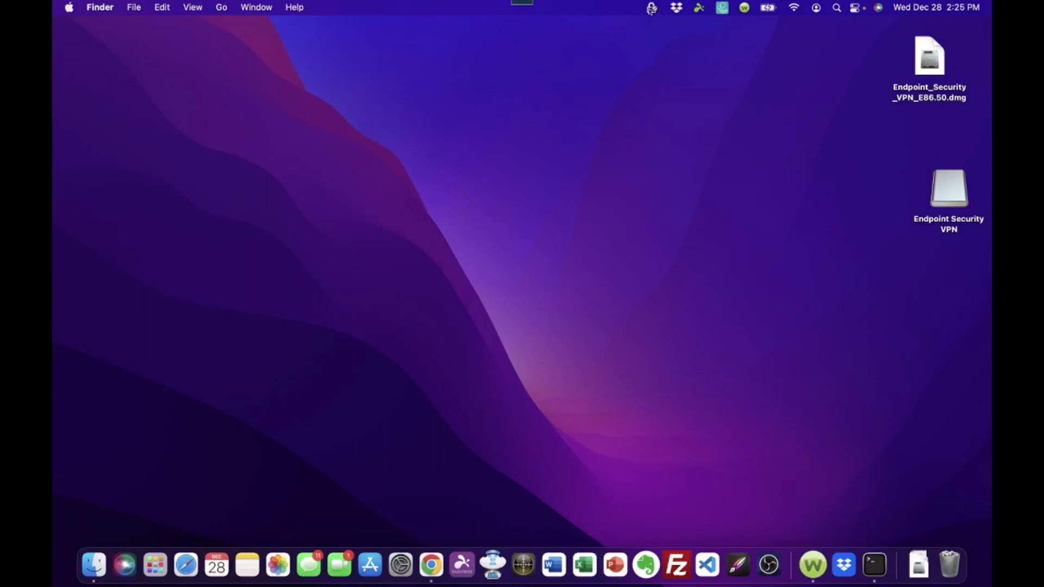
mouse_move(651, 7)
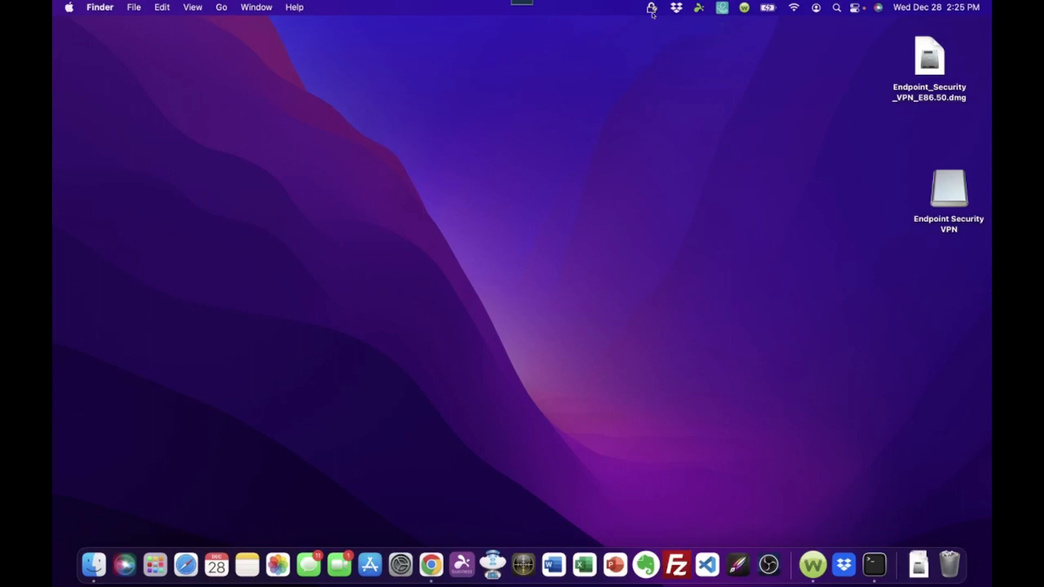
mouse_move(652, 7)
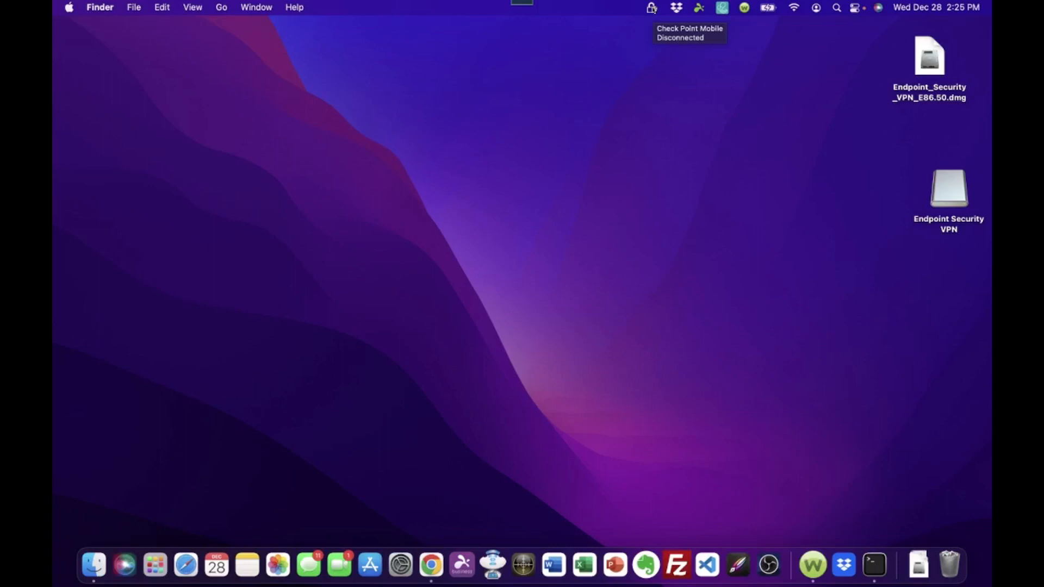
click(651, 7)
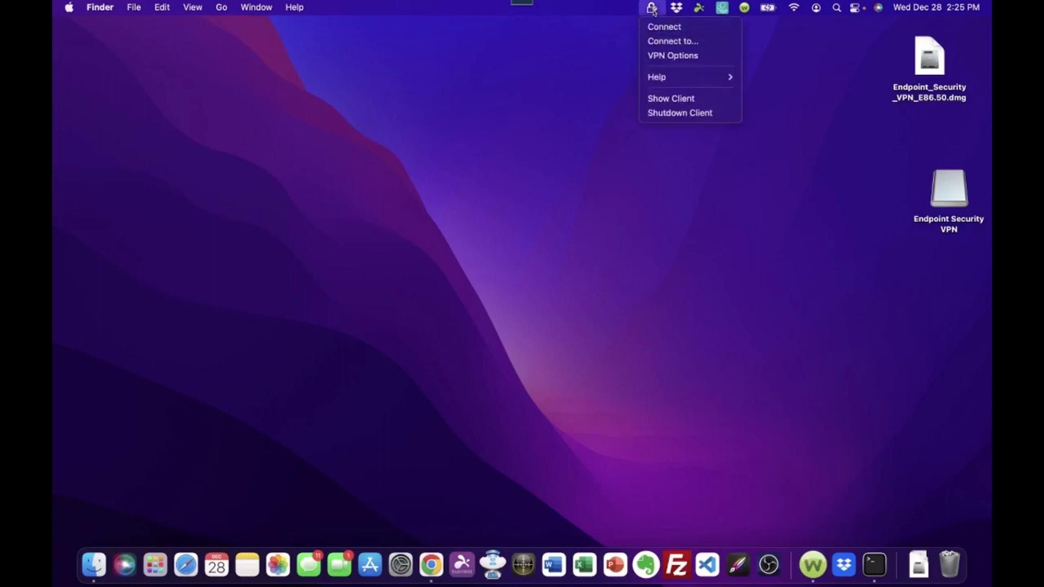
mouse_move(664, 27)
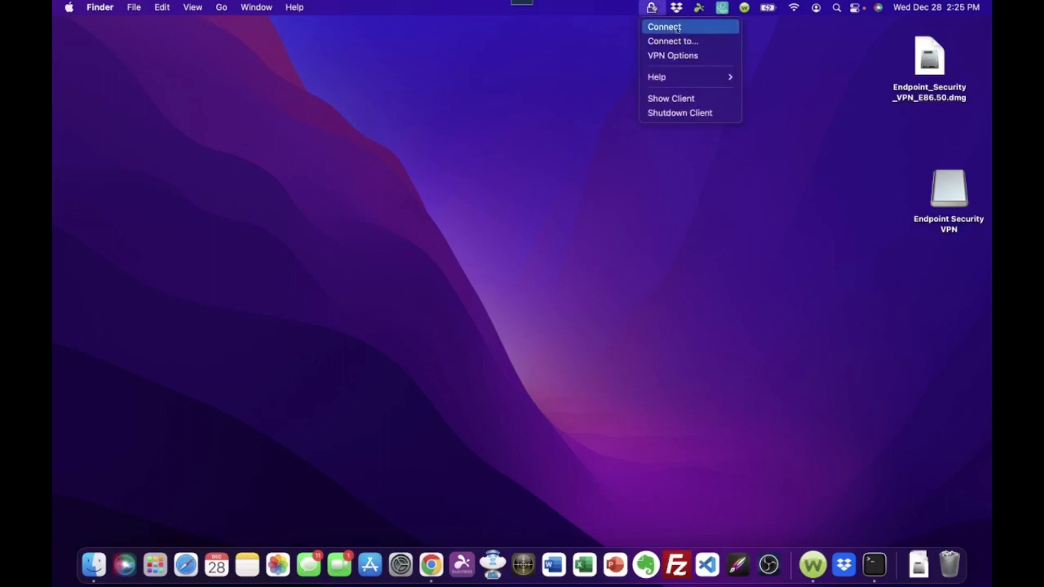
click(663, 26)
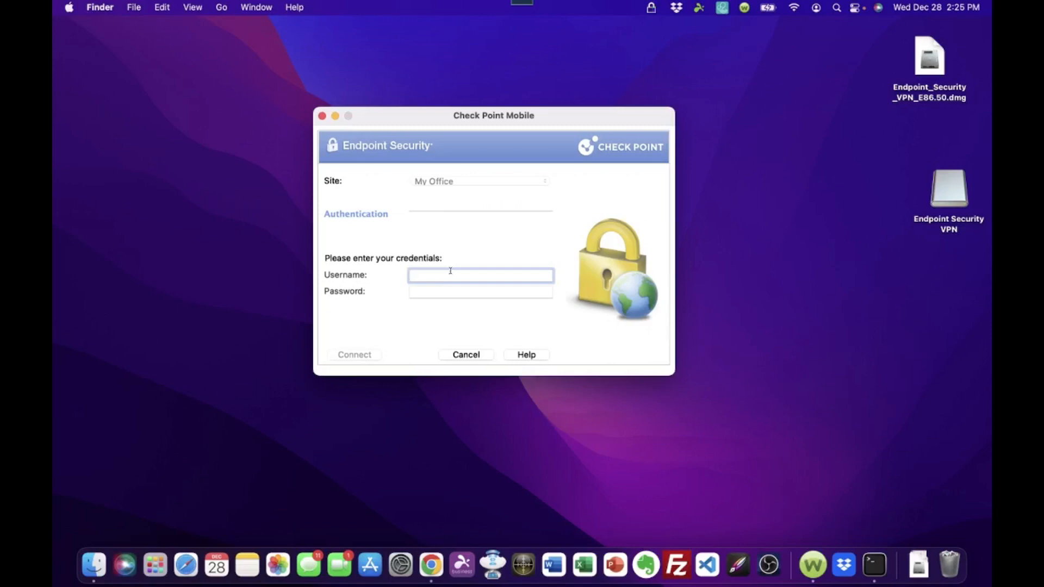
- Enter the username and password for the My Office site
click(480, 275)
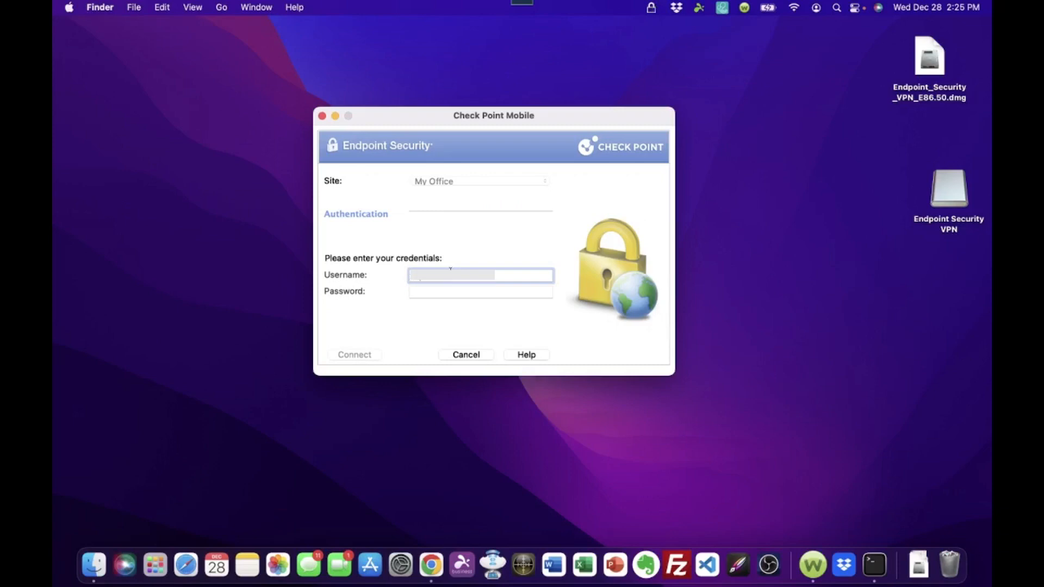
click(480, 291)
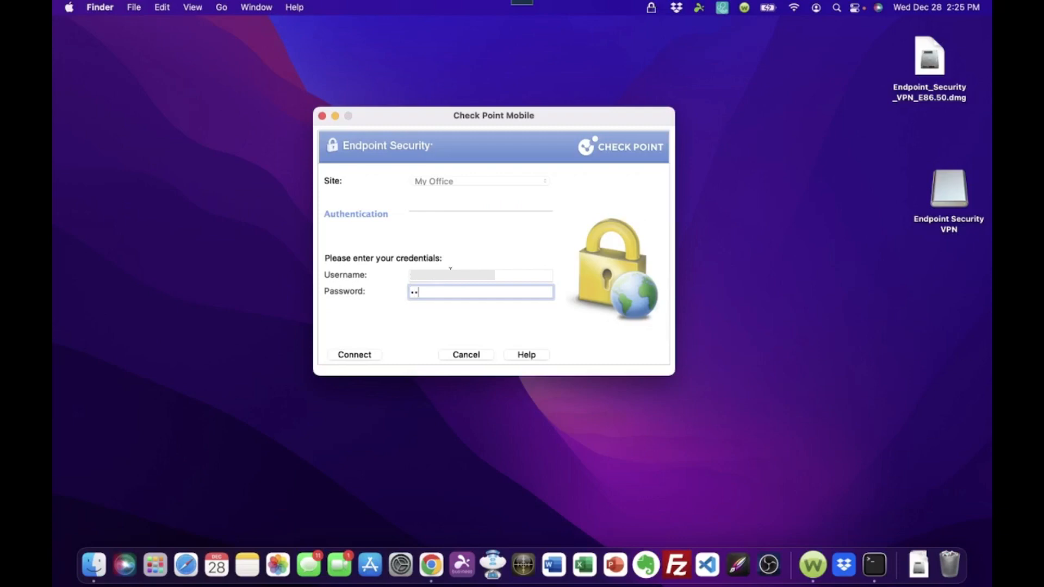
text(•)
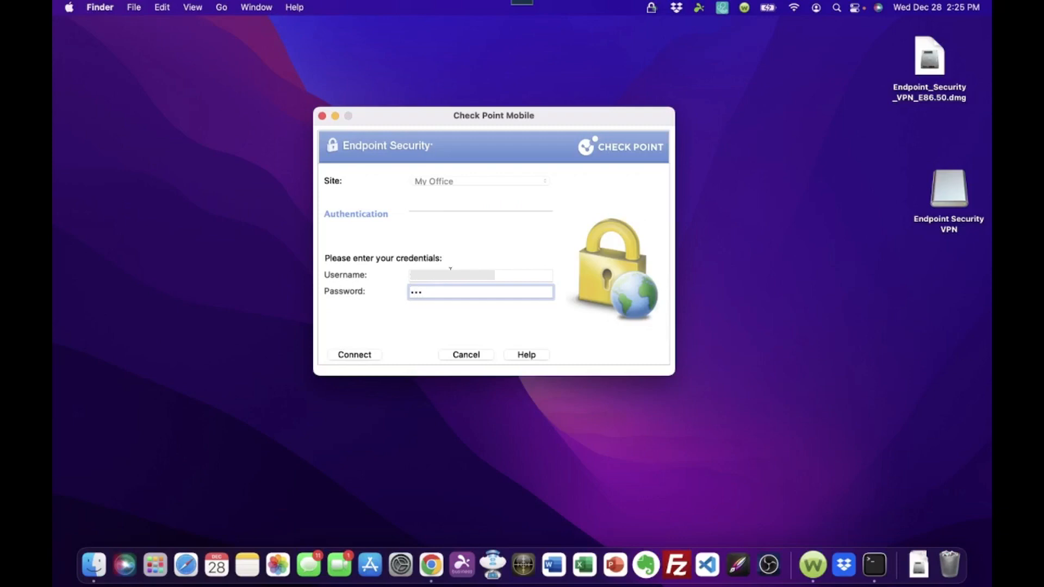
text(••)
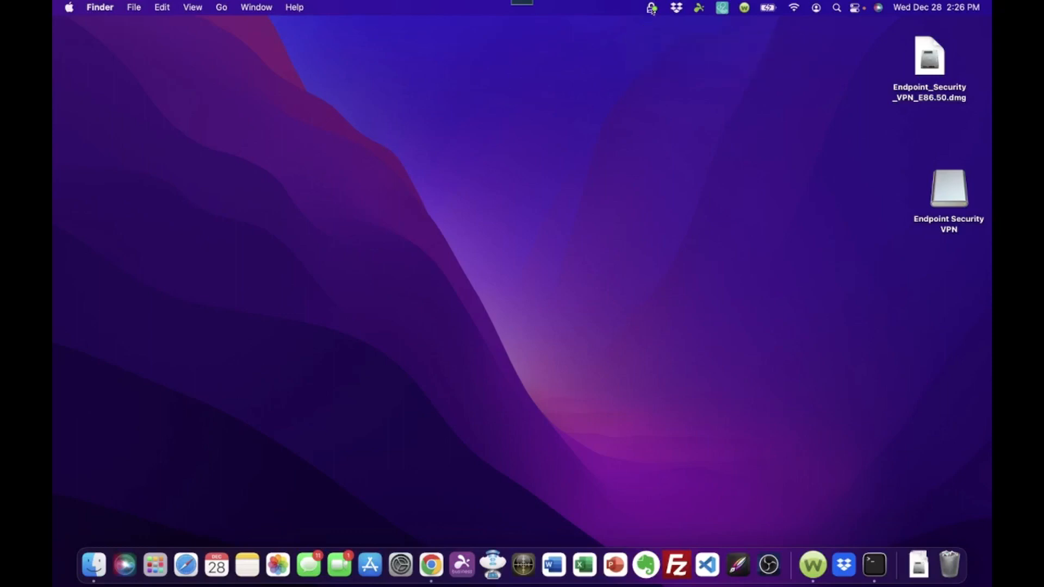
mouse_move(651, 7)
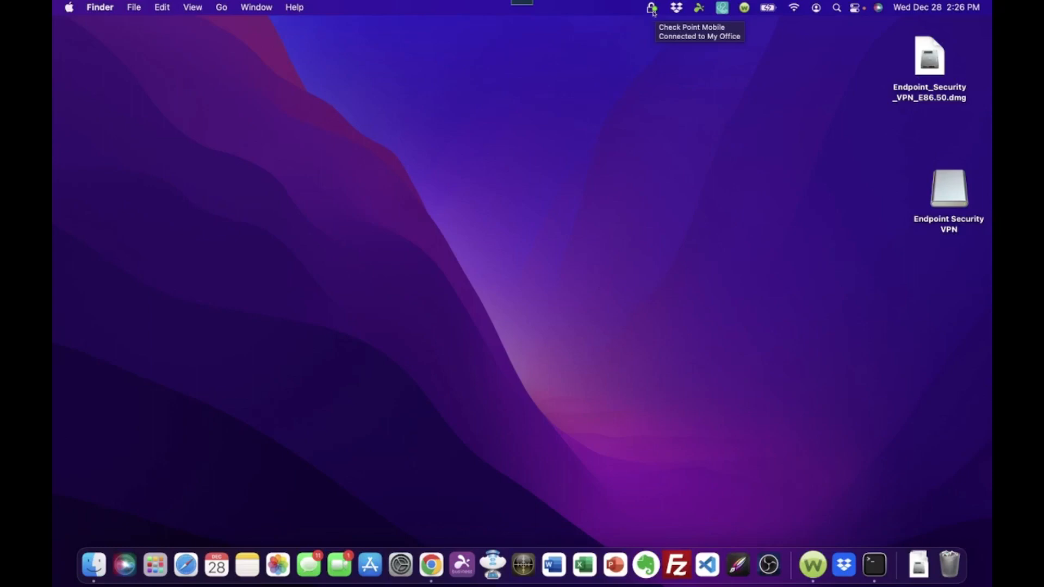
mouse_move(656, 17)
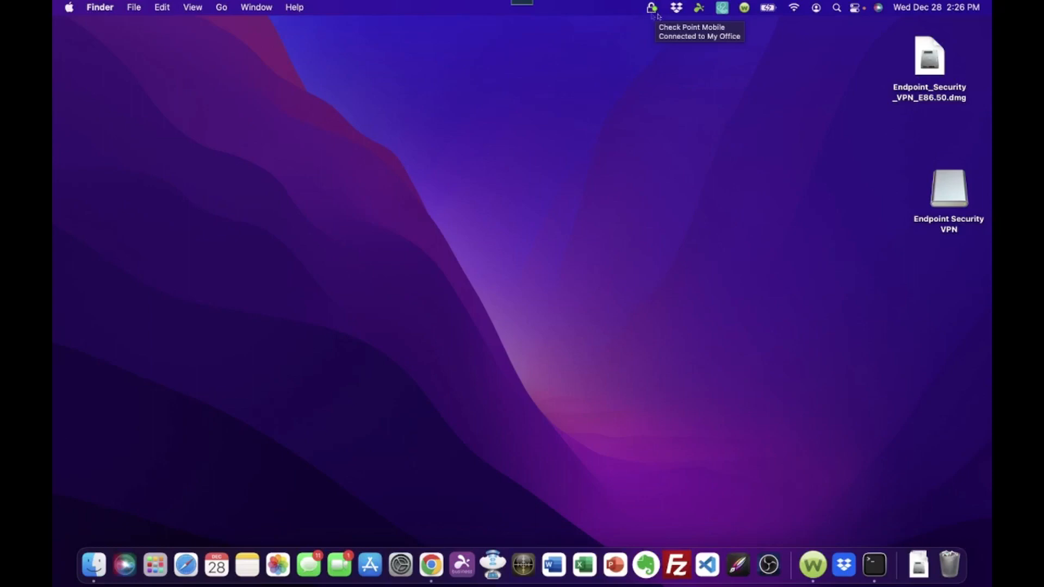
mouse_move(652, 7)
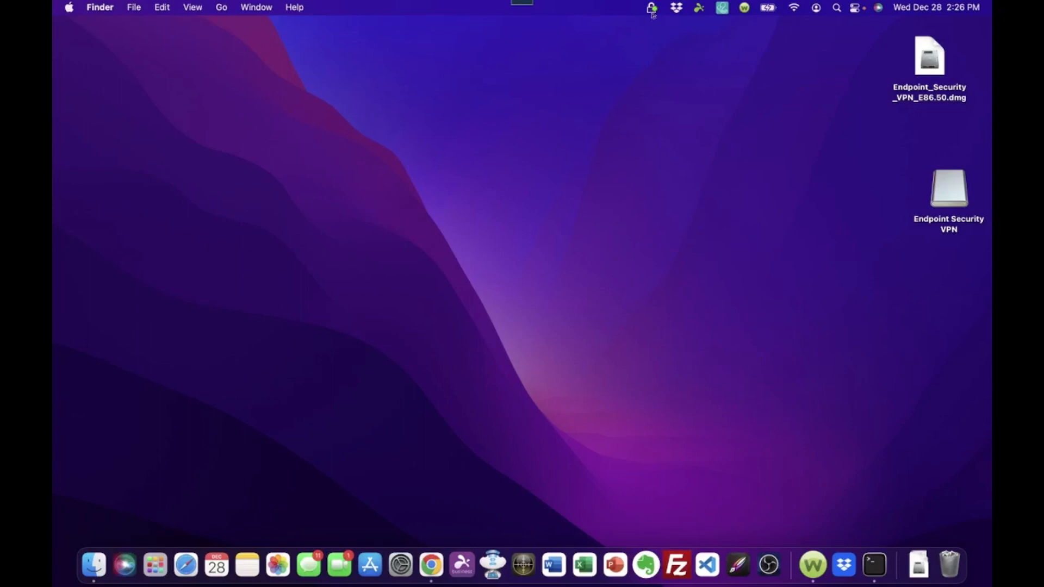
click(652, 7)
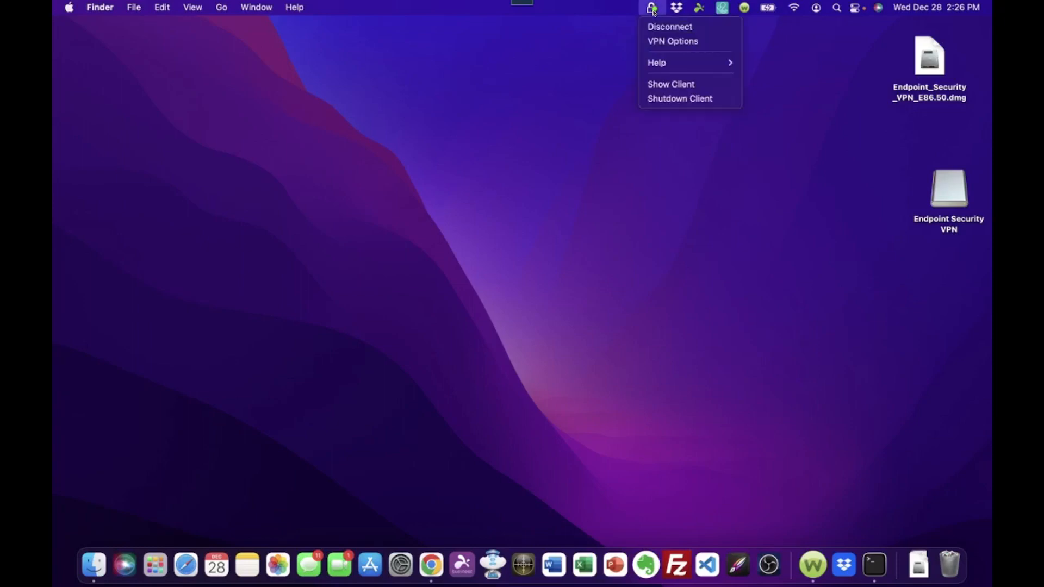
mouse_move(577, 51)
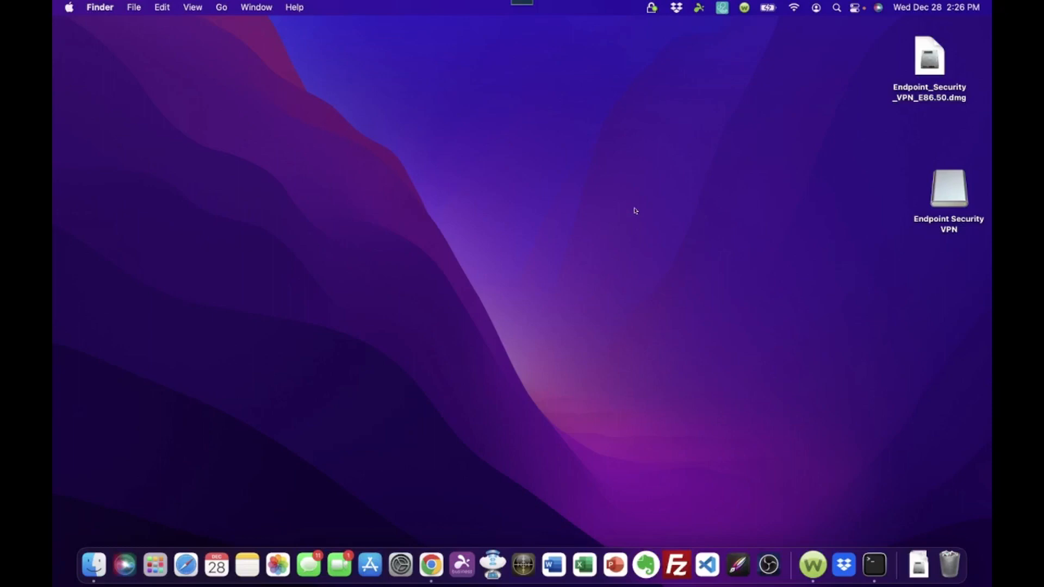
mouse_move(378, 428)
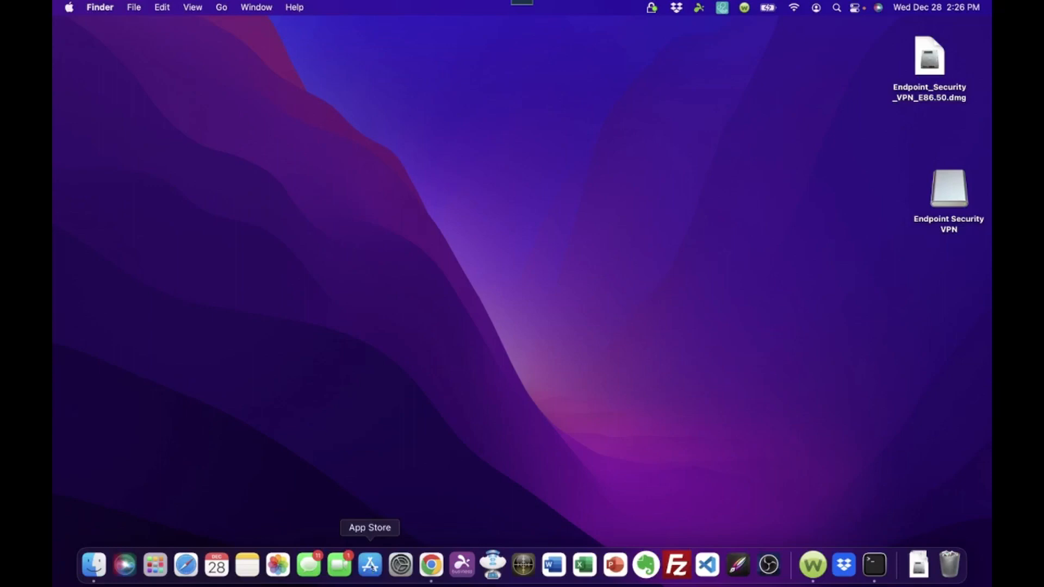
- Launch the App Store and search for 'microsoft remote desktop'
click(369, 565)
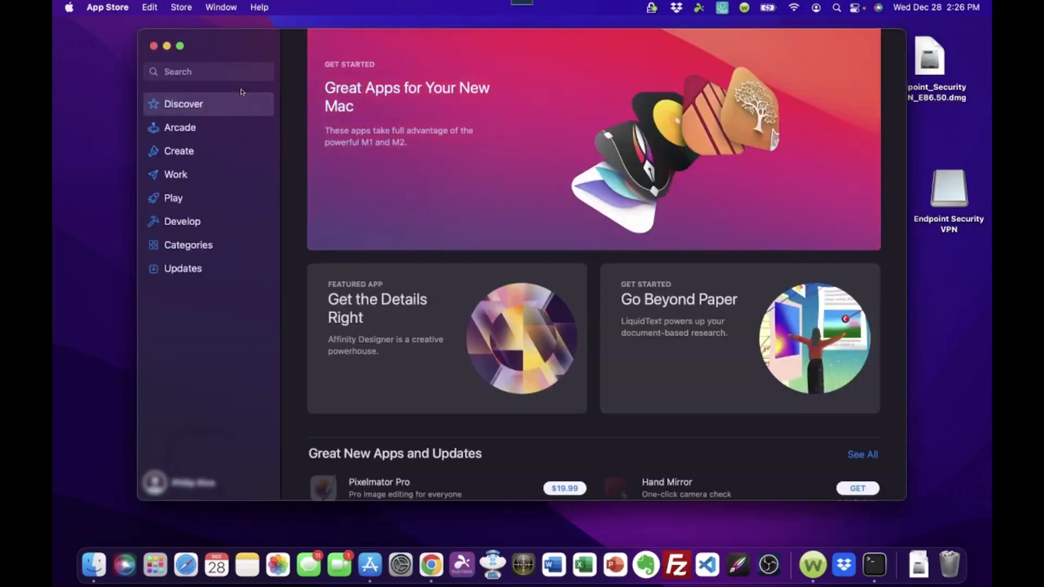
mouse_move(204, 73)
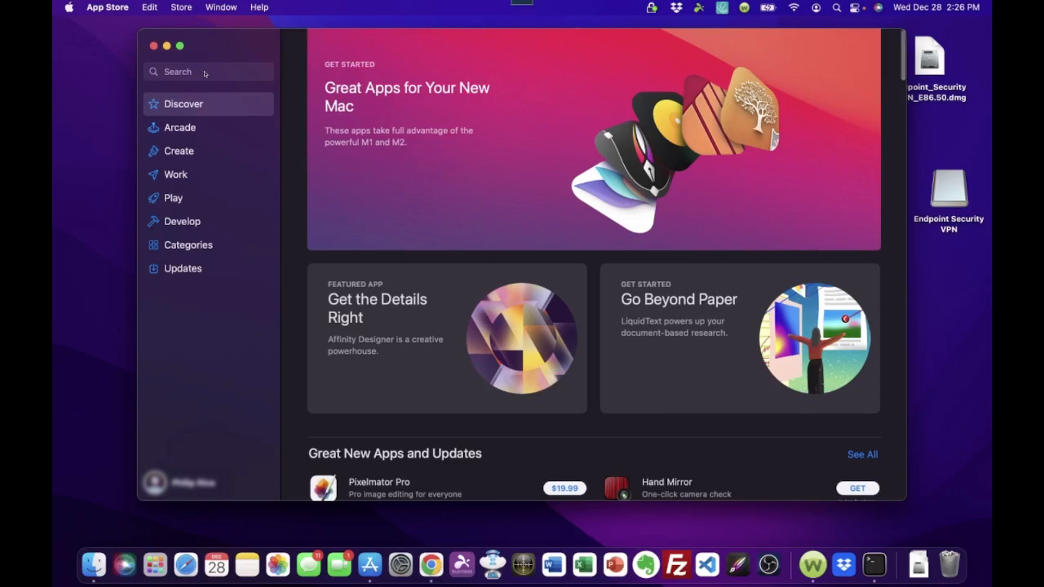
click(206, 72)
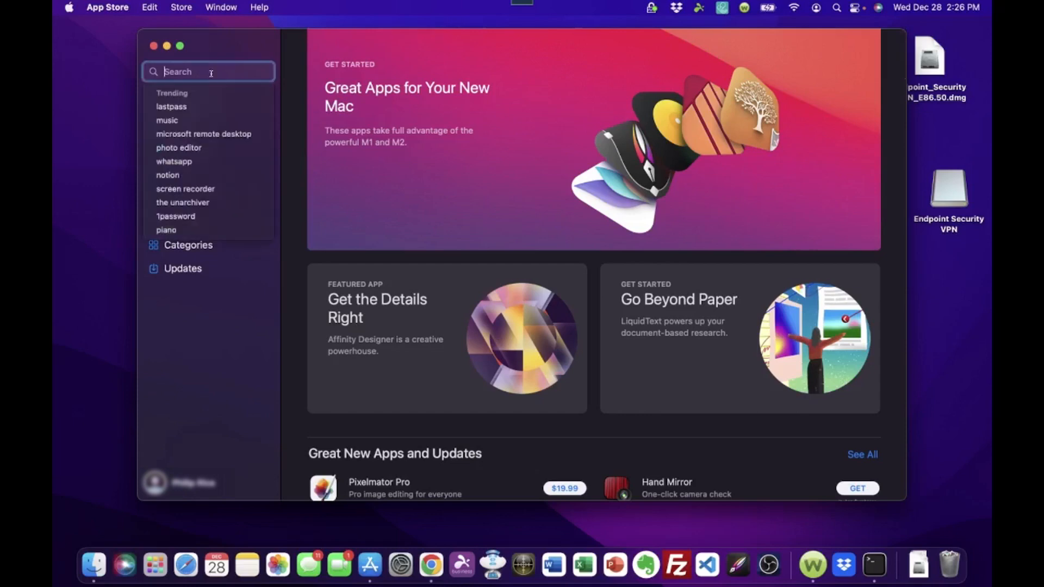
text(microsoft remote deskto)
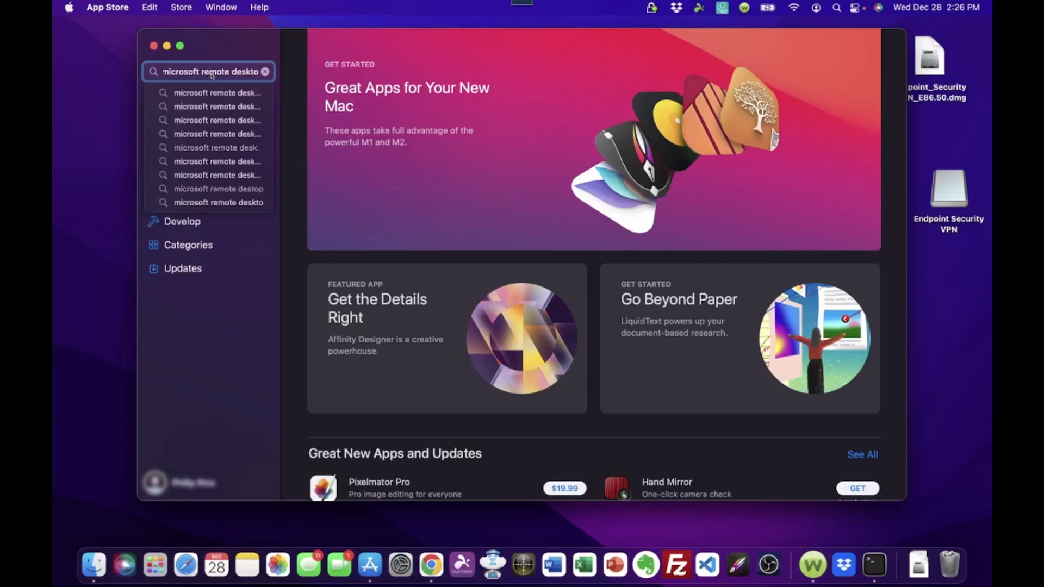
key(Return)
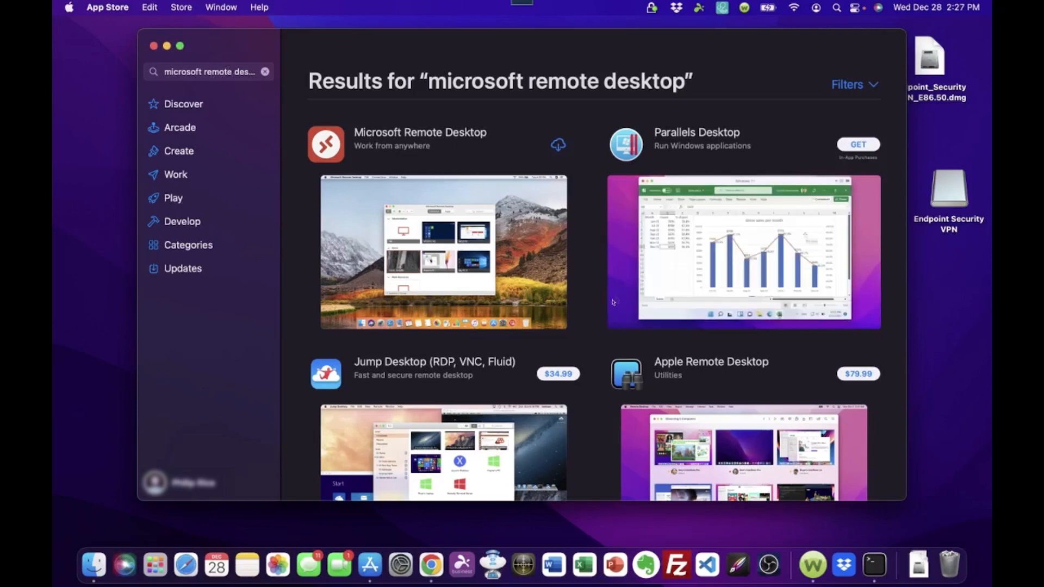
- Browse the search results and download Microsoft Remote Desktop with its install icon
scroll(down, 3)
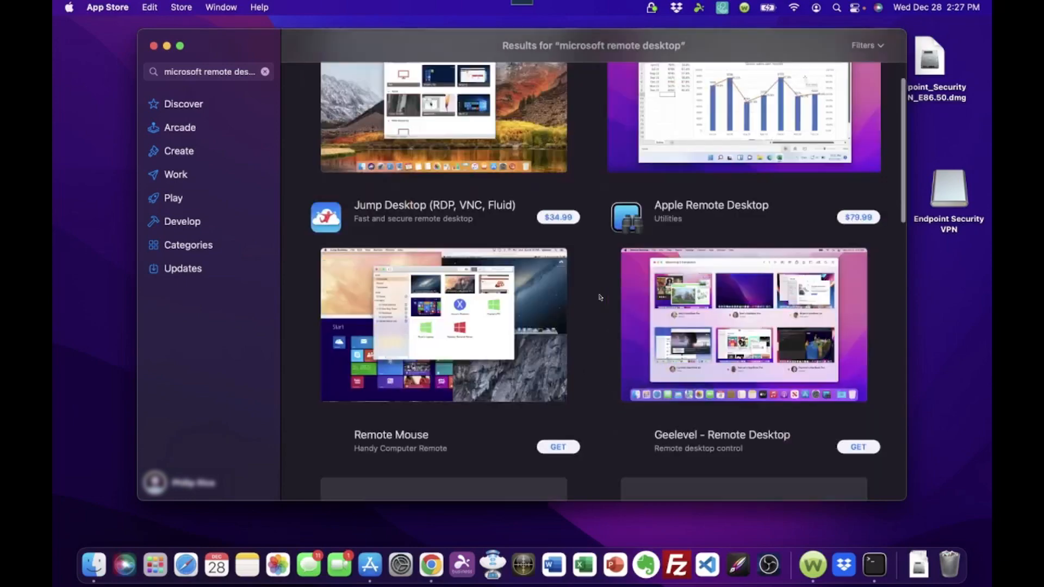
scroll(down, 3)
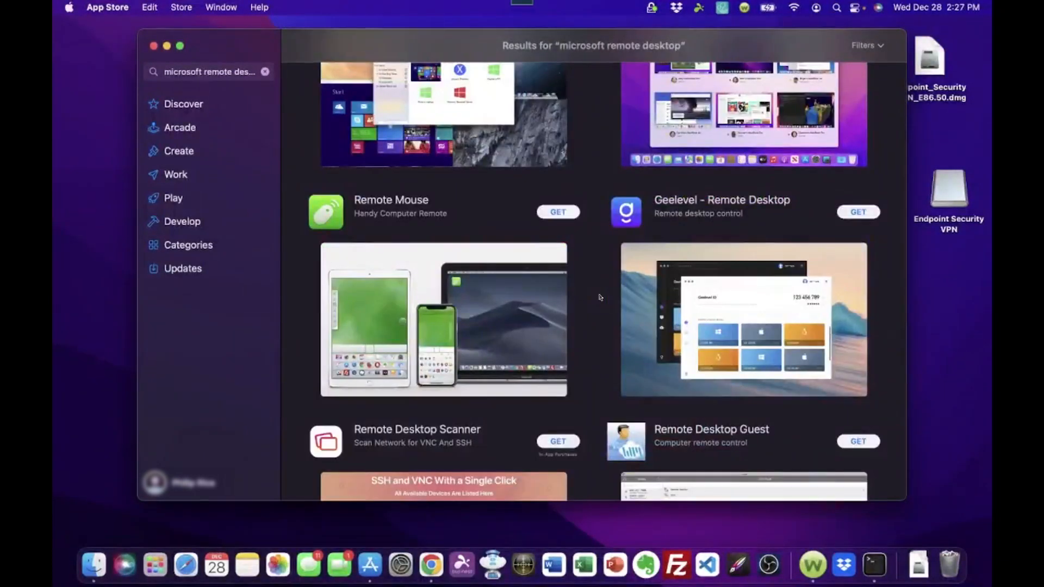
scroll(down, 3)
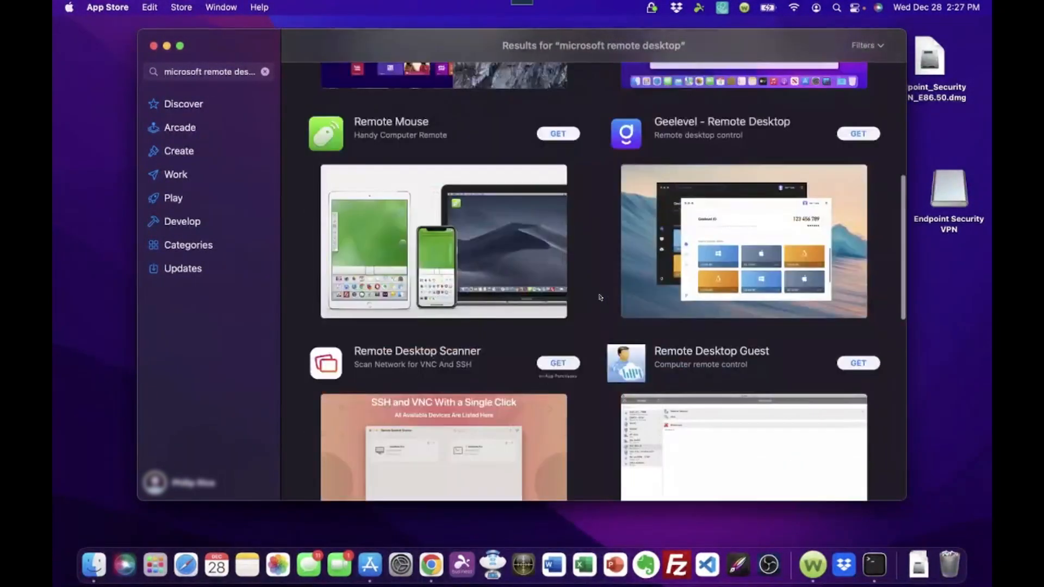
scroll(up, 3)
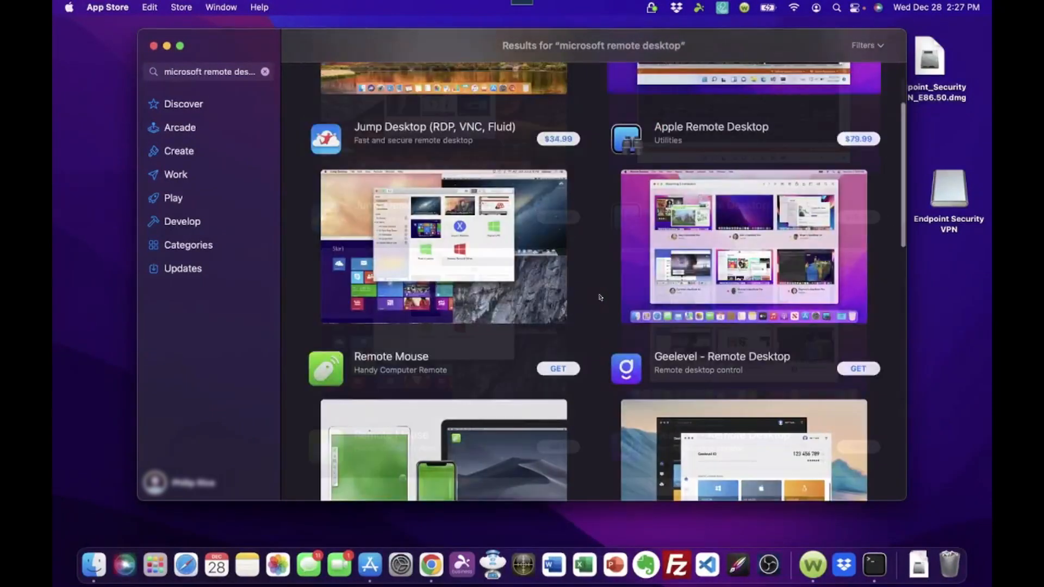
scroll(down, 3)
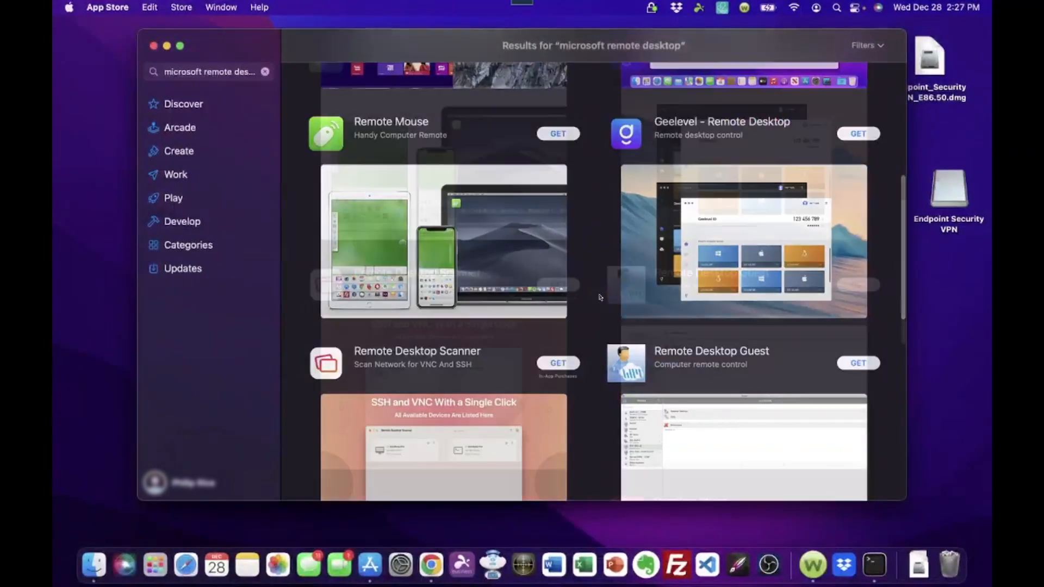
scroll(up, 3)
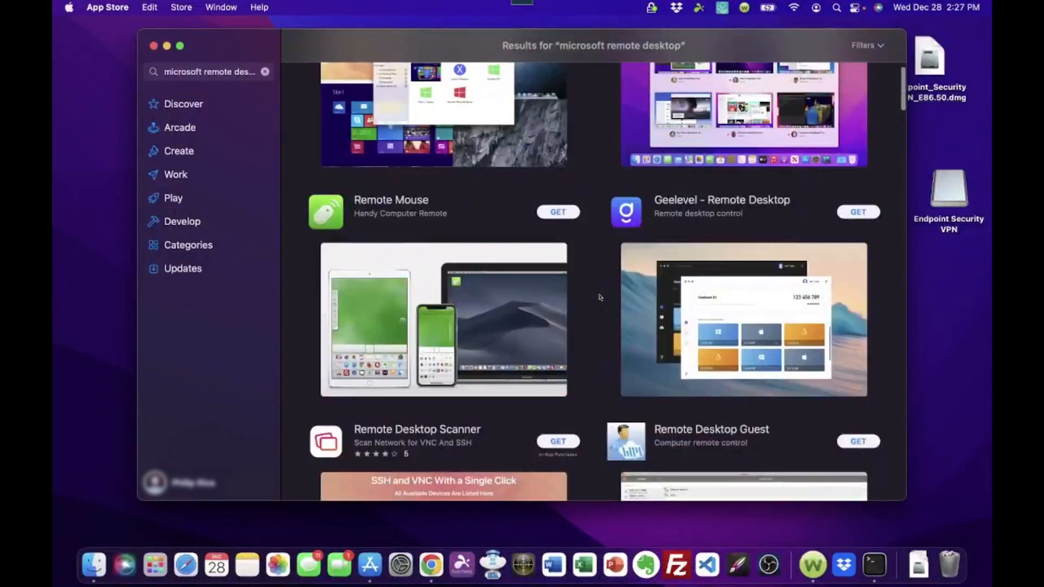
scroll(up, 3)
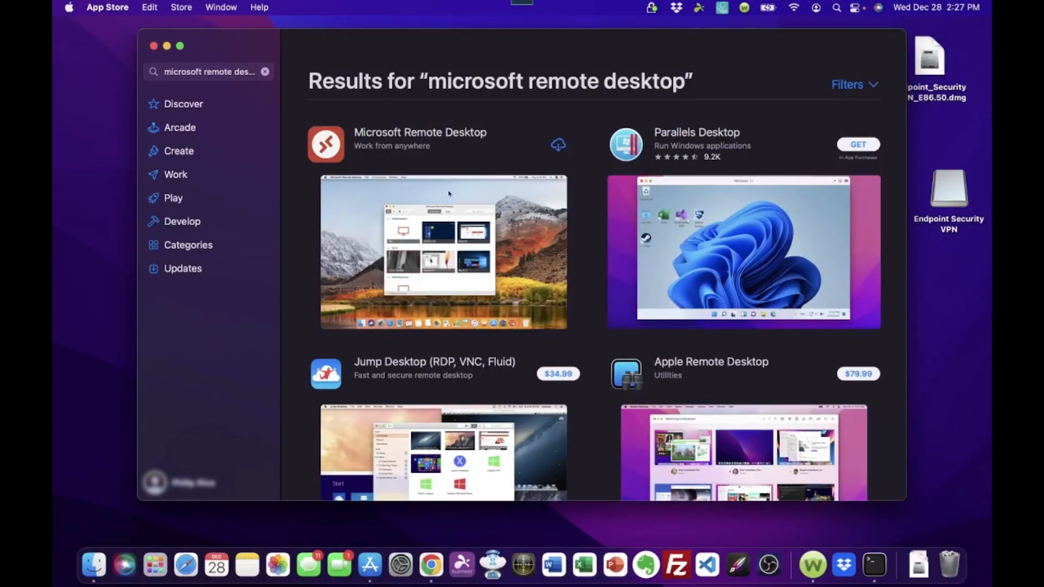
mouse_move(393, 137)
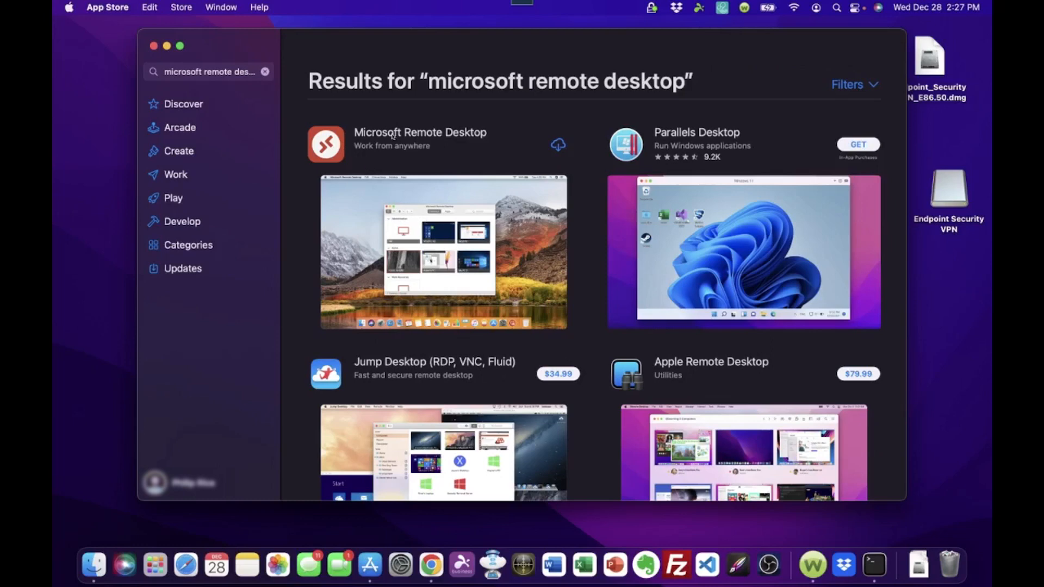
mouse_move(562, 148)
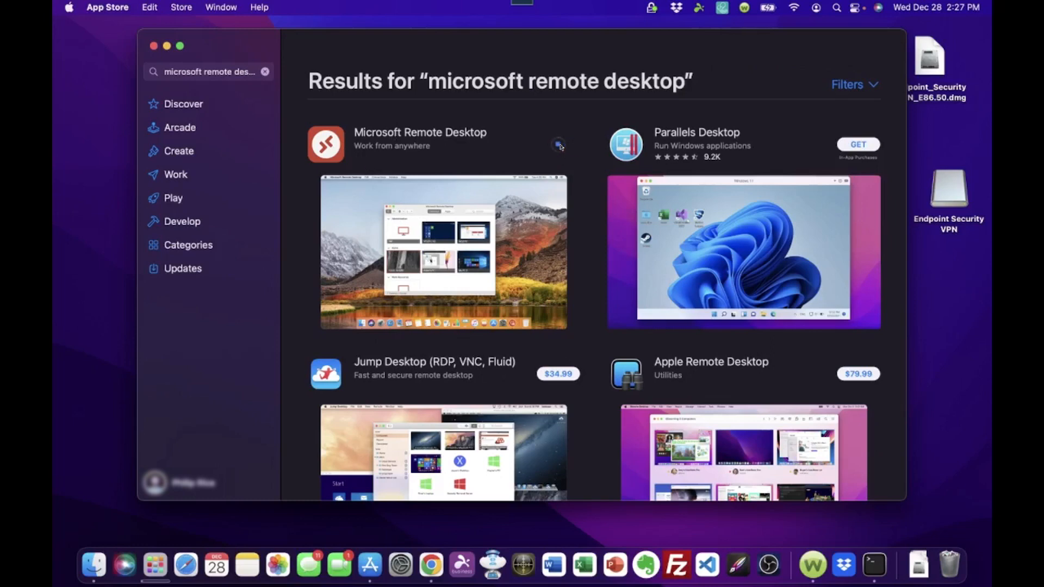
click(557, 145)
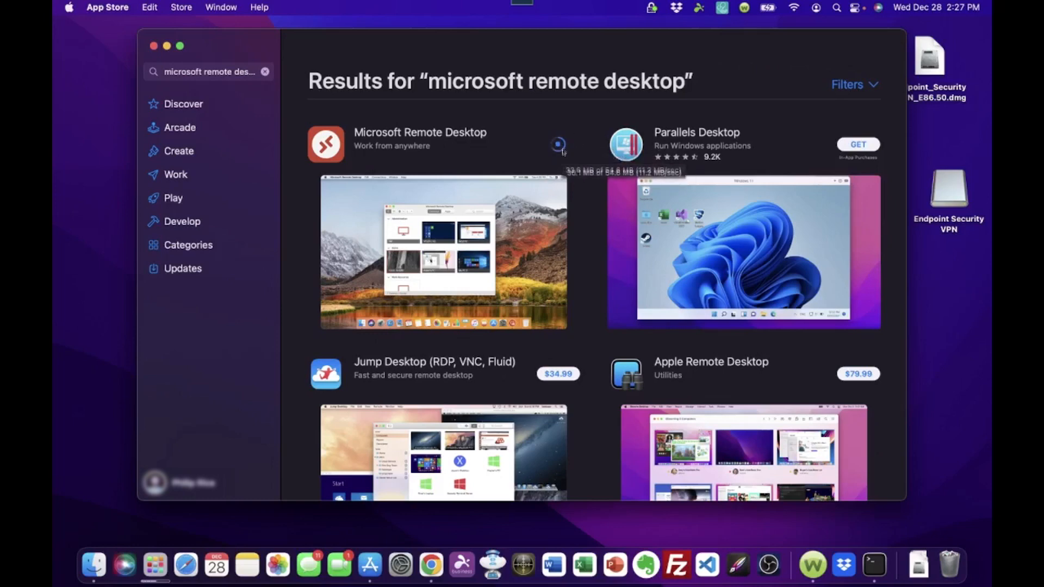
click(558, 145)
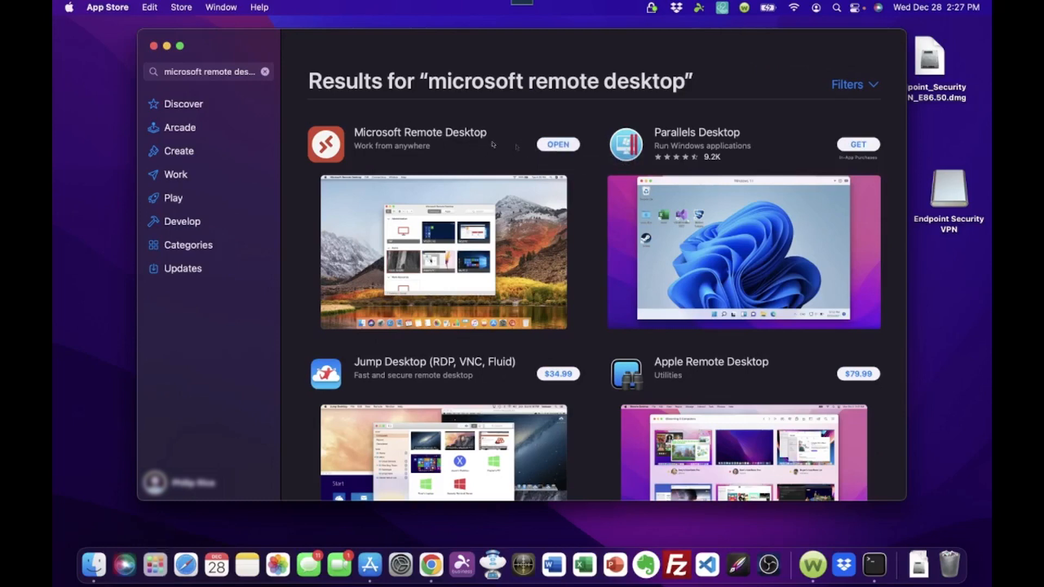
mouse_move(433, 133)
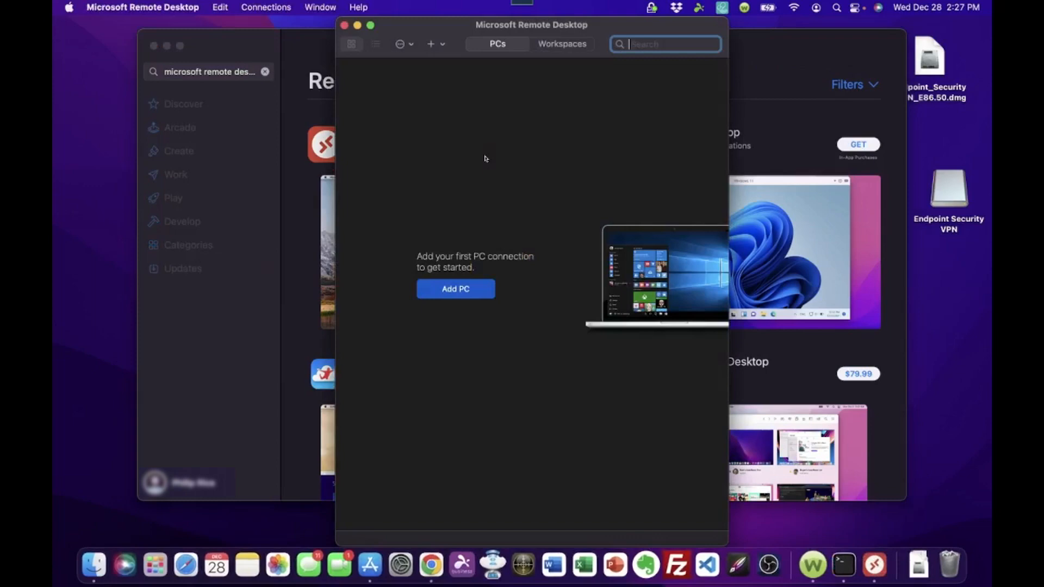
mouse_move(176, 48)
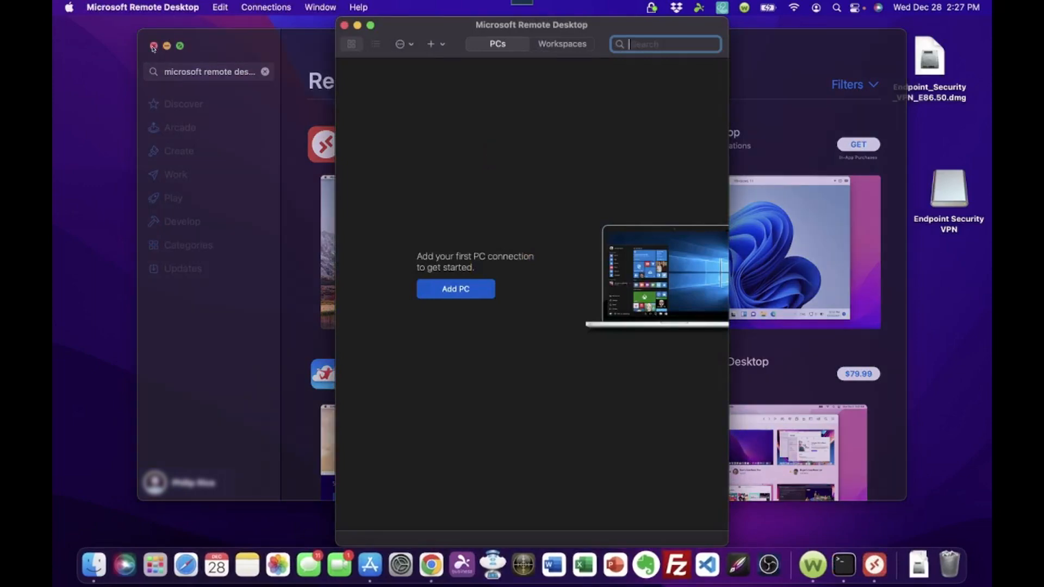
- Close the App Store window behind Microsoft Remote Desktop
click(152, 46)
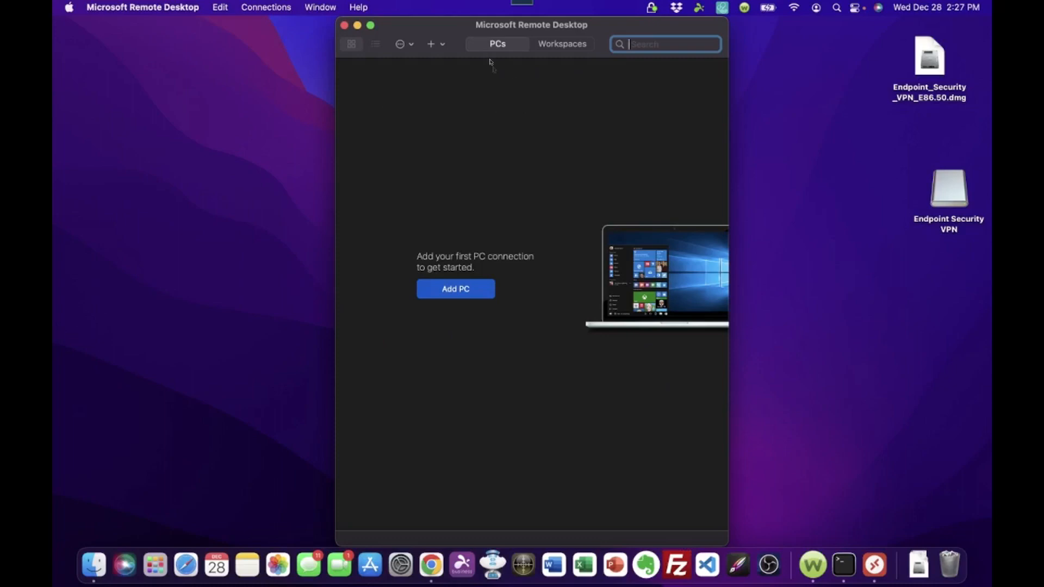
mouse_move(525, 104)
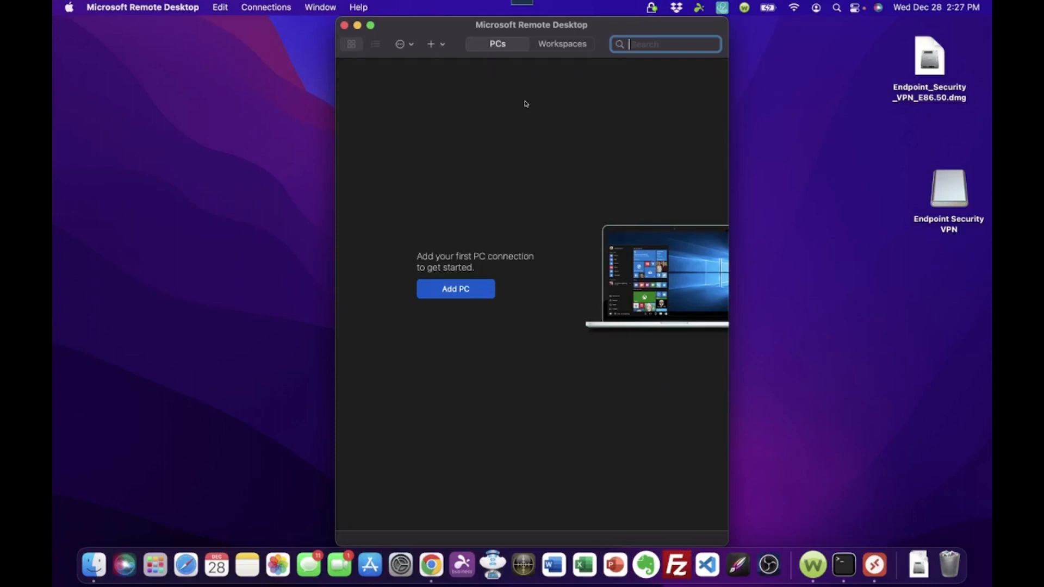
mouse_move(443, 261)
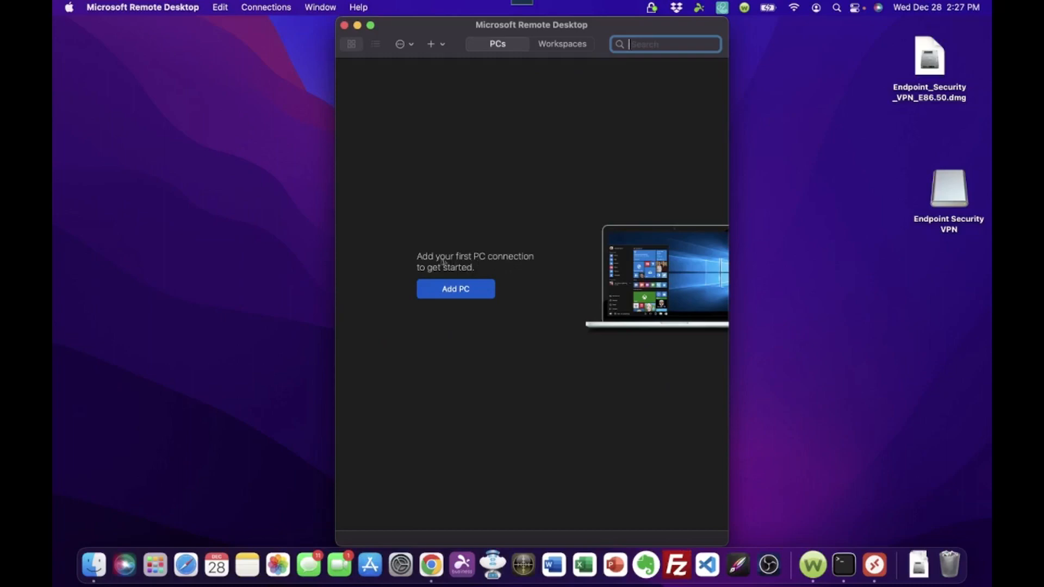
mouse_move(466, 272)
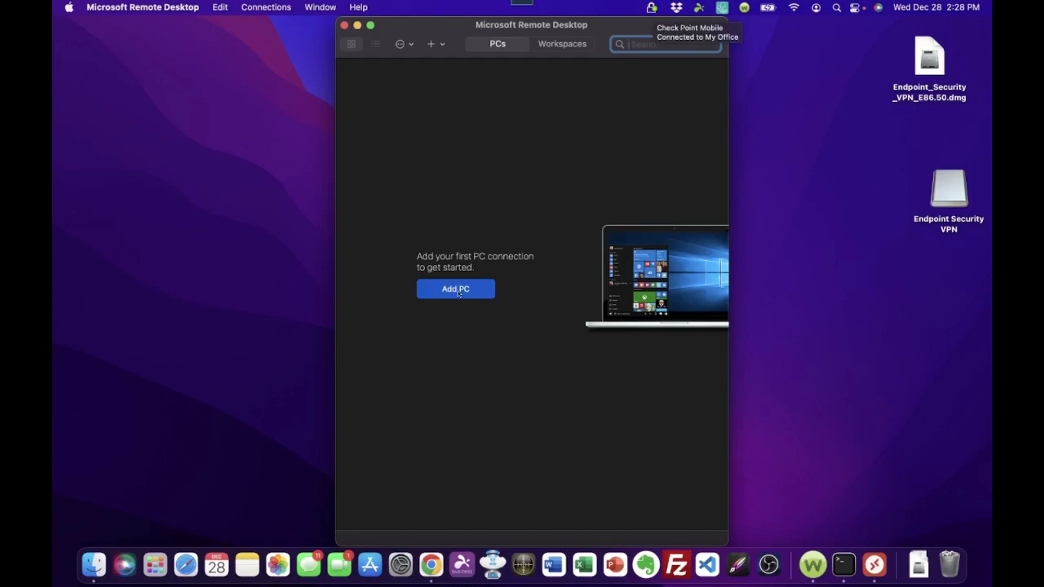
- Begin adding a new PC, keeping User account as Ask when required
click(455, 288)
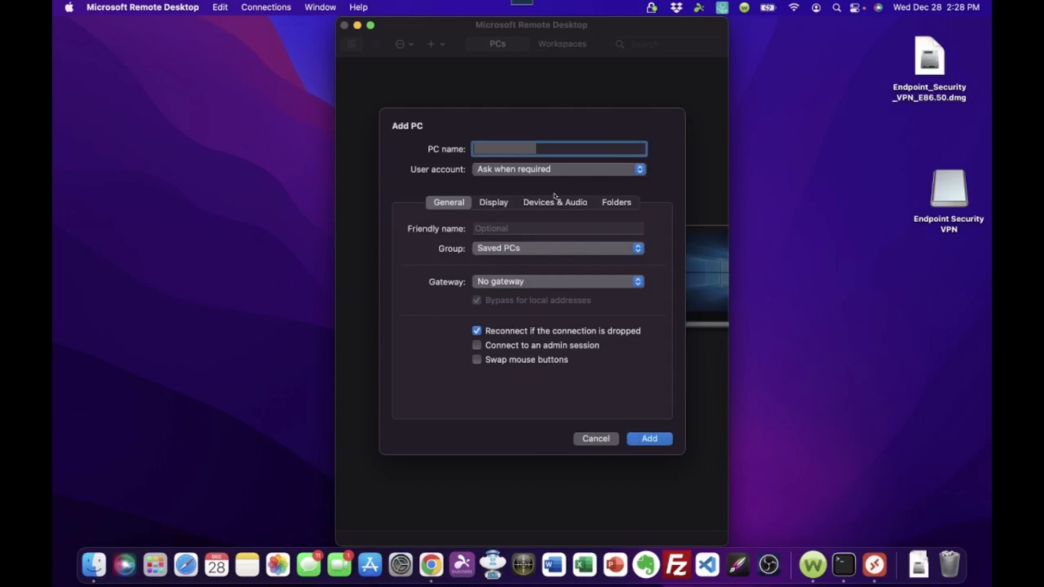
mouse_move(507, 172)
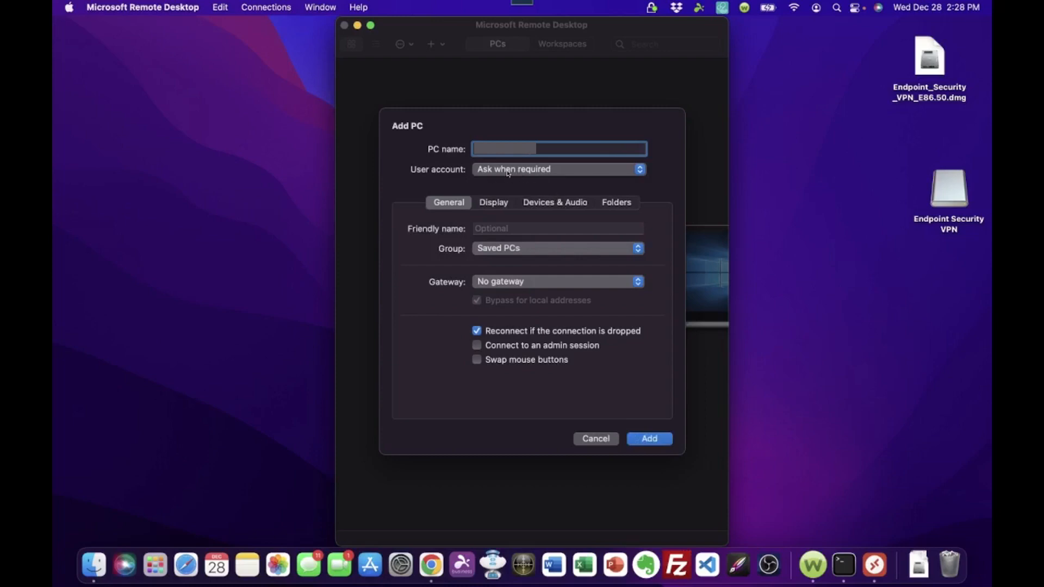
click(558, 168)
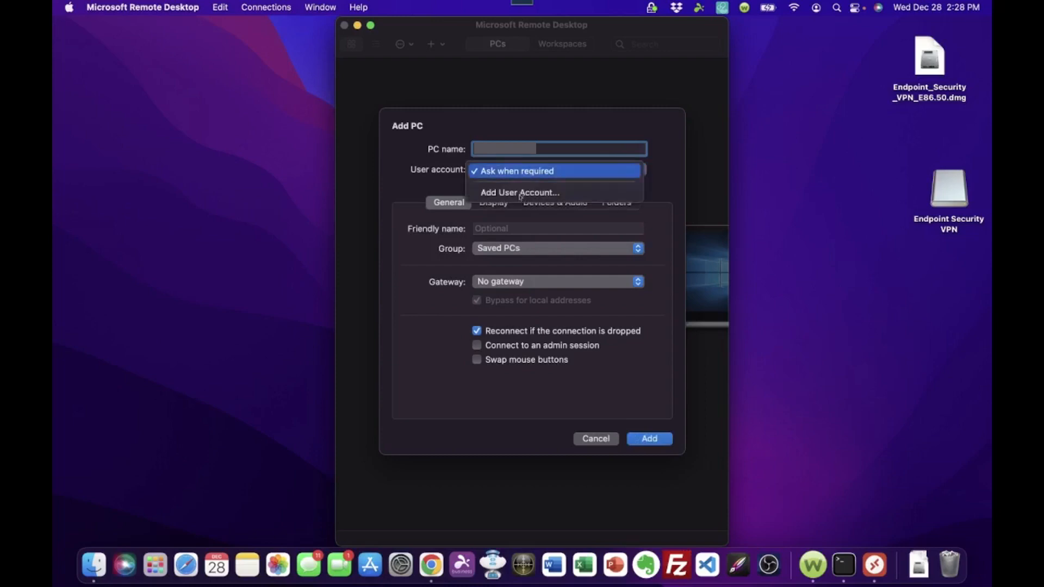
mouse_move(519, 192)
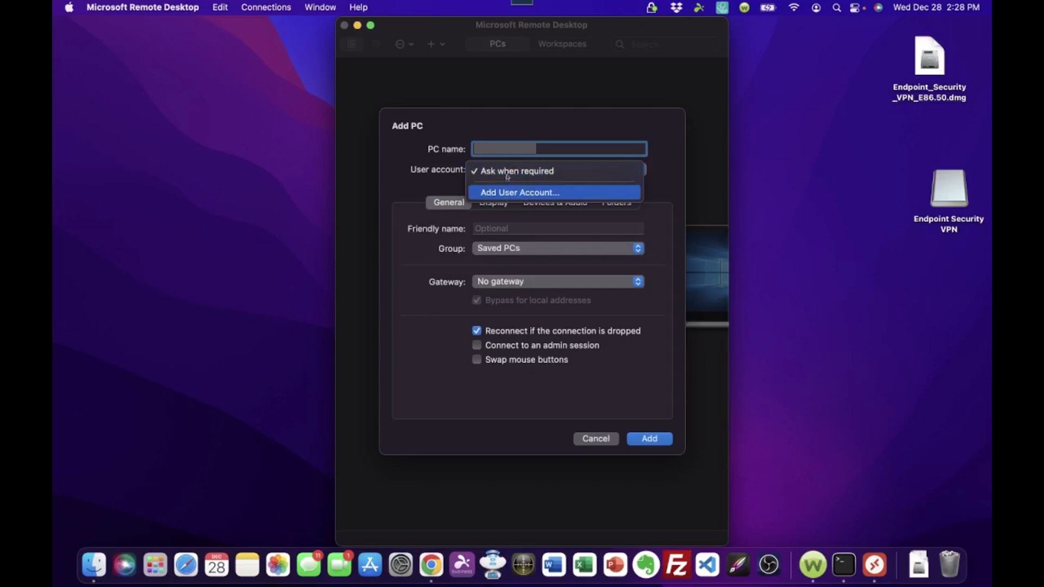
click(512, 171)
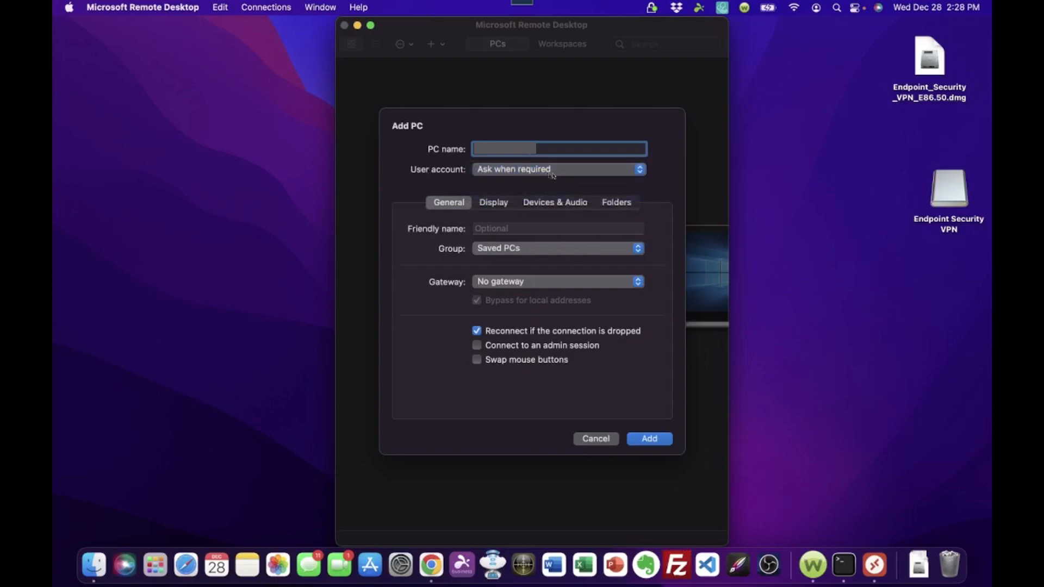
mouse_move(521, 177)
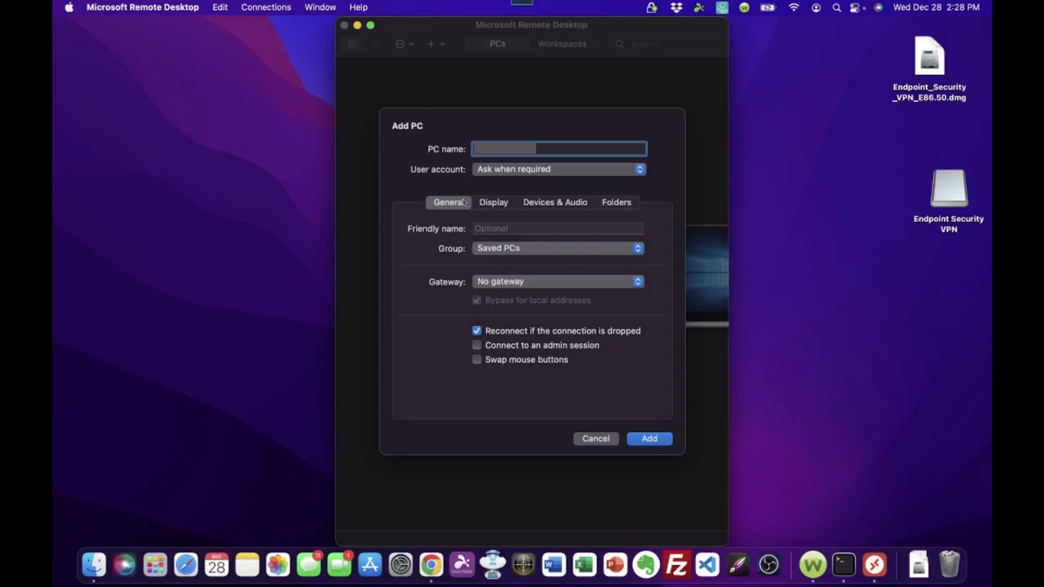
mouse_move(566, 178)
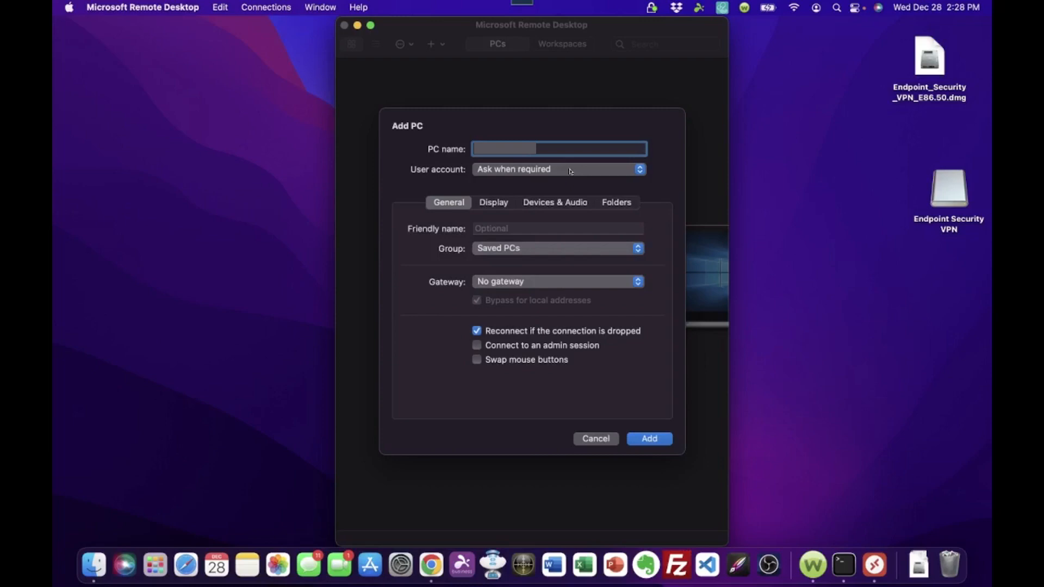
mouse_move(566, 154)
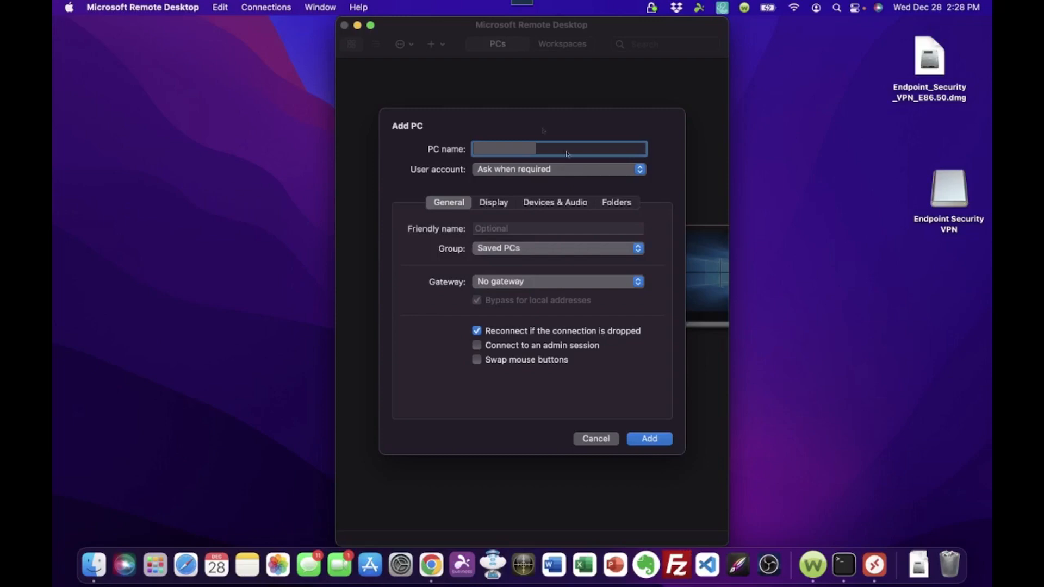
mouse_move(556, 193)
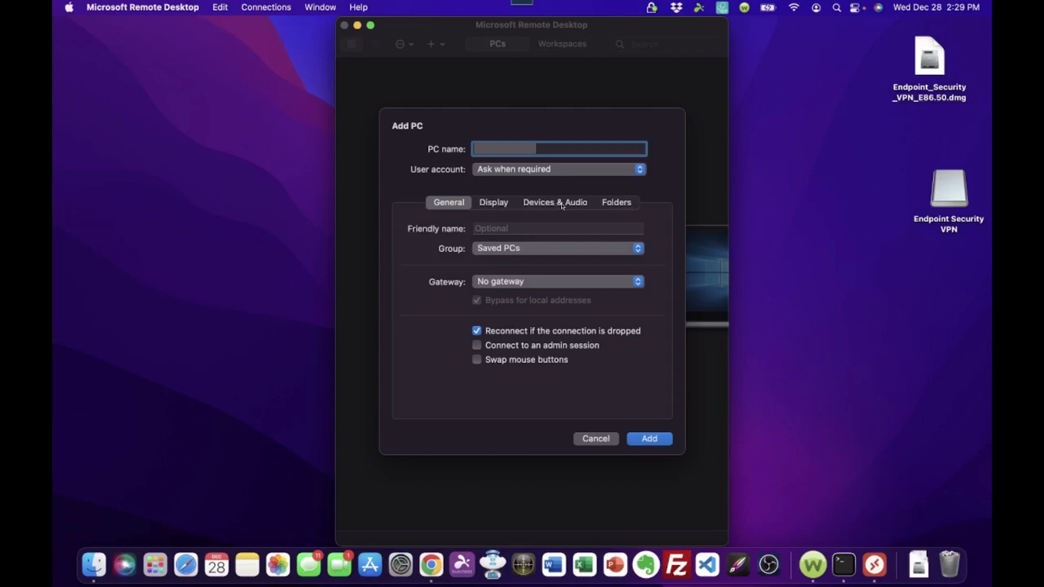
- Check the Devices & Audio settings, leaving printer redirection off, then return to General
click(554, 202)
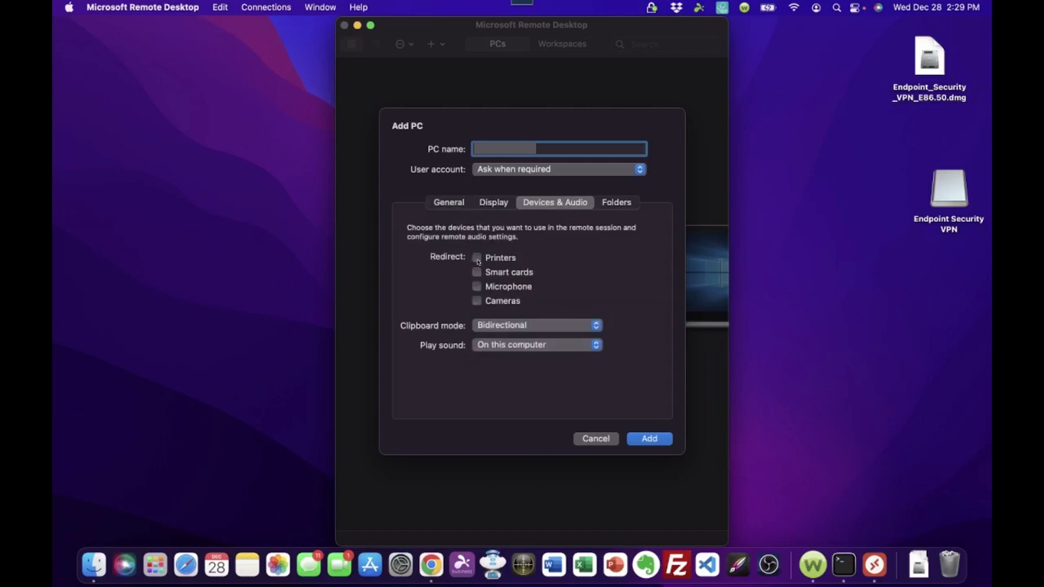
click(477, 258)
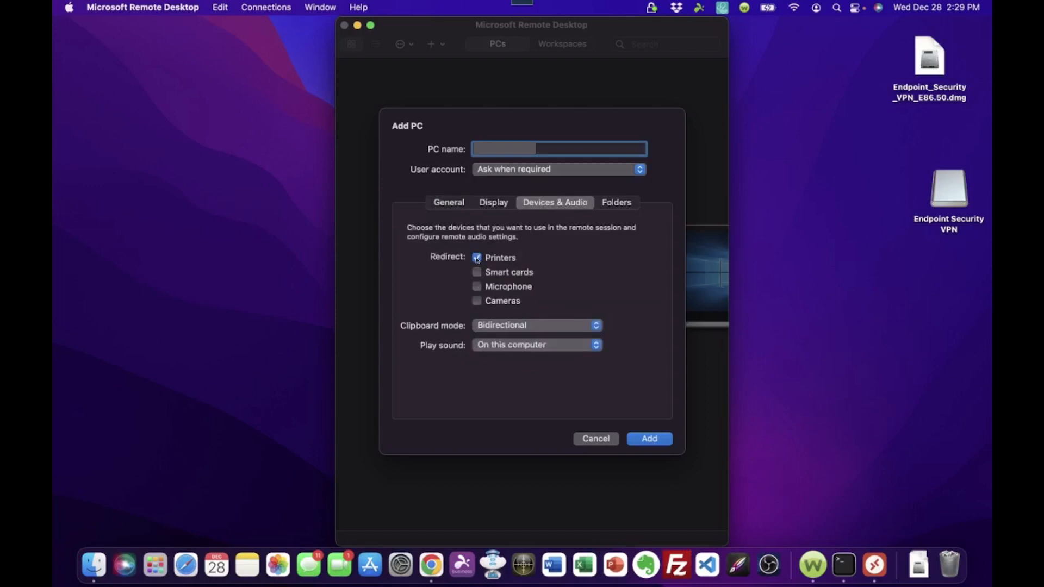
click(476, 258)
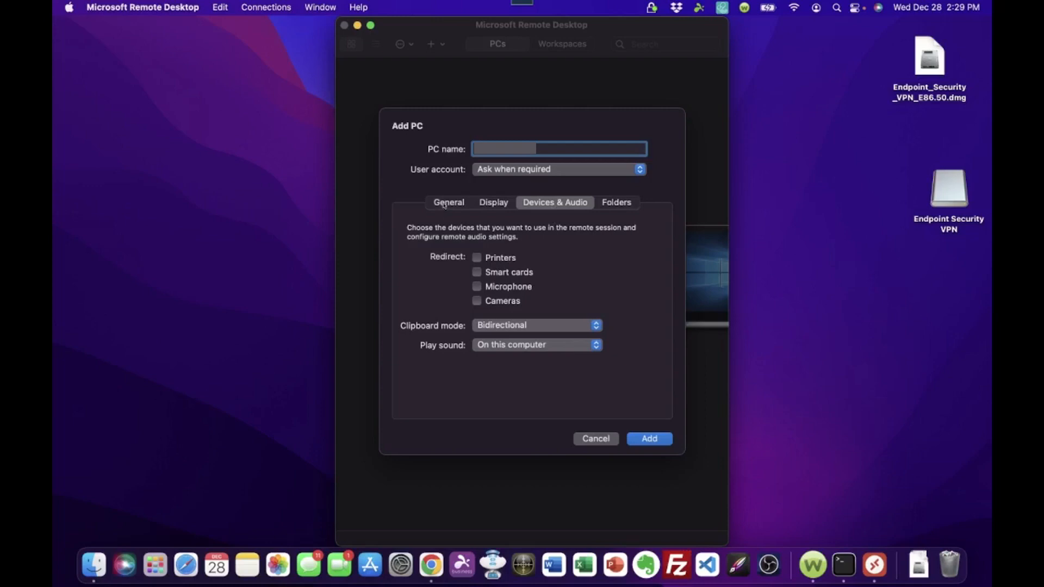
click(448, 202)
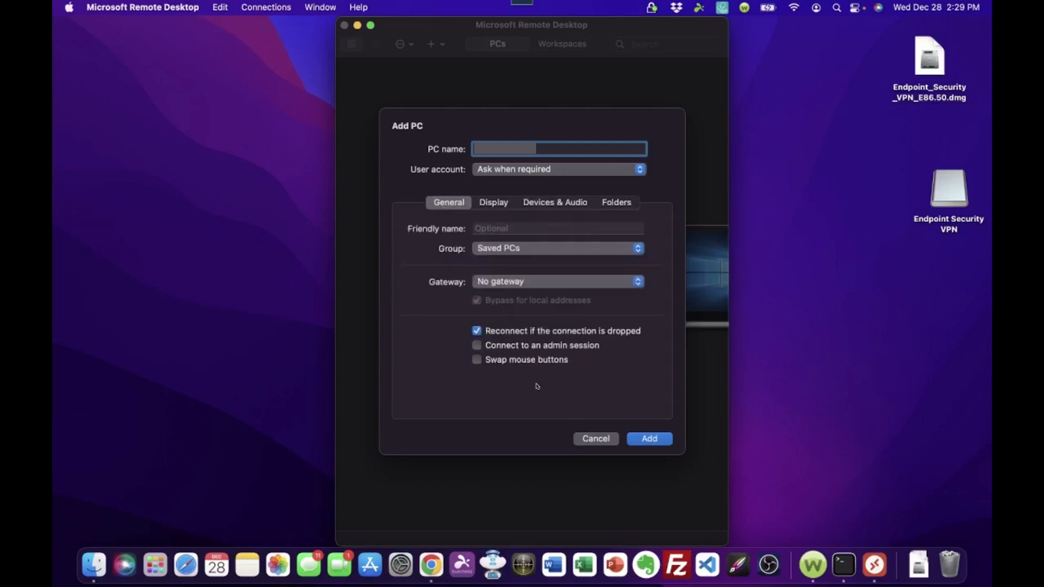
mouse_move(571, 371)
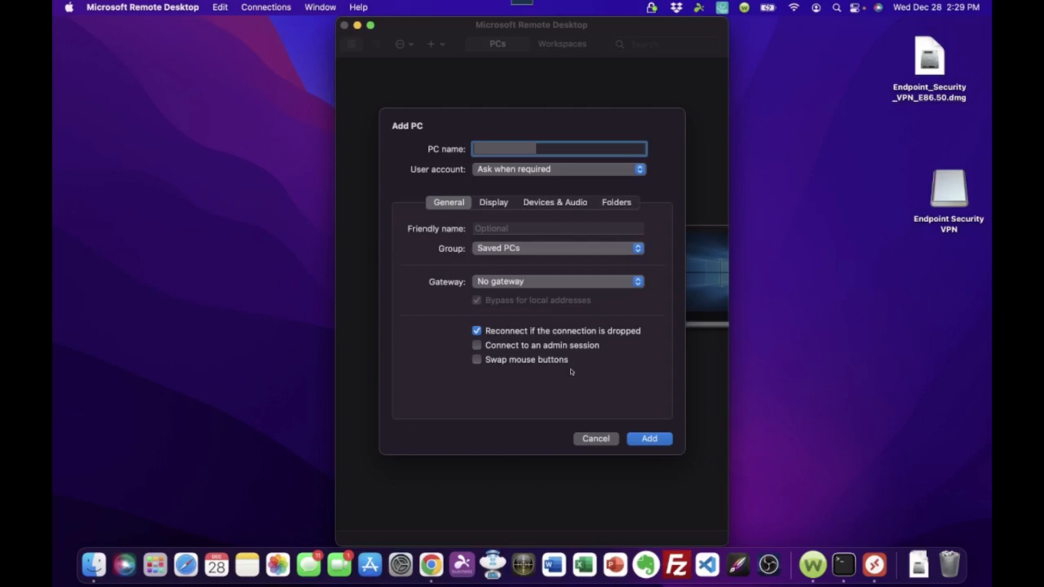
mouse_move(483, 406)
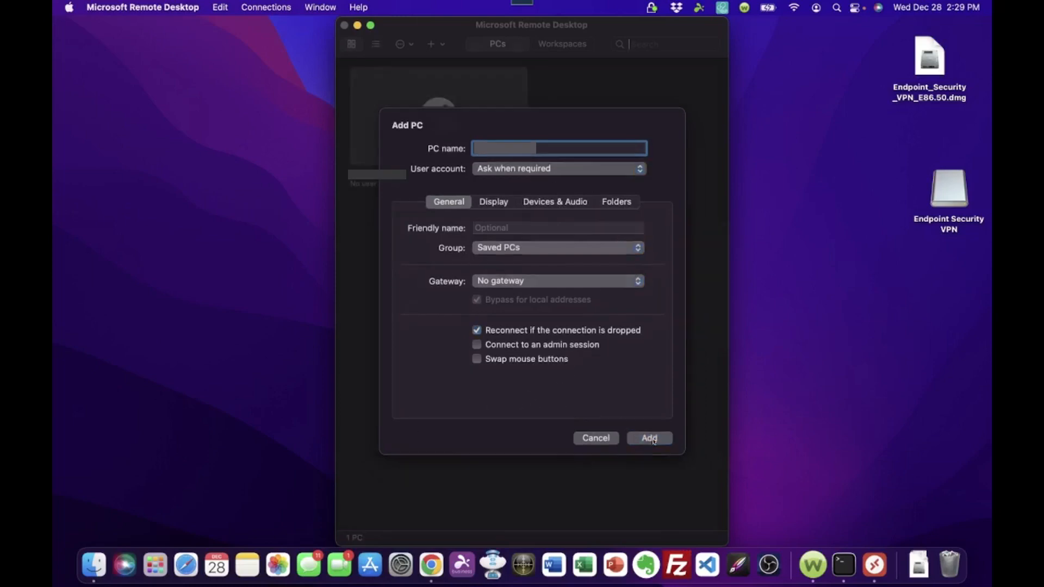
- Add the PC, close the dialog, and double-click the saved PC tile to connect
click(647, 438)
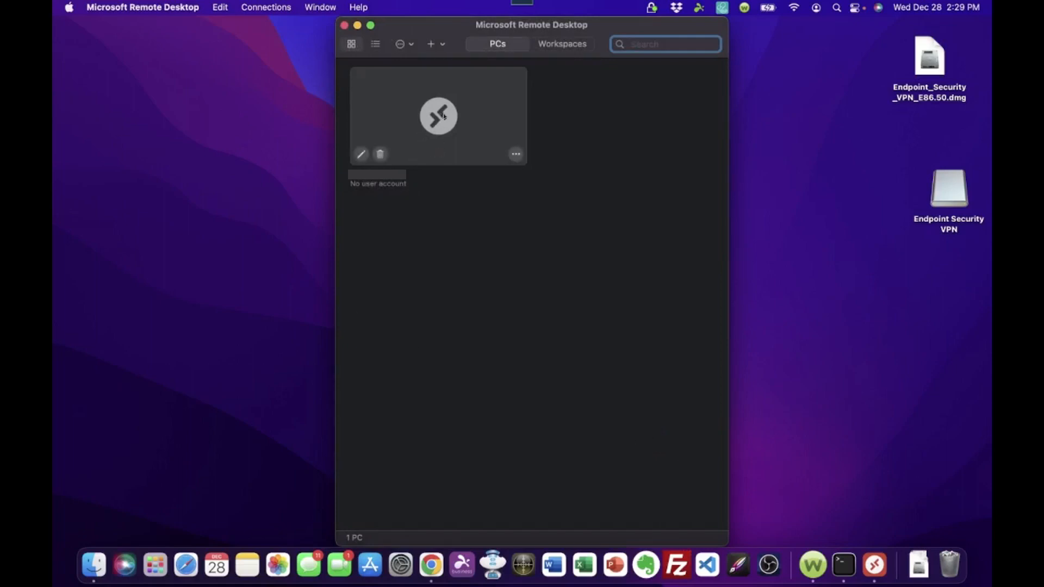
click(664, 44)
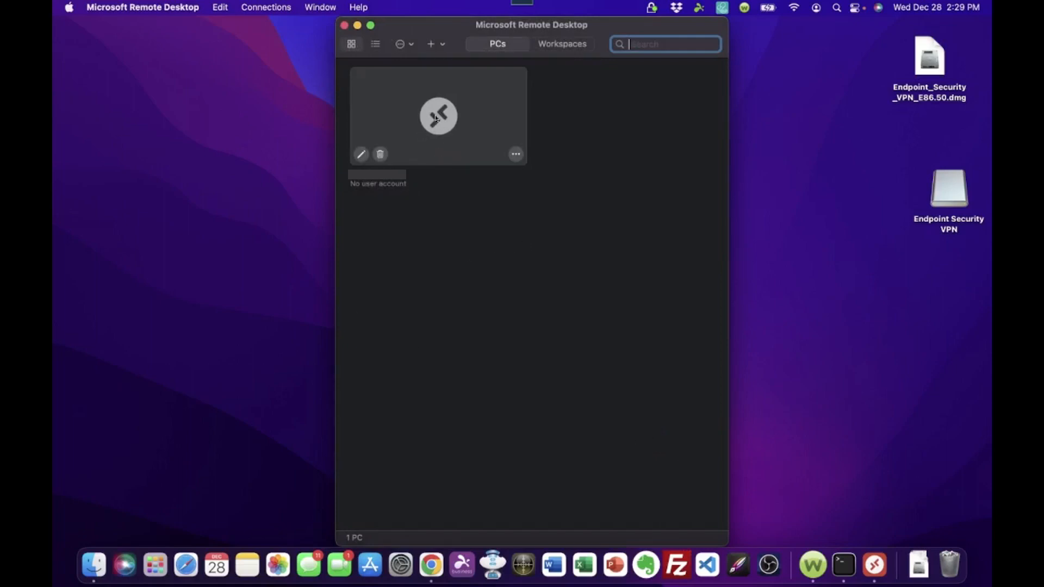
mouse_move(442, 140)
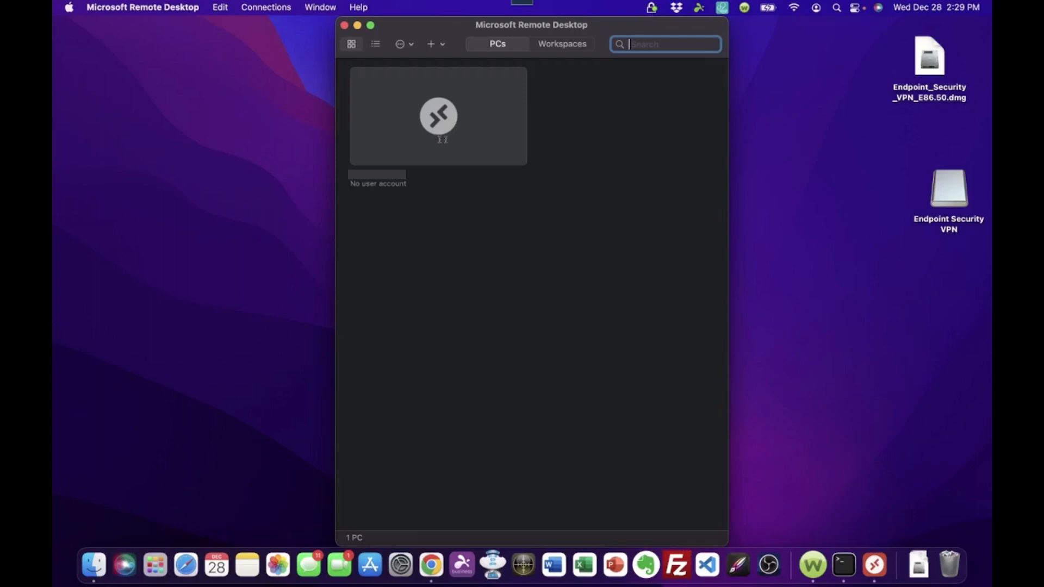
double_click(438, 116)
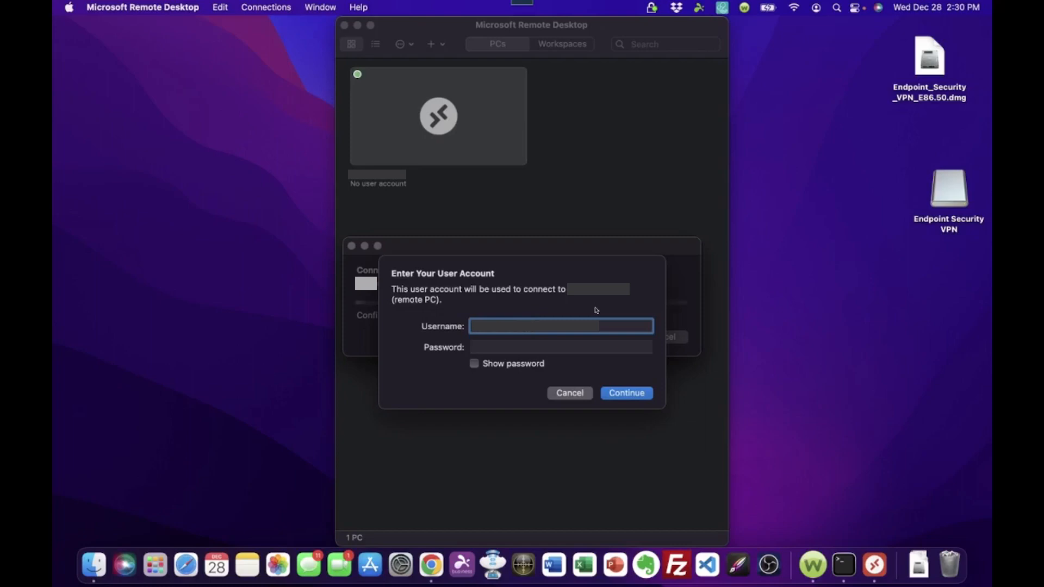
- Enter the account password and submit the credentials with Continue
click(560, 346)
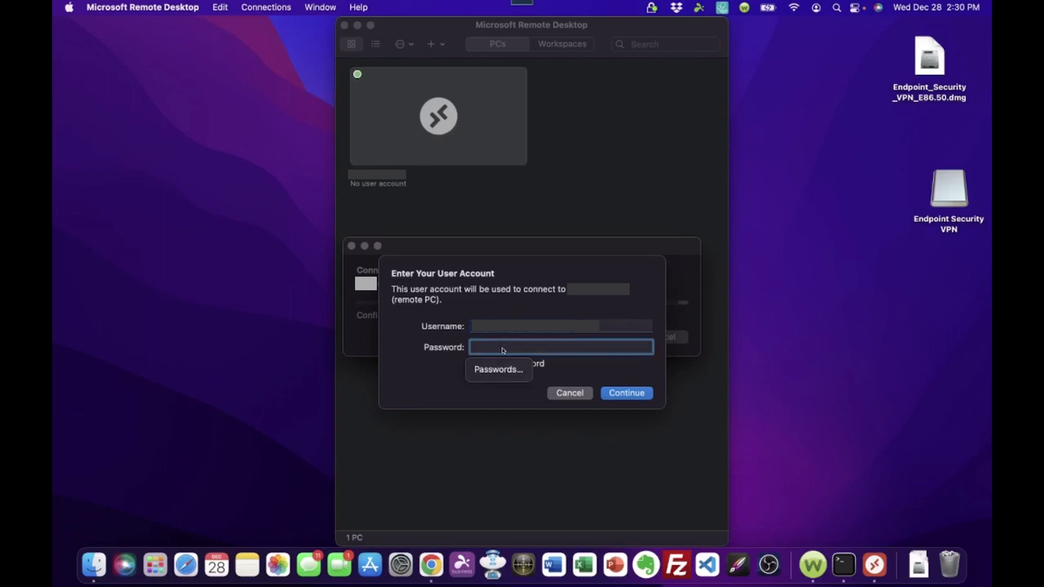
text(••)
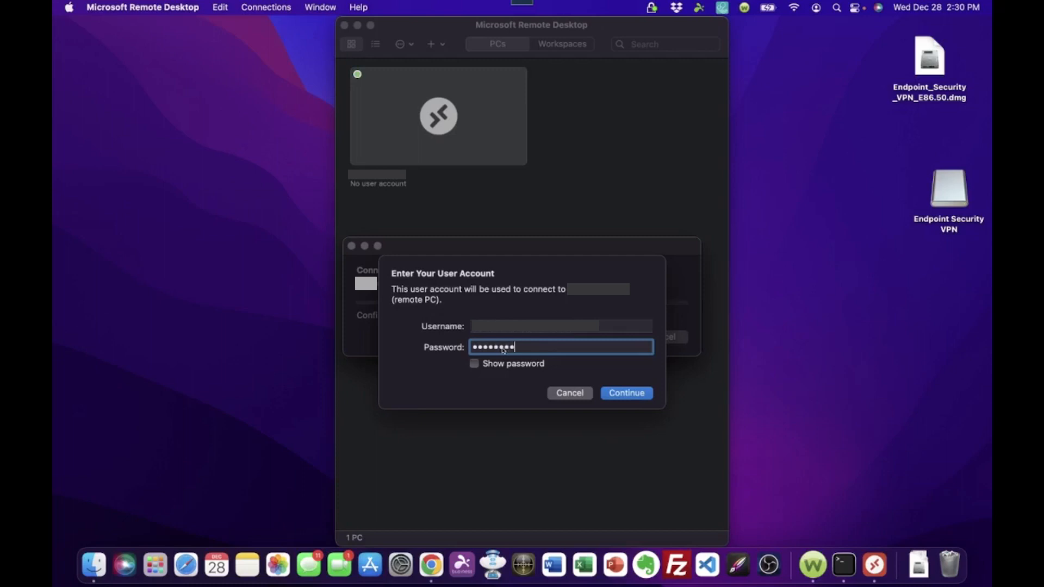
text(•)
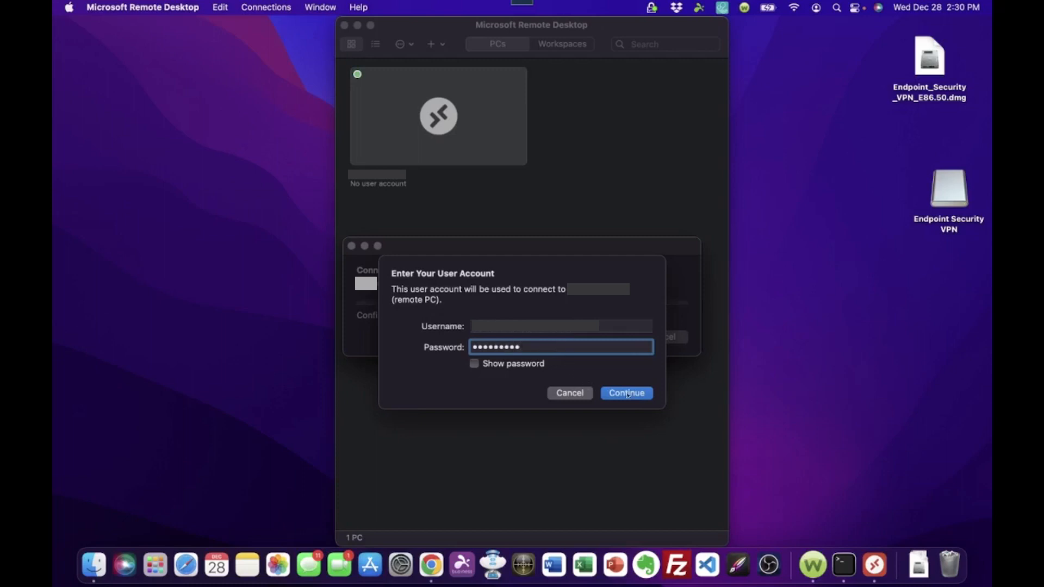
click(625, 392)
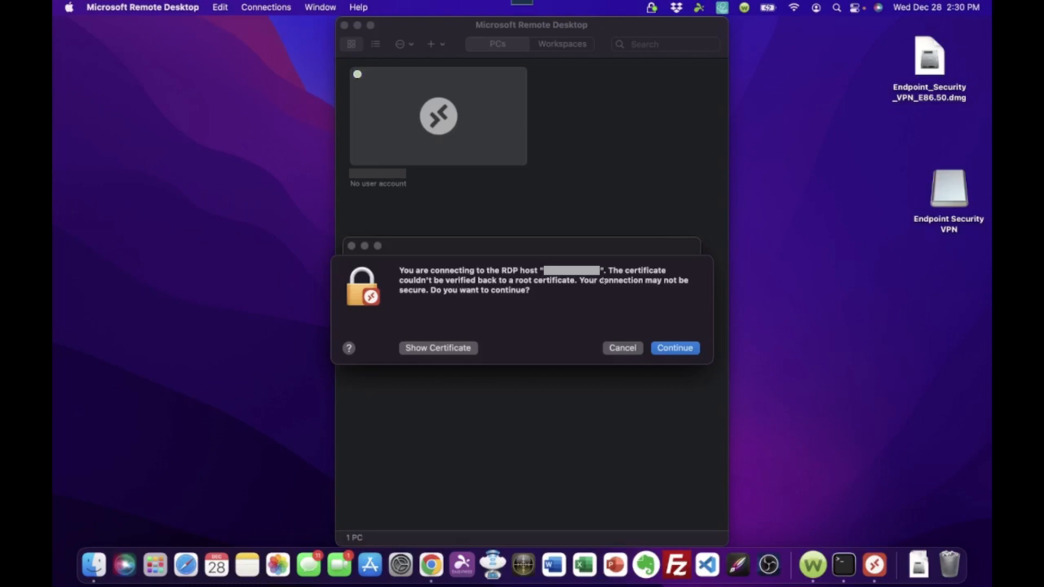
mouse_move(677, 285)
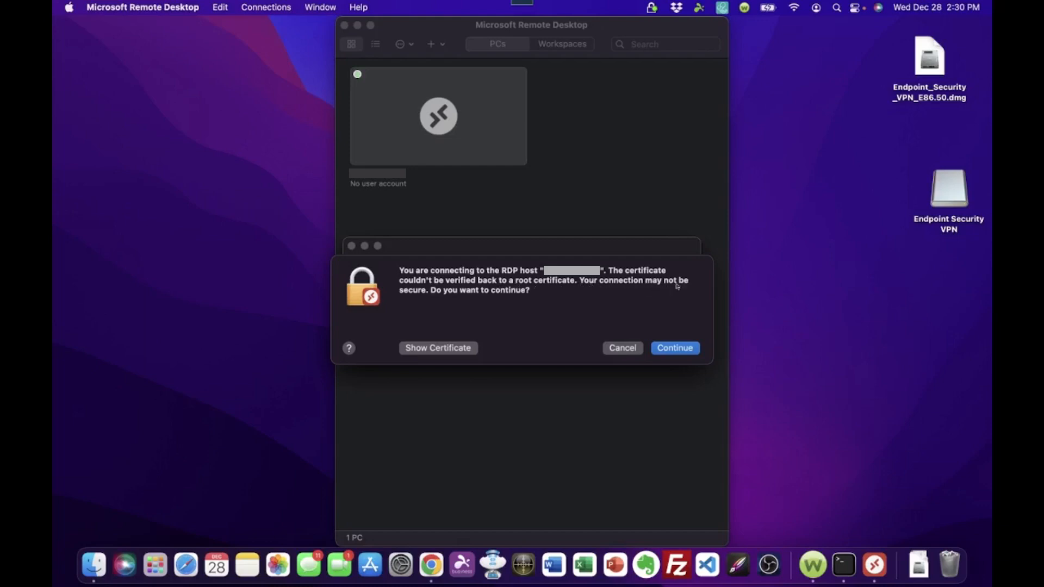
mouse_move(448, 279)
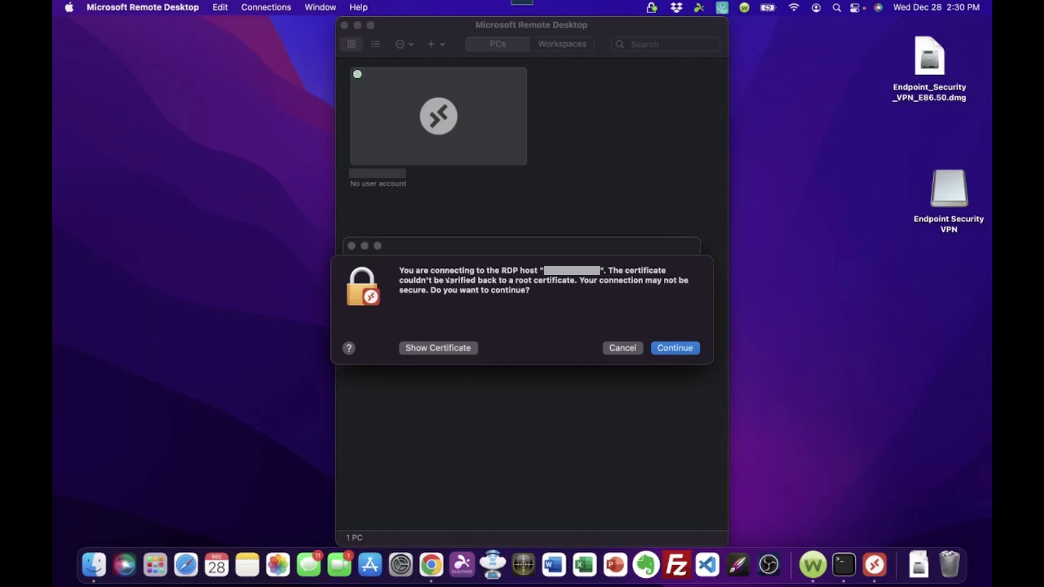
mouse_move(566, 293)
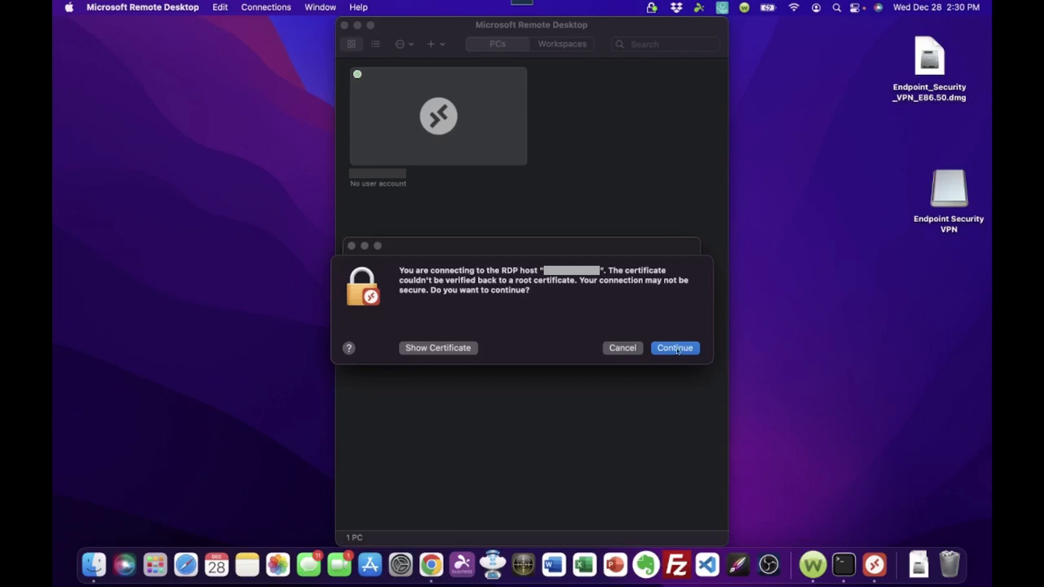
- Continue past the RDP host certificate warning to open the Windows session
click(675, 348)
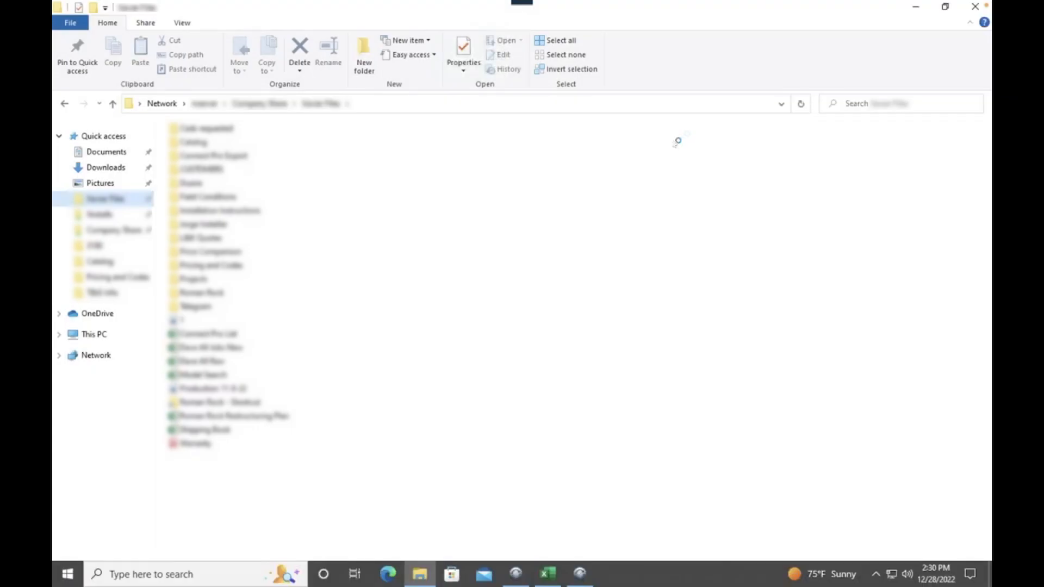
mouse_move(585, 237)
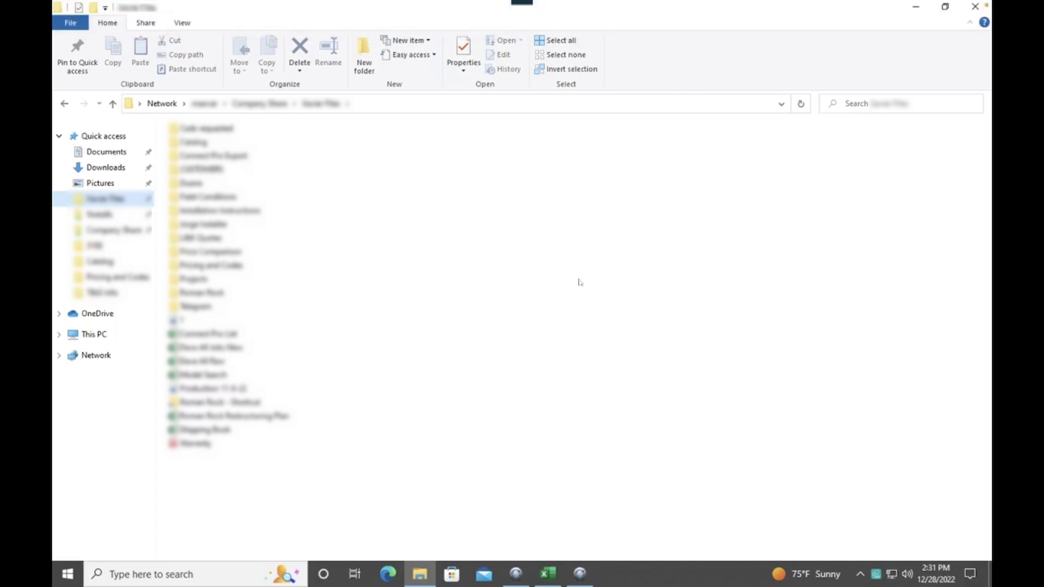
mouse_move(524, 293)
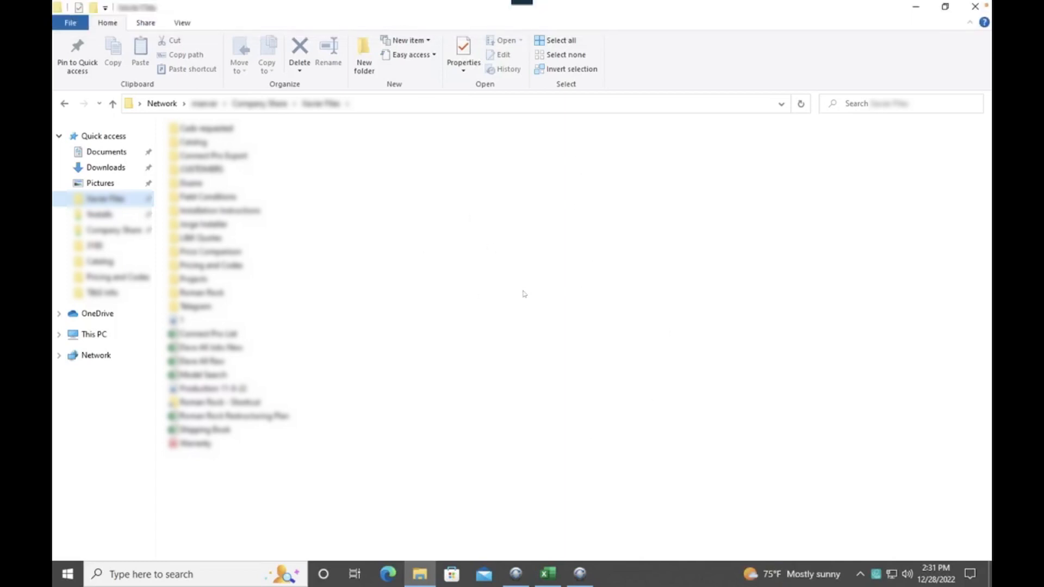
mouse_move(608, 210)
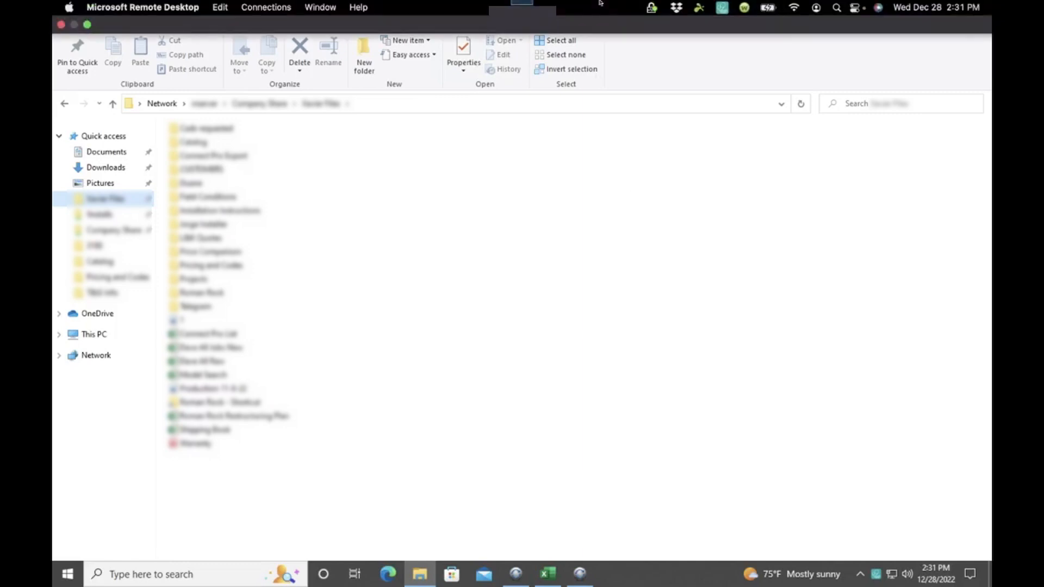
mouse_move(260, 27)
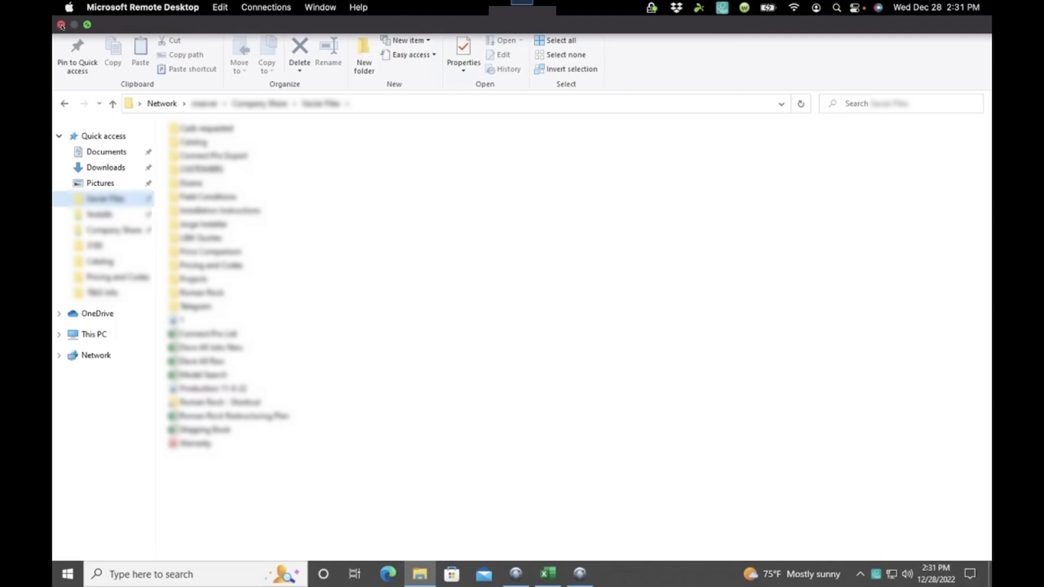
- Close the remote session window to disconnect and return to the PCs list
click(60, 25)
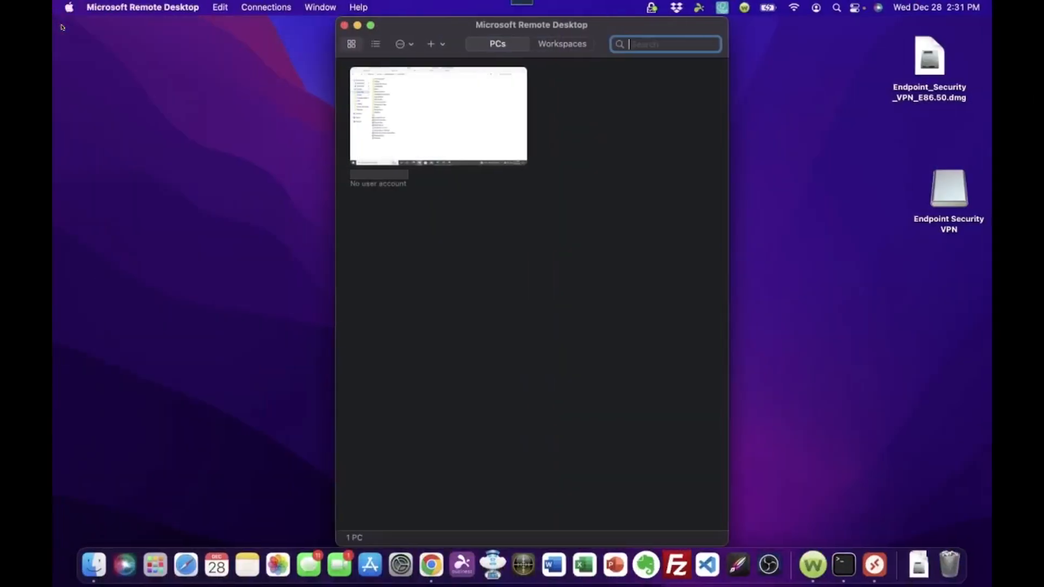
mouse_move(213, 222)
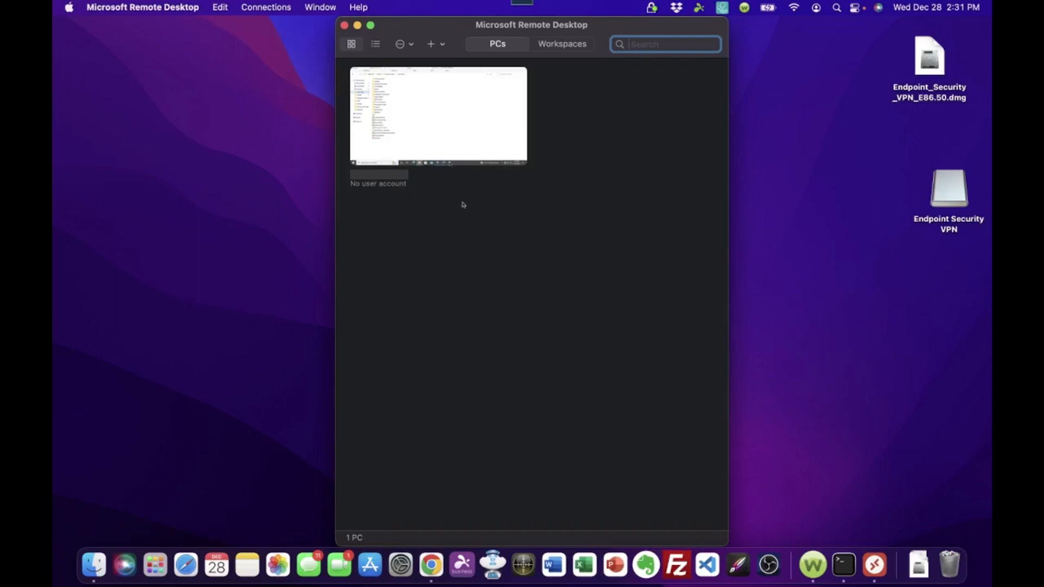
mouse_move(439, 114)
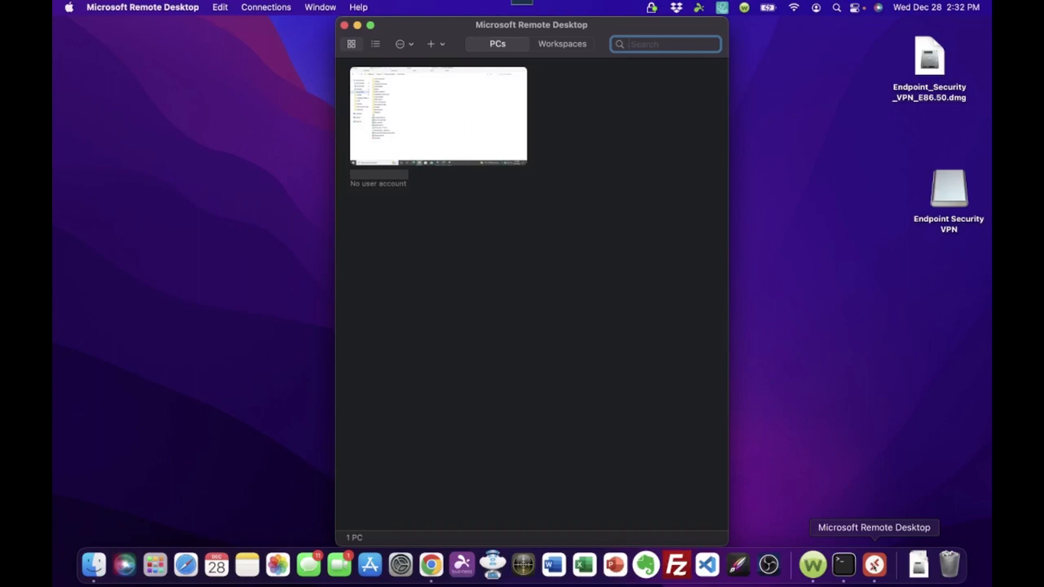
- Close the PC list window and pin Microsoft Remote Desktop with Keep in Dock
click(665, 44)
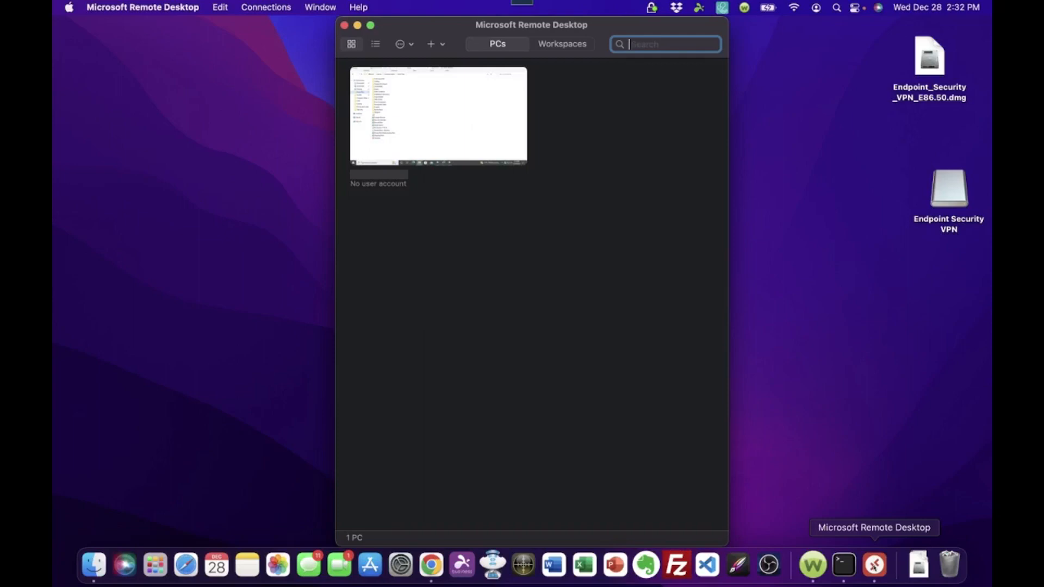
mouse_move(252, 124)
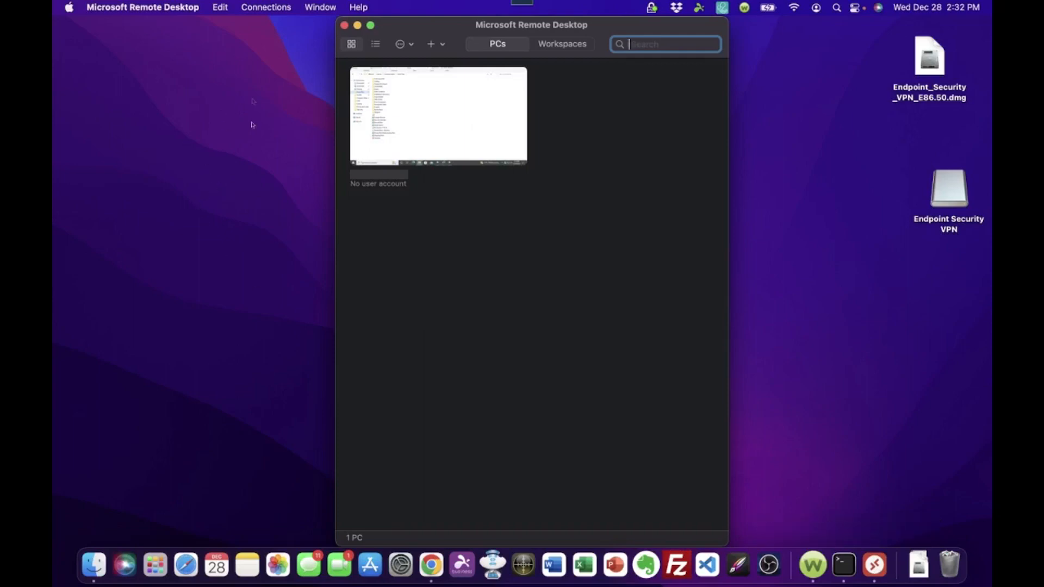
mouse_move(277, 282)
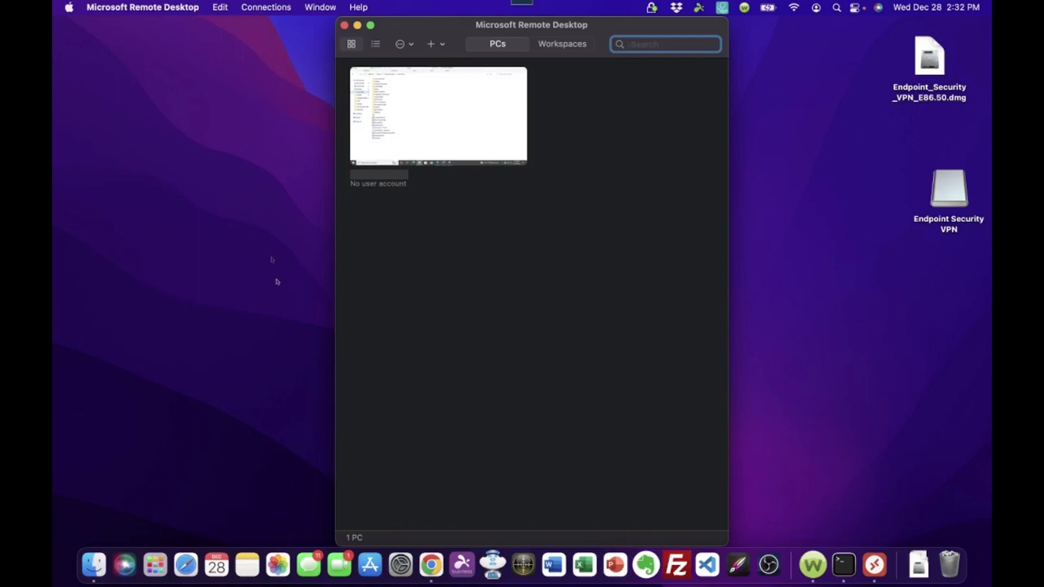
mouse_move(600, 285)
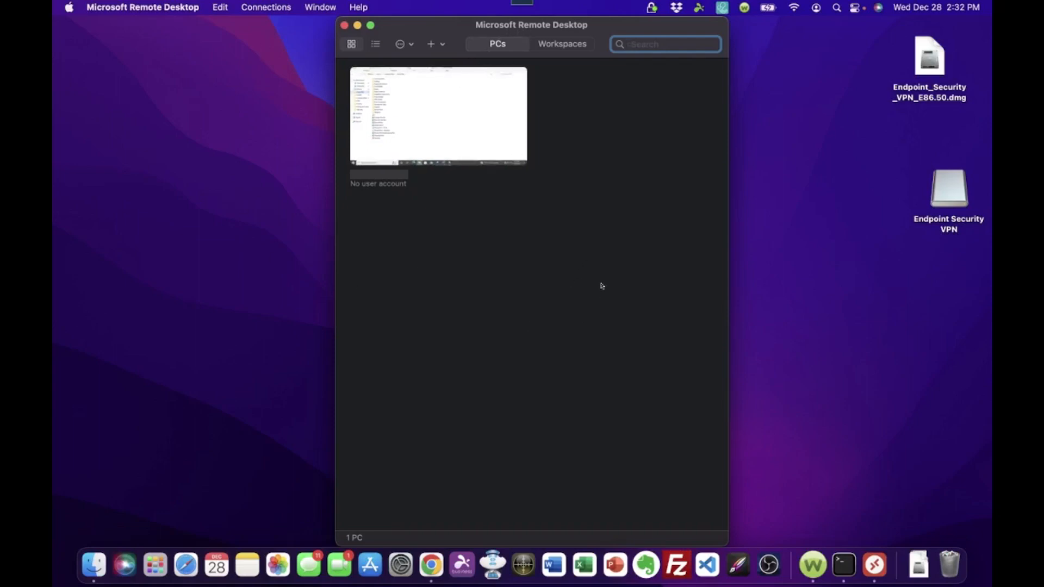
mouse_move(875, 567)
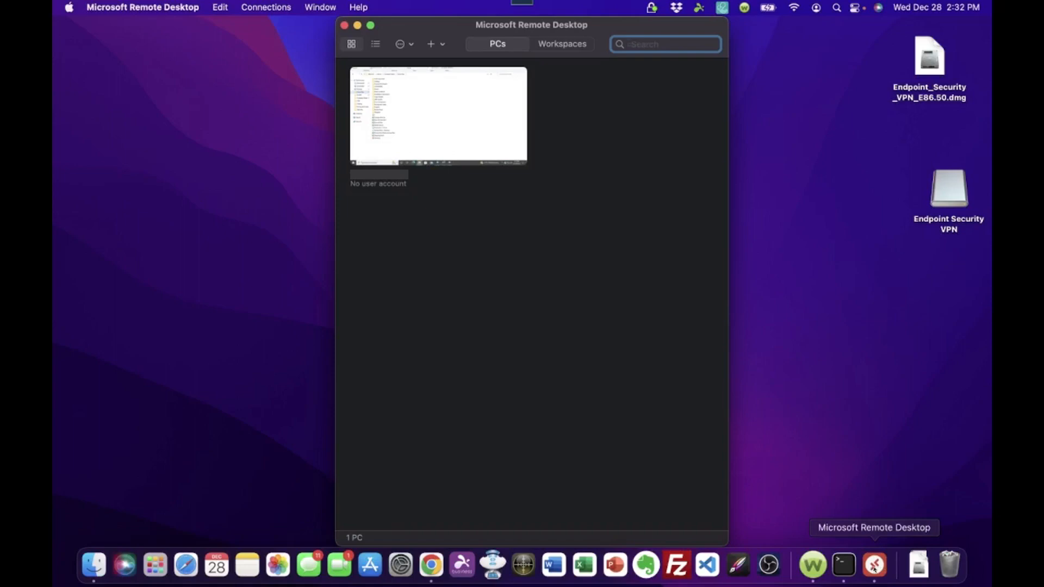
right_click(874, 565)
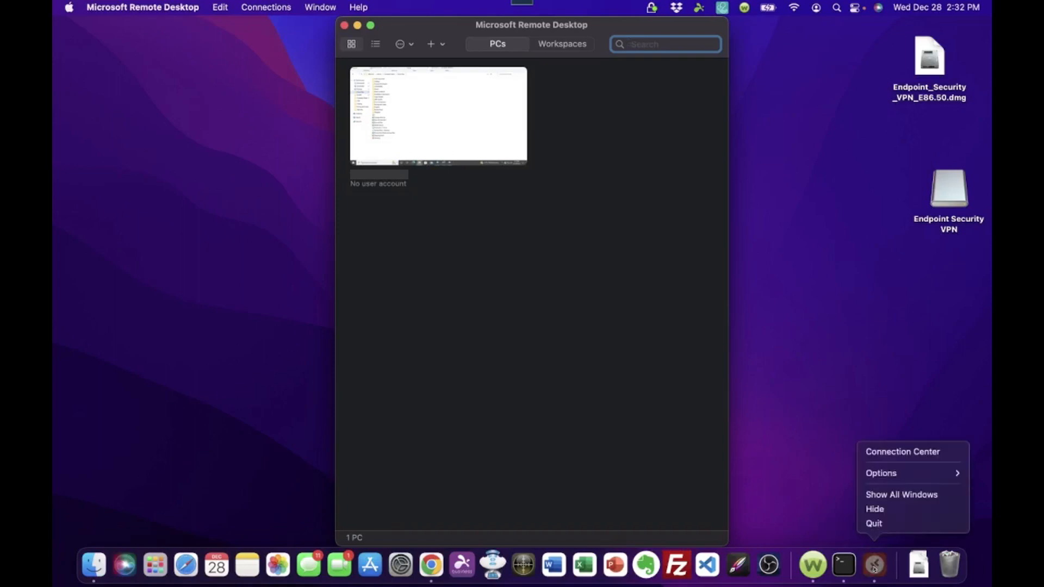
mouse_move(880, 472)
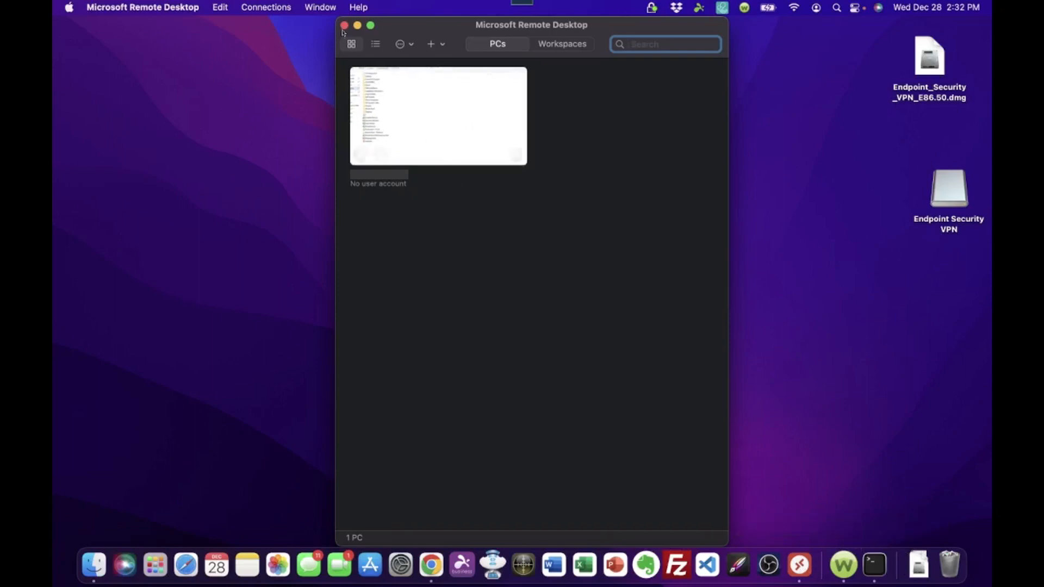
click(344, 25)
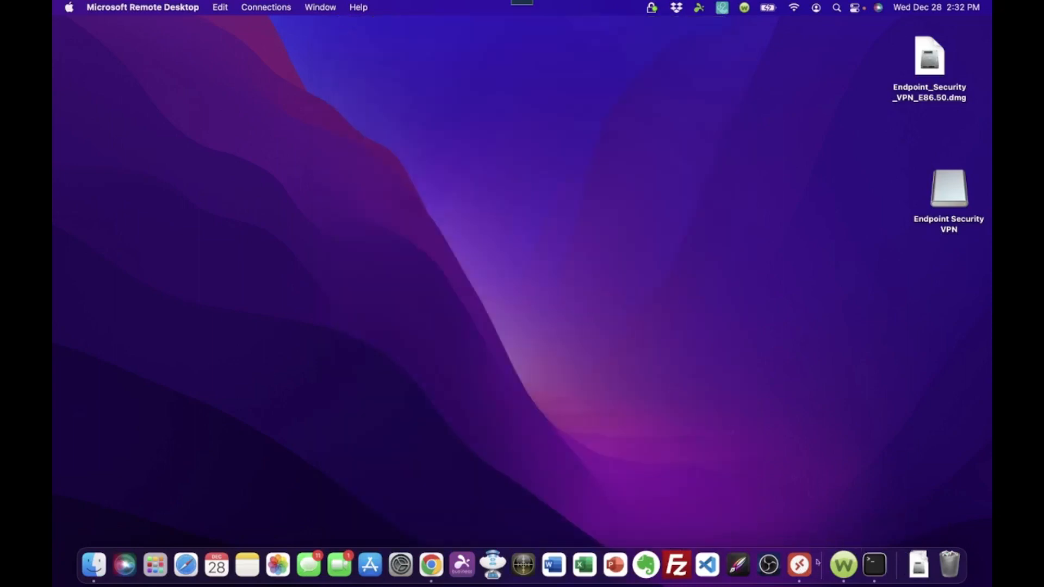
mouse_move(798, 565)
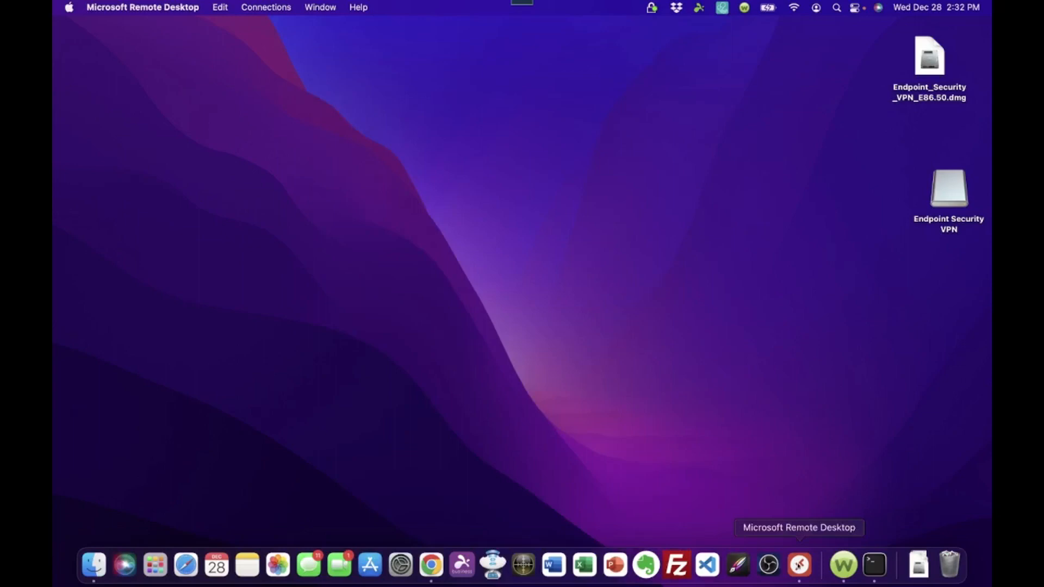
right_click(798, 566)
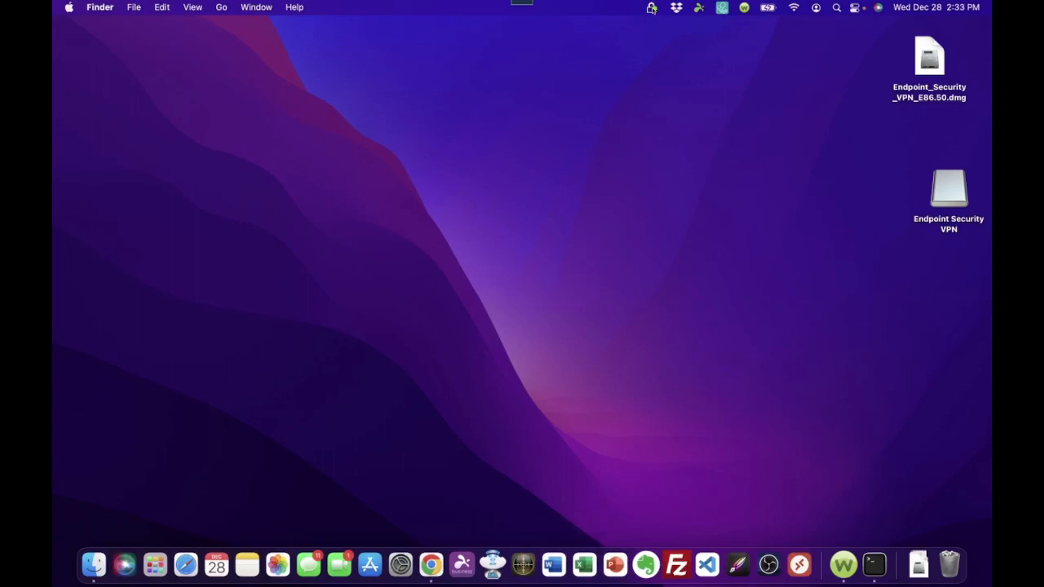
- Choose Disconnect from the Check Point menu-bar icon and confirm with Yes
click(652, 7)
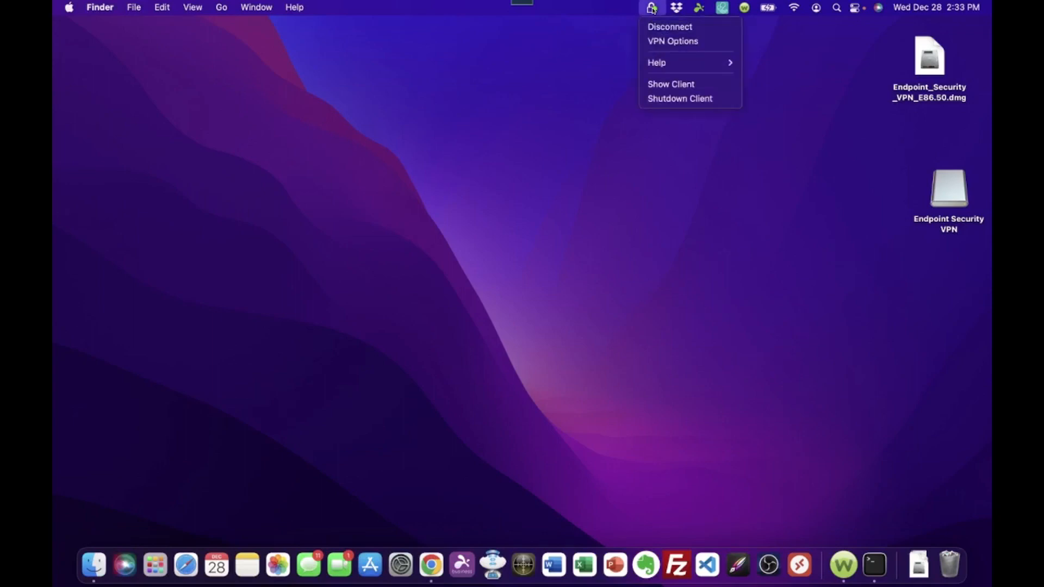
mouse_move(669, 27)
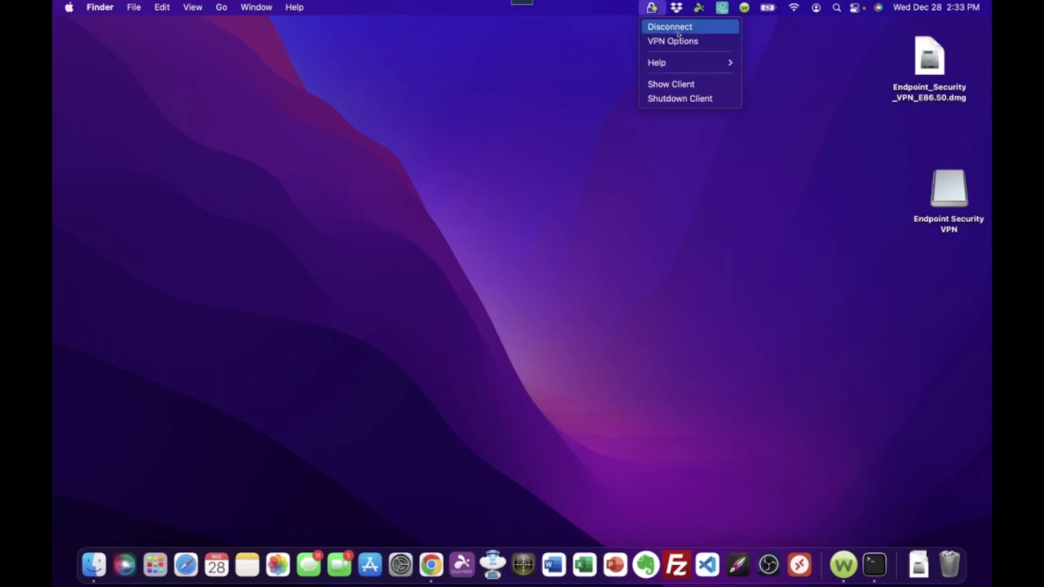
mouse_move(651, 9)
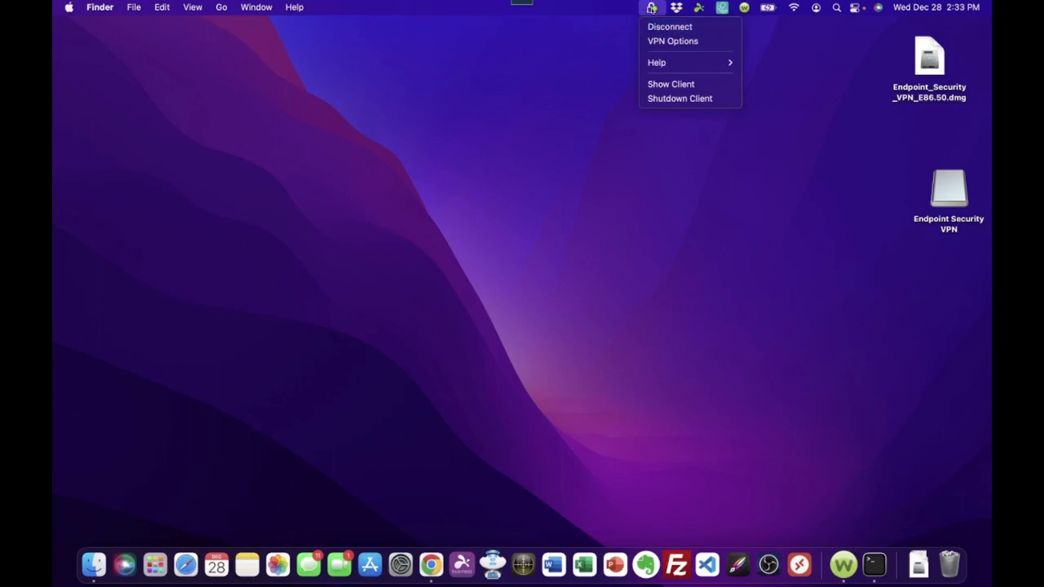
mouse_move(669, 27)
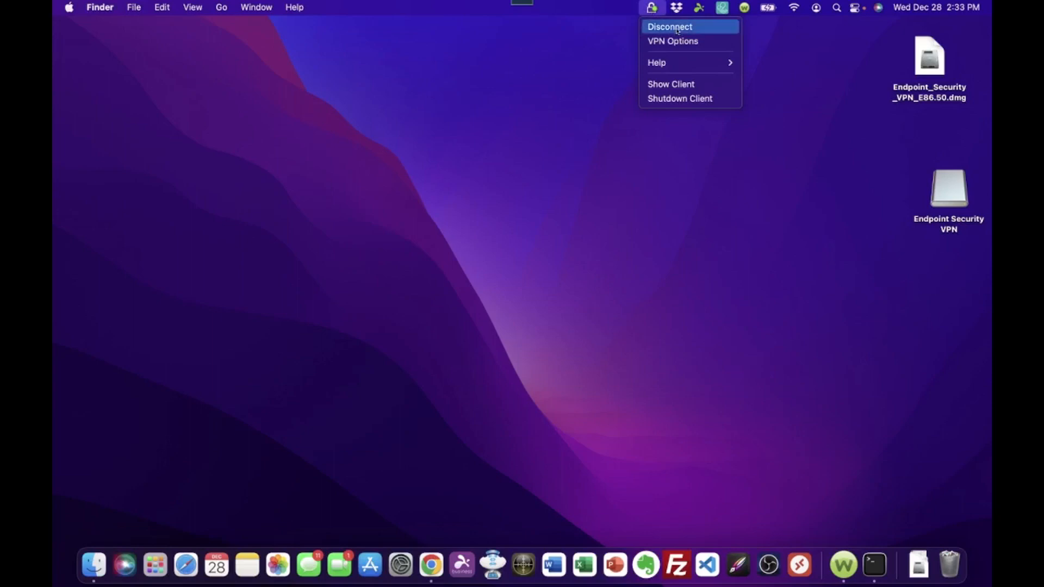
click(670, 27)
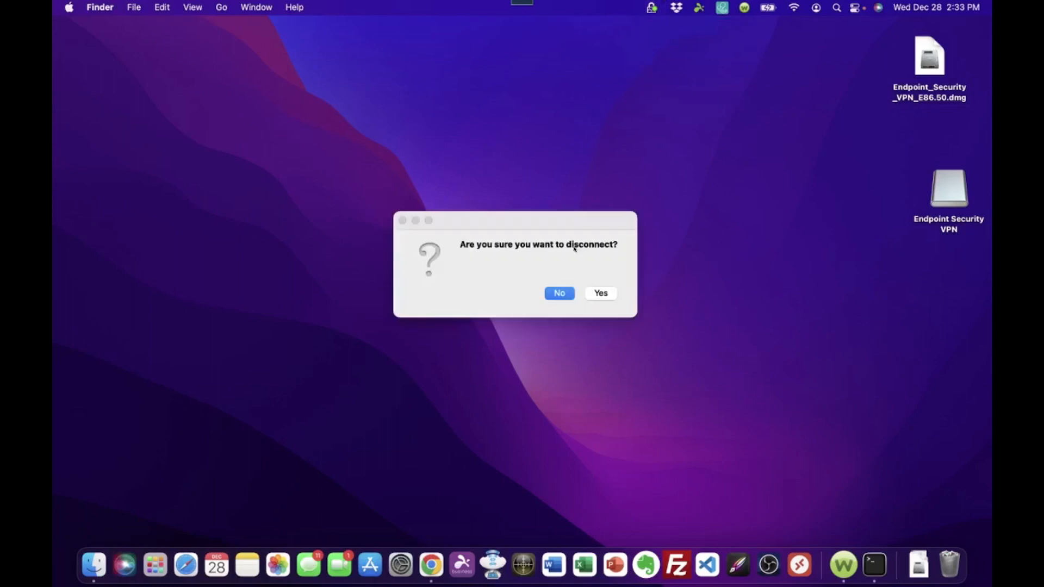
click(599, 293)
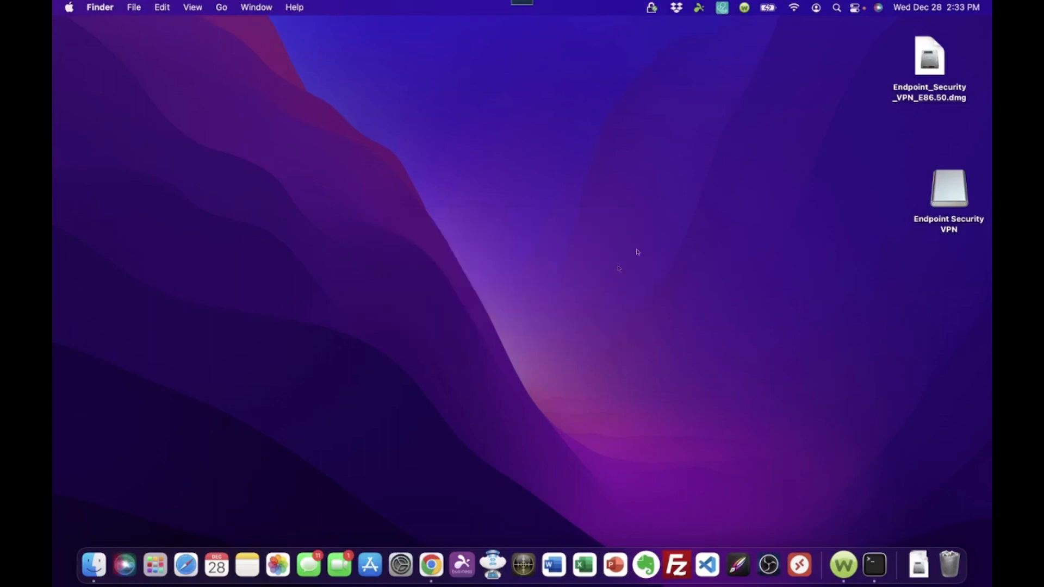
mouse_move(732, 171)
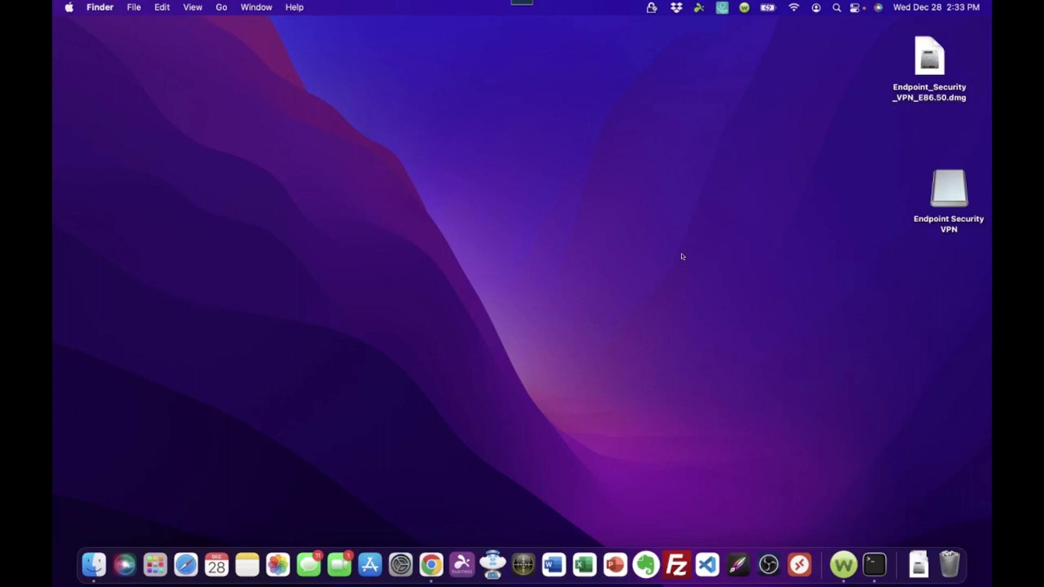
mouse_move(653, 10)
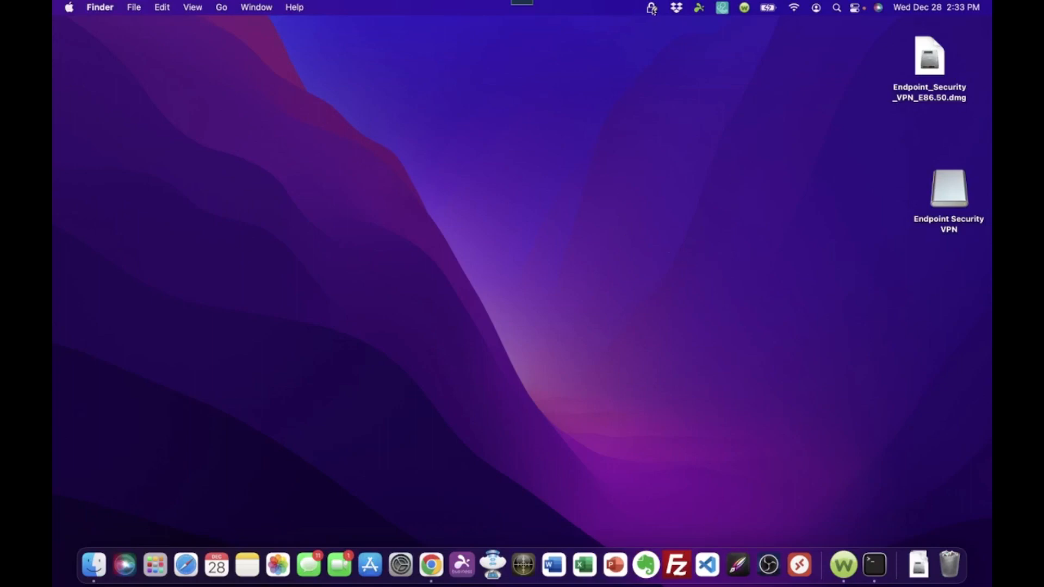
- Connect the VPN from the menu bar icon and enter the password for the My Office site
click(651, 7)
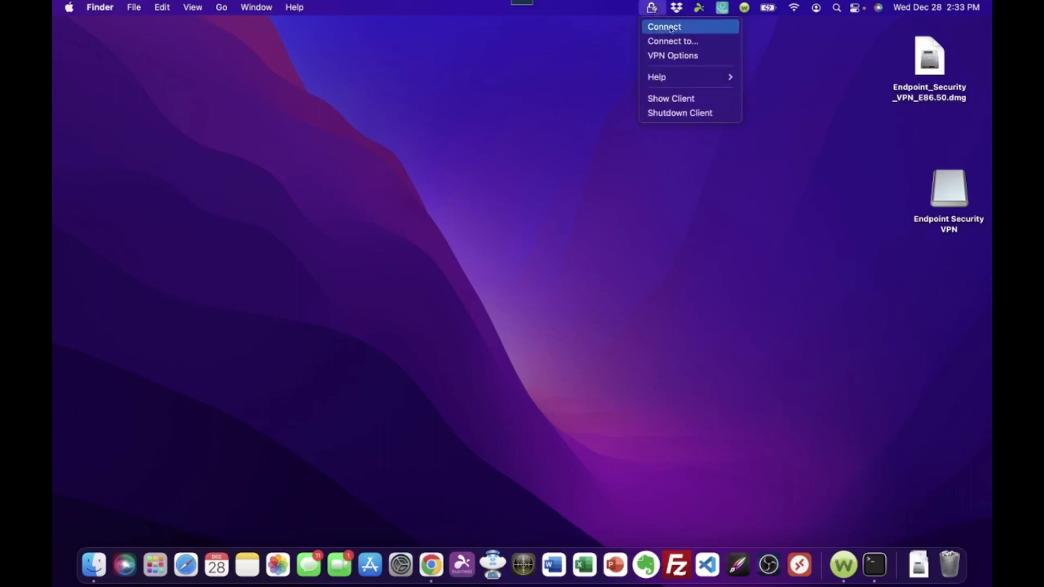
click(663, 27)
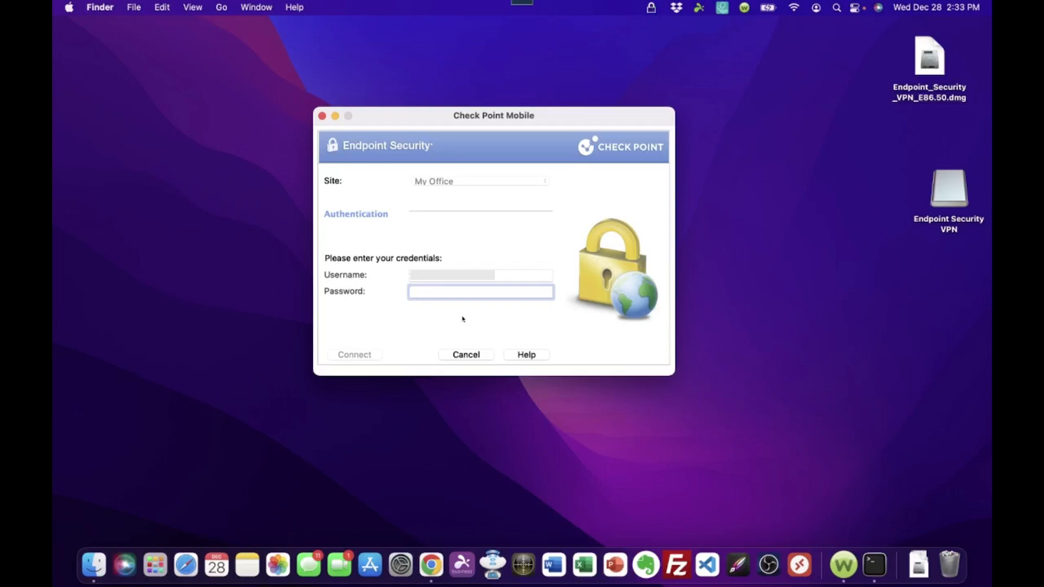
text(••)
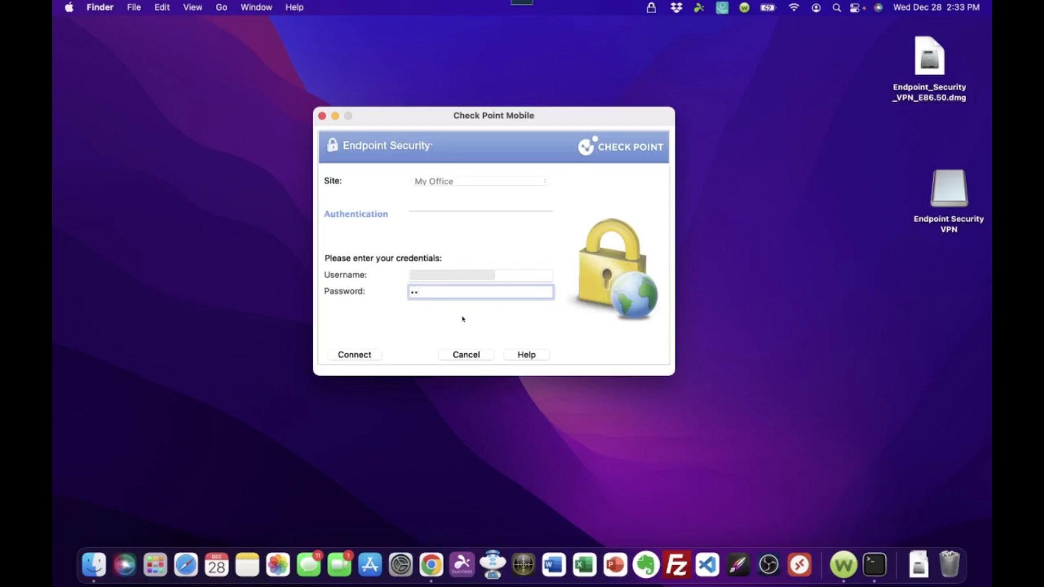
text(••)
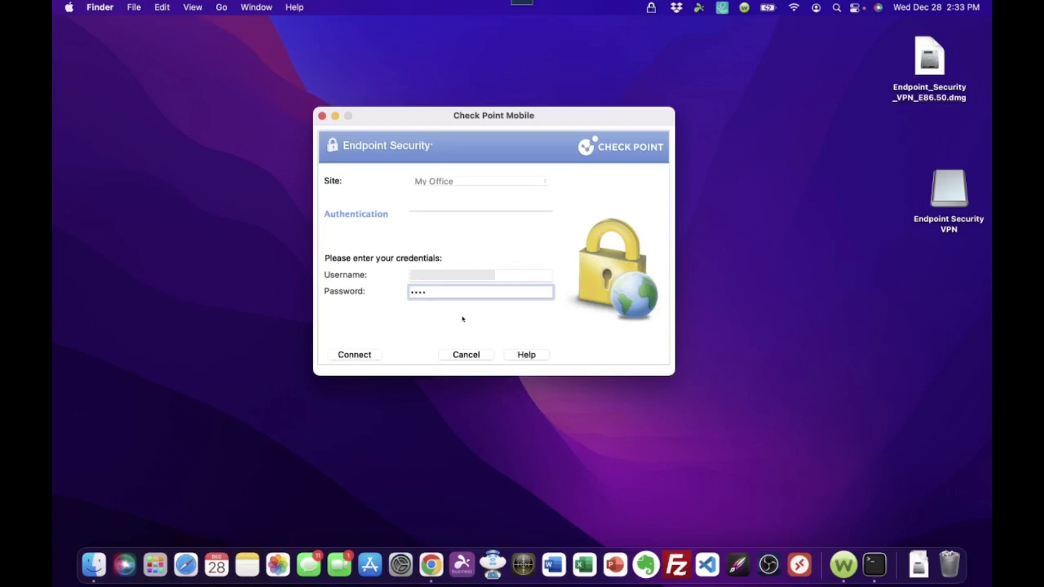
text(••)
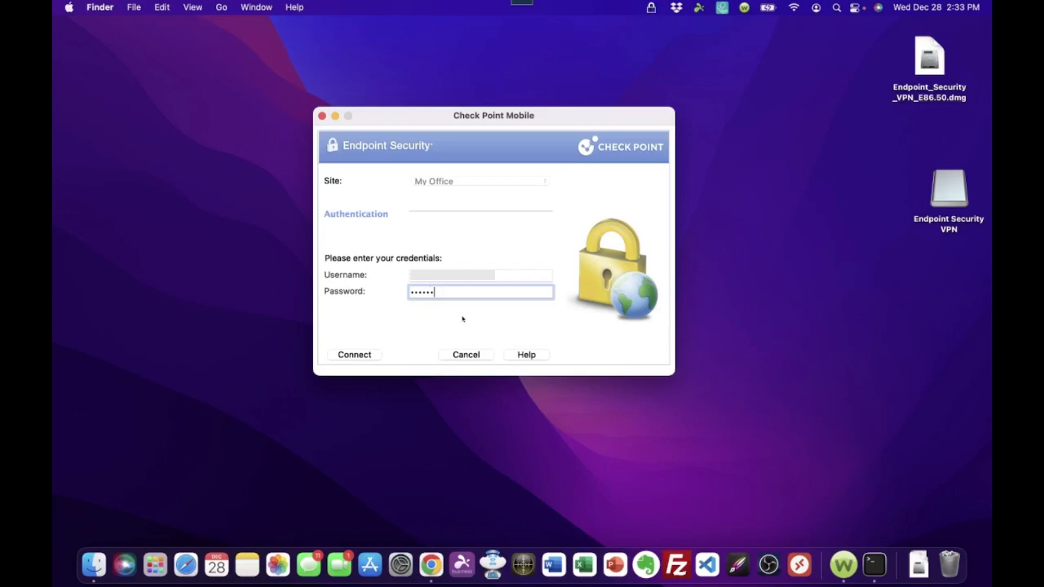
text(••)
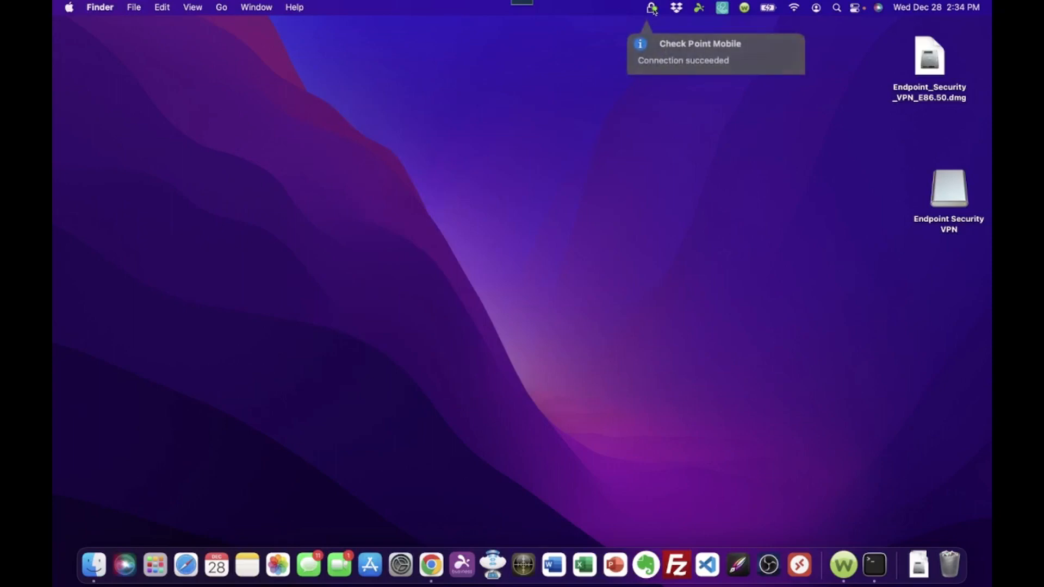
mouse_move(799, 565)
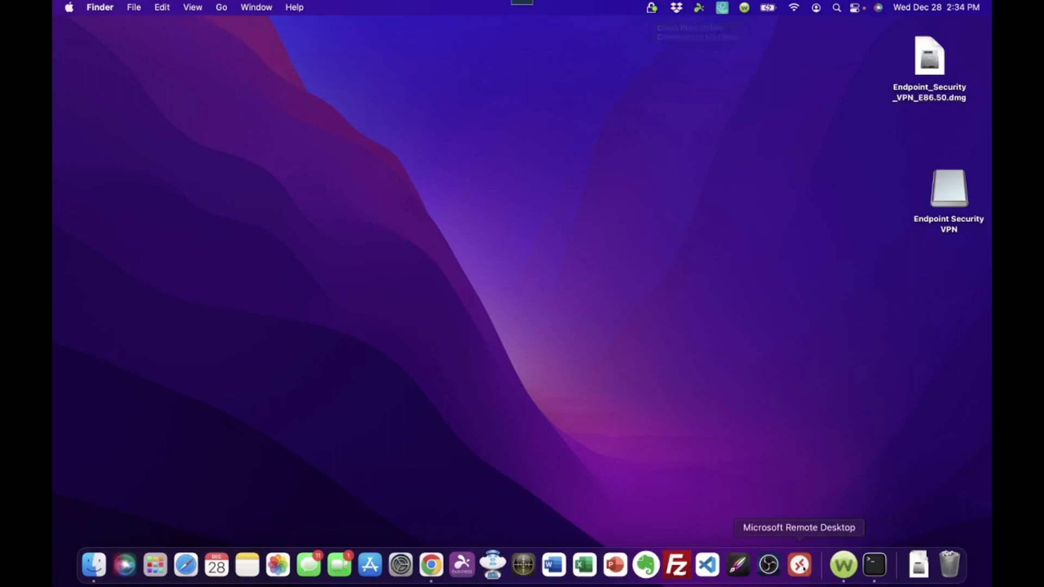
click(798, 565)
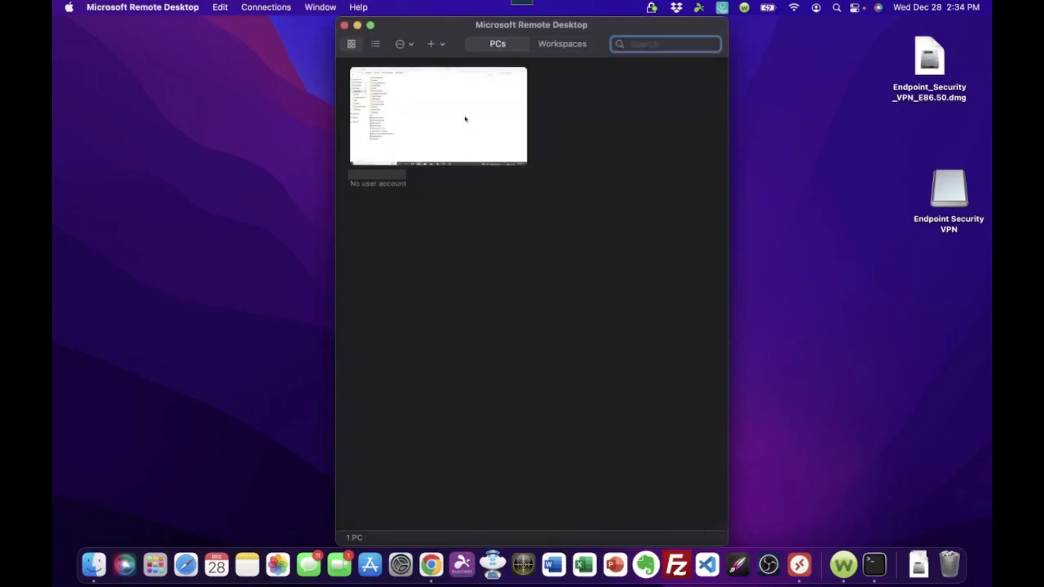
double_click(438, 115)
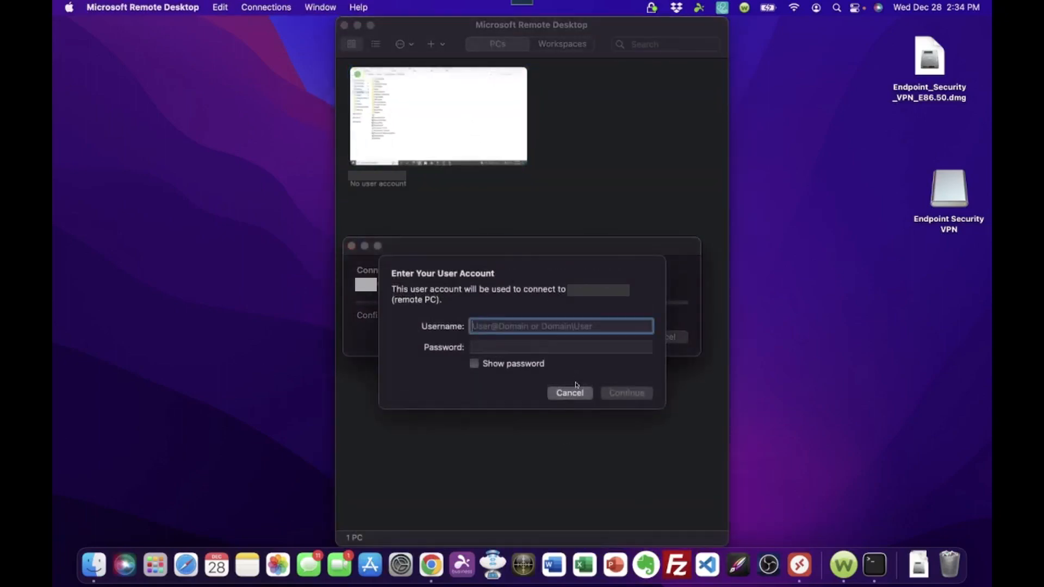
mouse_move(545, 284)
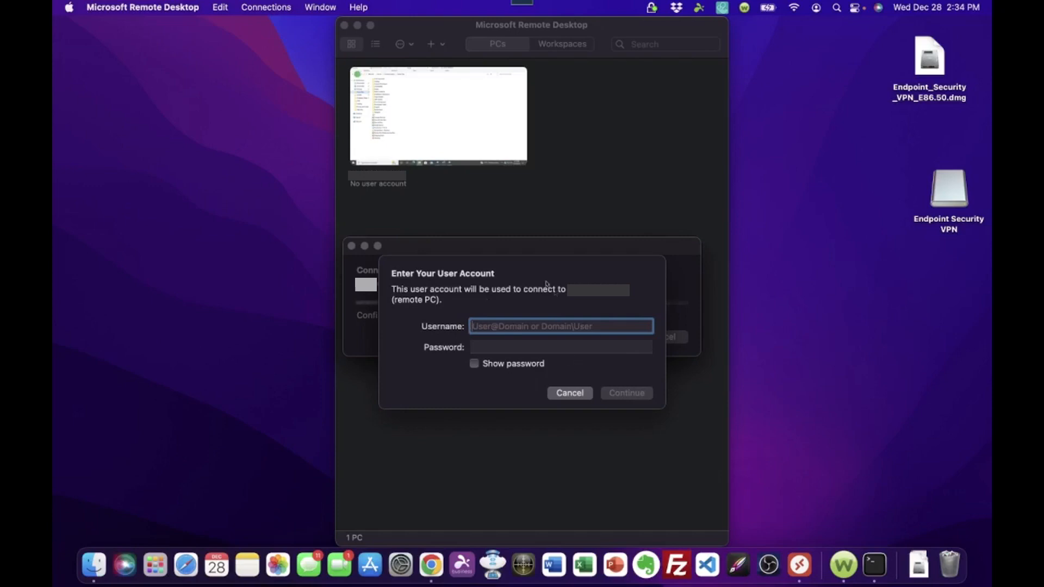
click(569, 393)
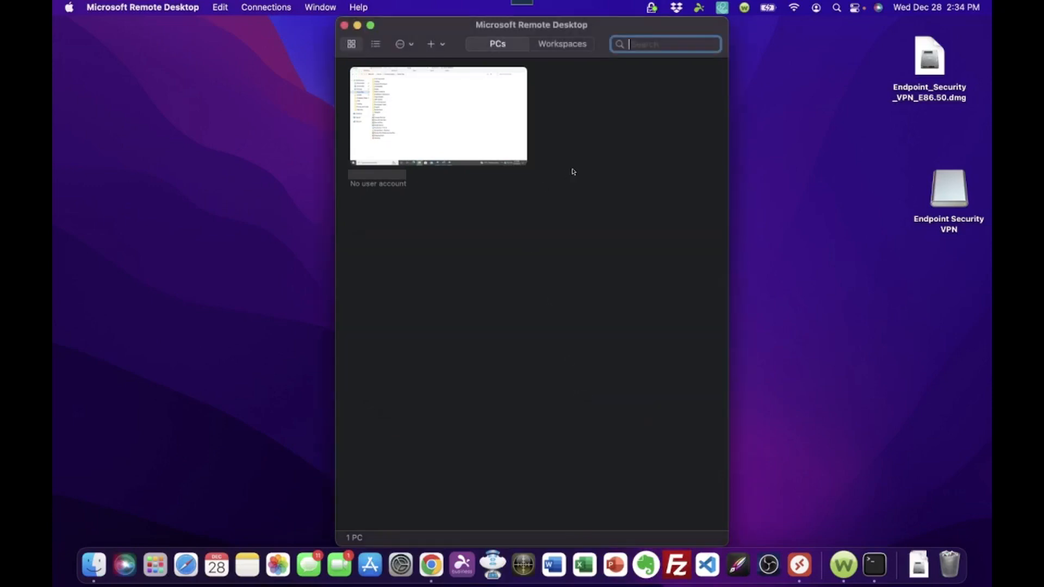
click(344, 26)
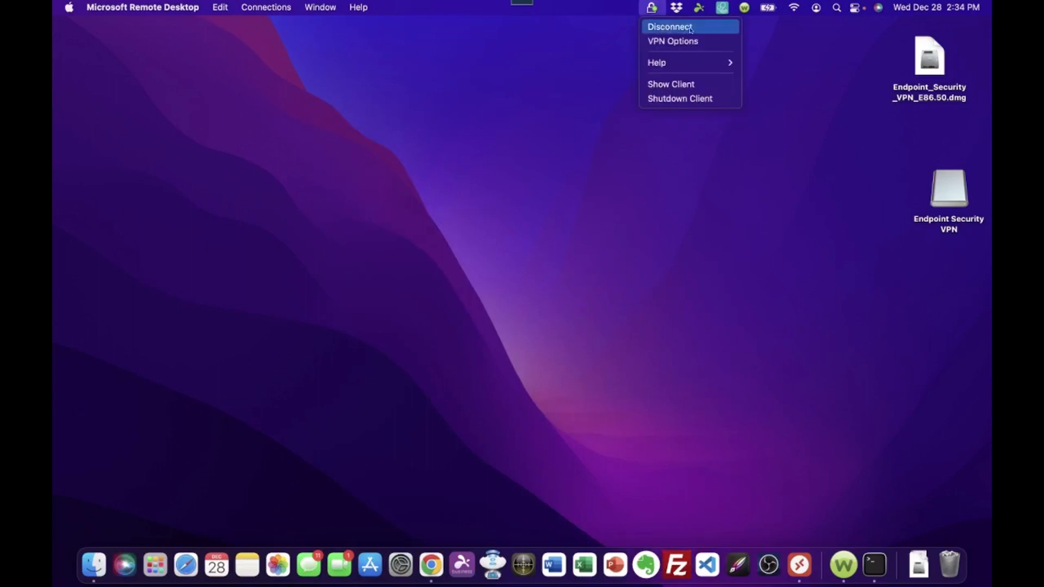
- Choose Disconnect from the Check Point VPN menu to bring up the confirmation
click(669, 27)
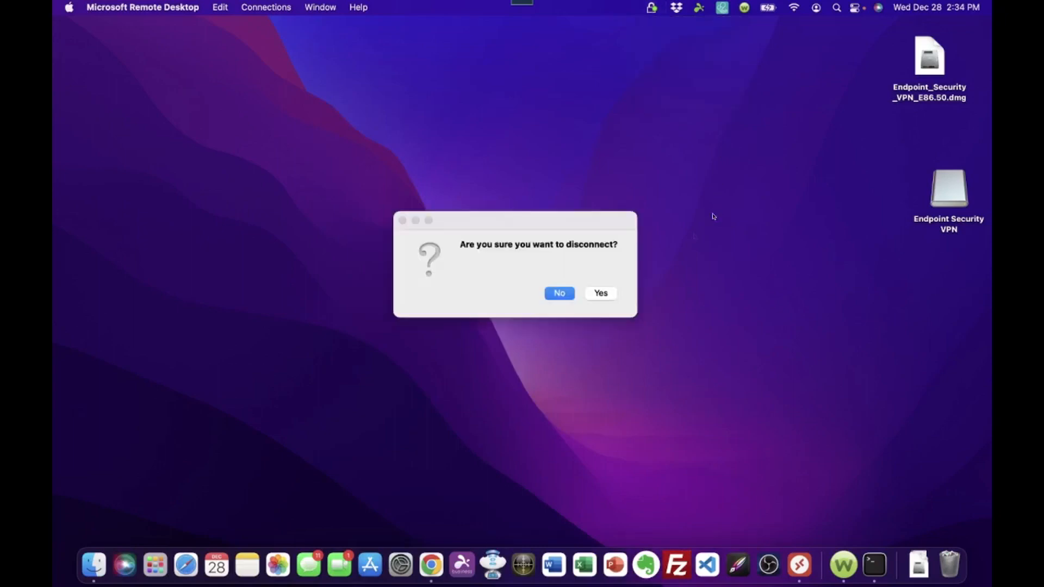